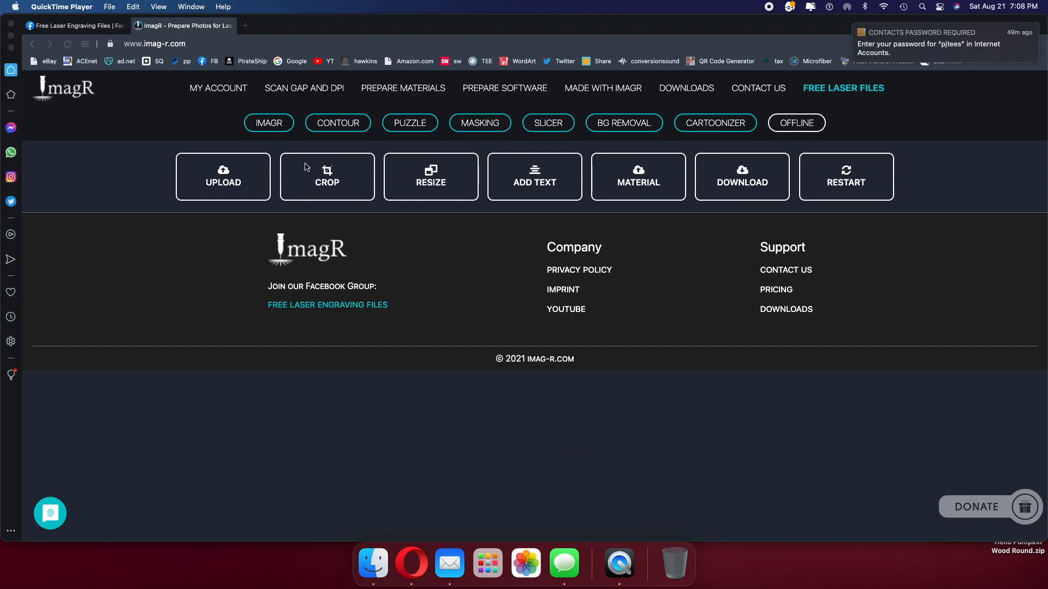
pyautogui.moveTo(397, 134)
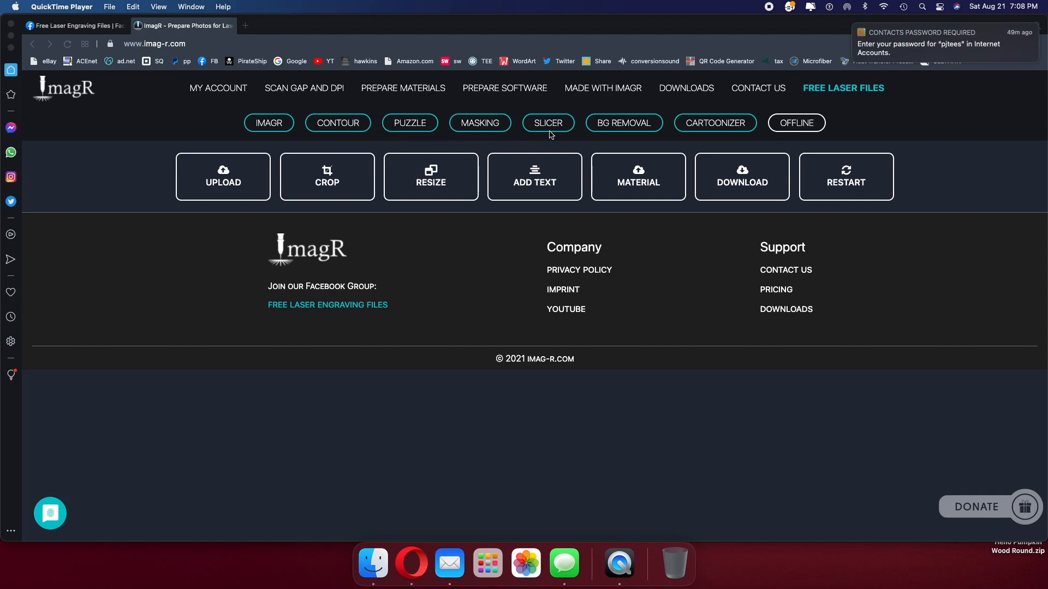
pyautogui.moveTo(614, 134)
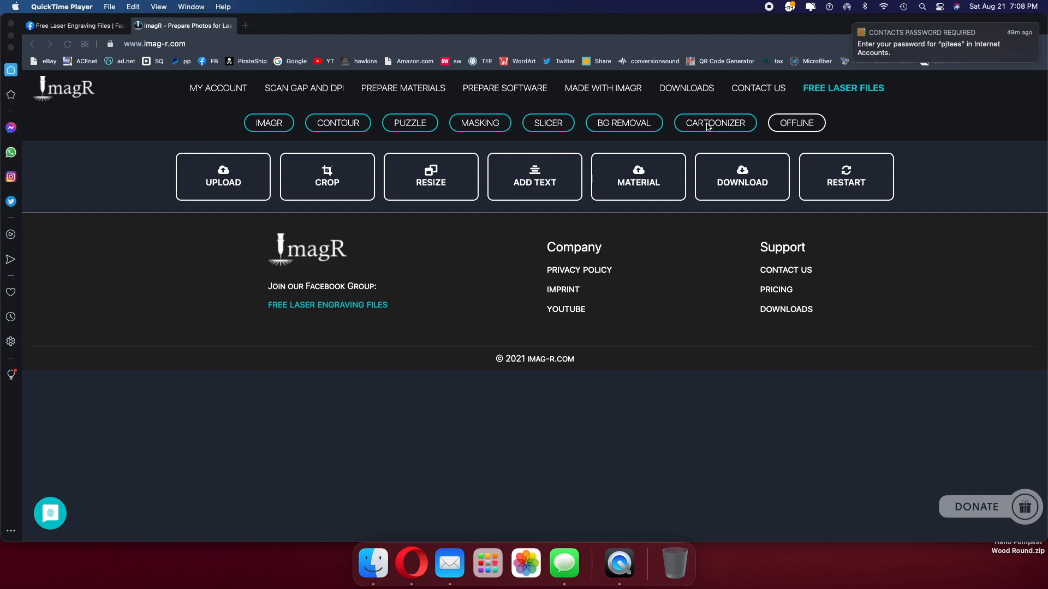
pyautogui.moveTo(699, 129)
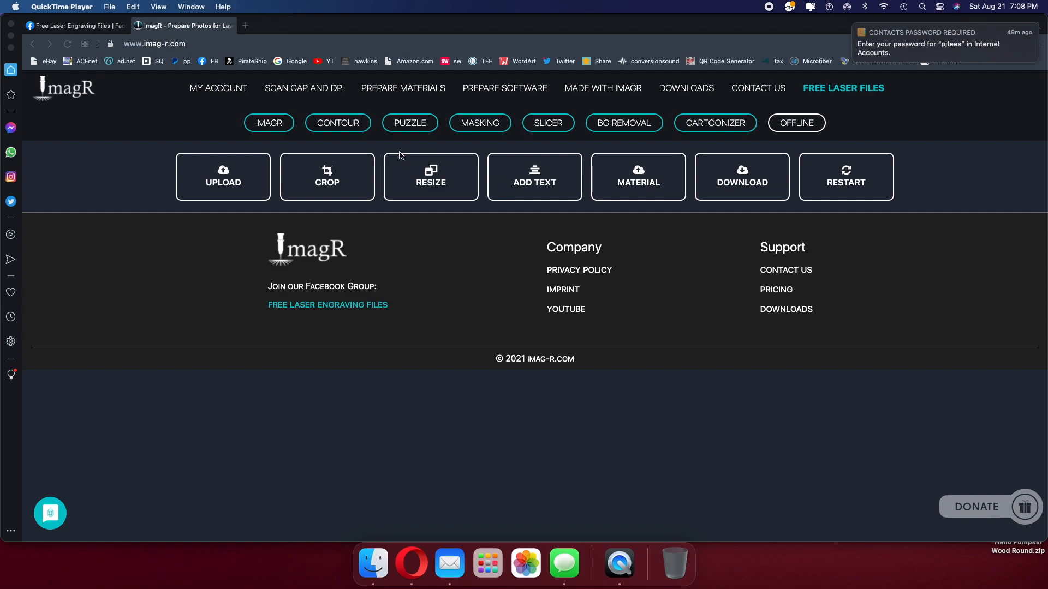
pyautogui.moveTo(315, 146)
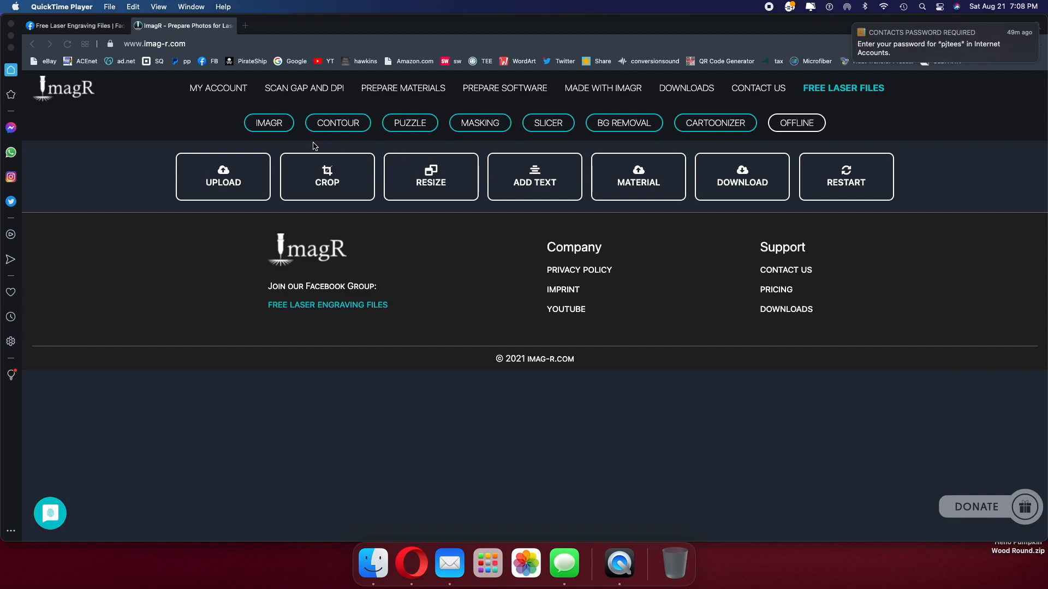
pyautogui.moveTo(199, 57)
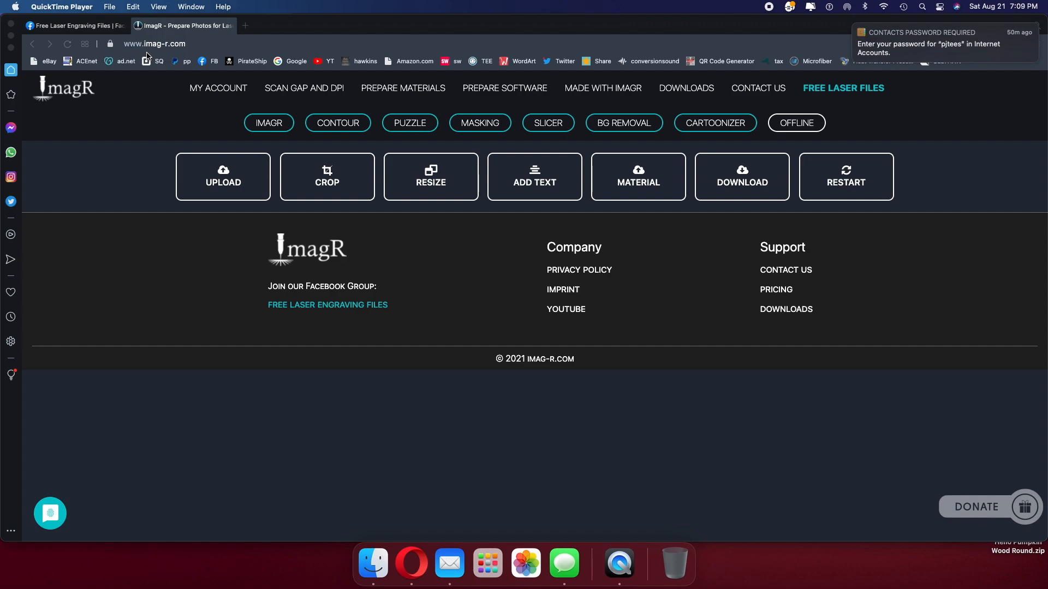
pyautogui.moveTo(166, 52)
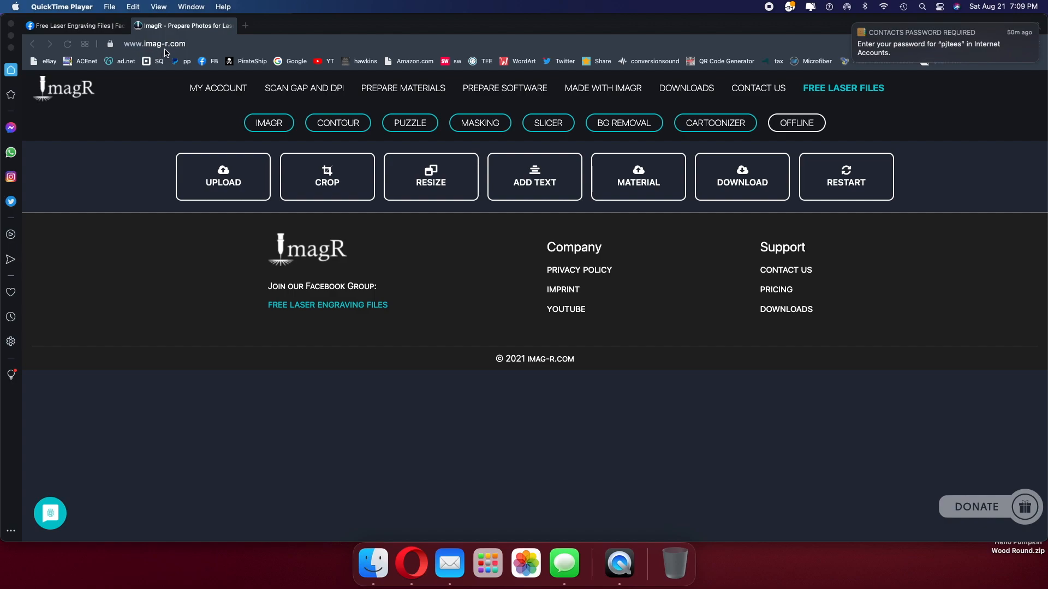
pyautogui.moveTo(181, 53)
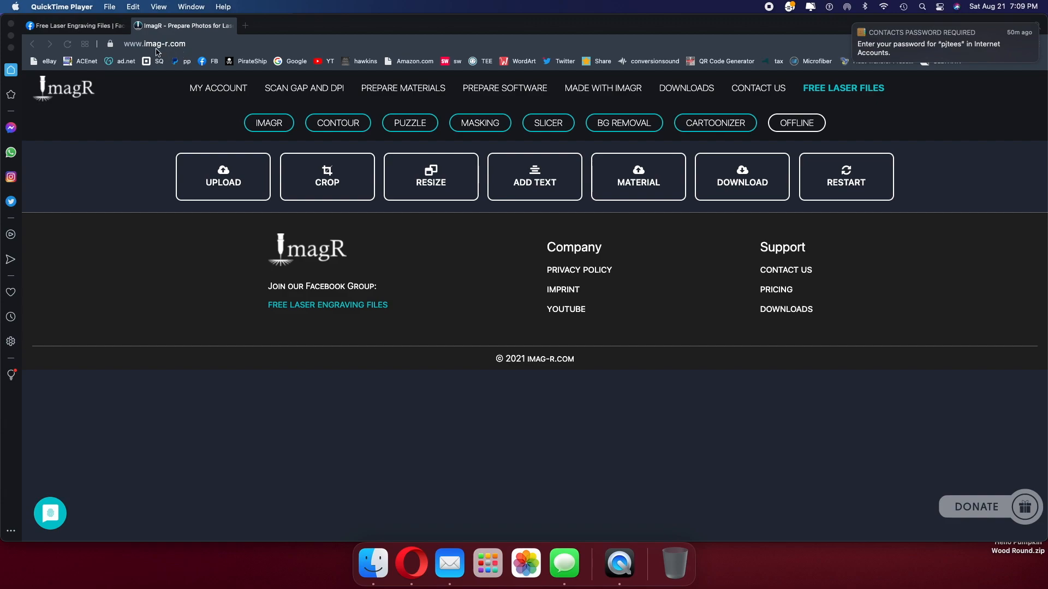
pyautogui.moveTo(217, 104)
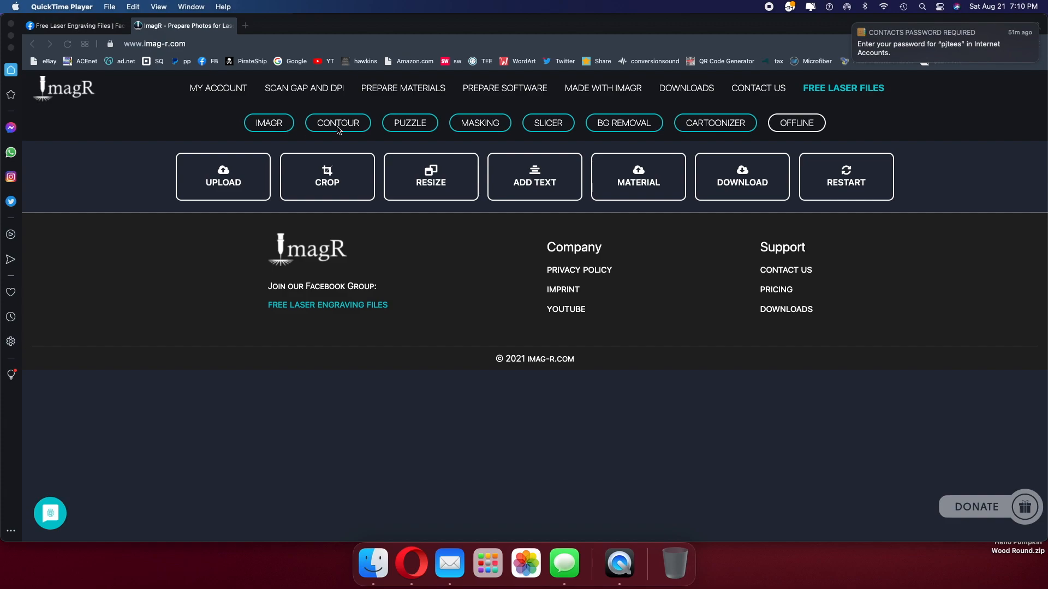
# Pass through ImagR's Contour, Puzzle and Masking pages to reach the Slicer page.
pyautogui.click(337, 123)
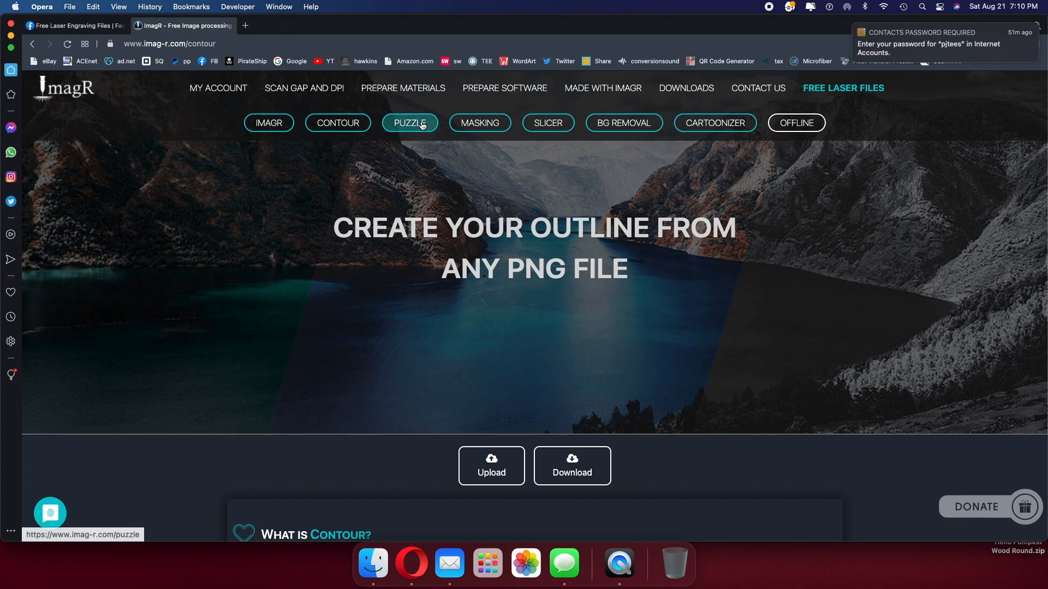
pyautogui.click(410, 122)
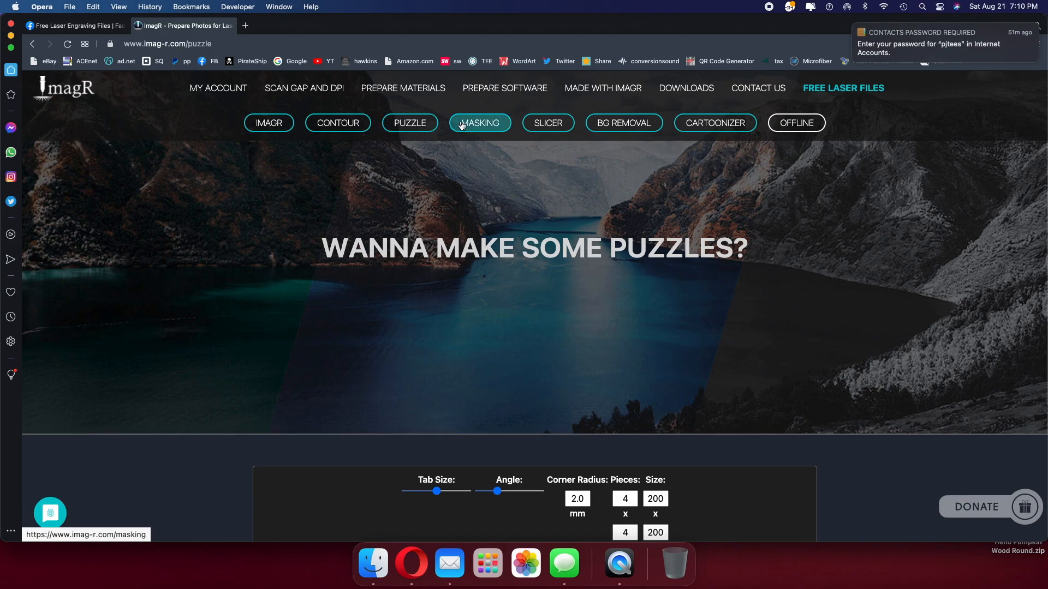
pyautogui.click(479, 122)
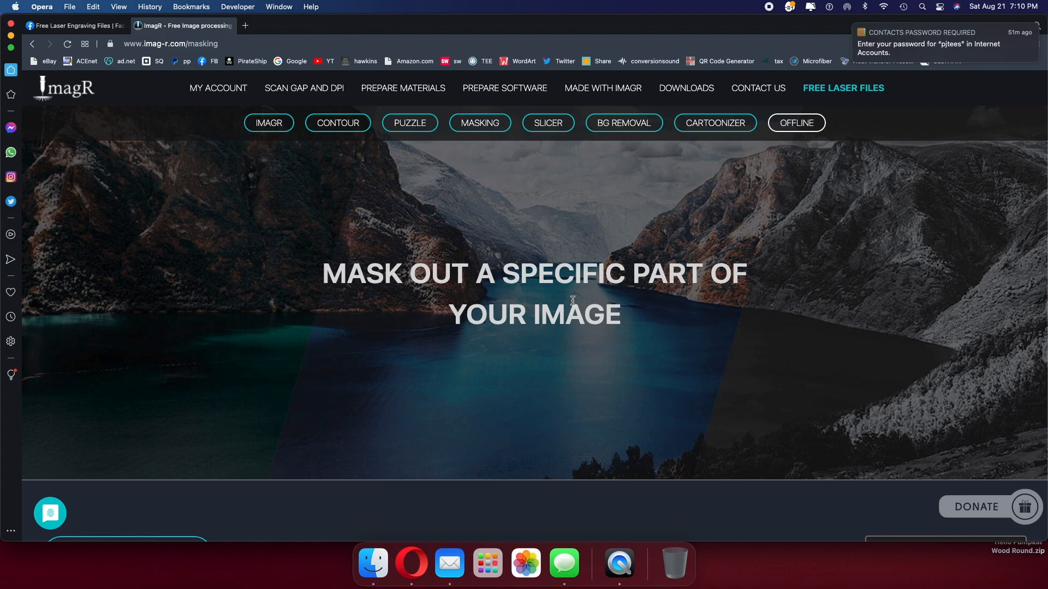
pyautogui.scroll(-3)
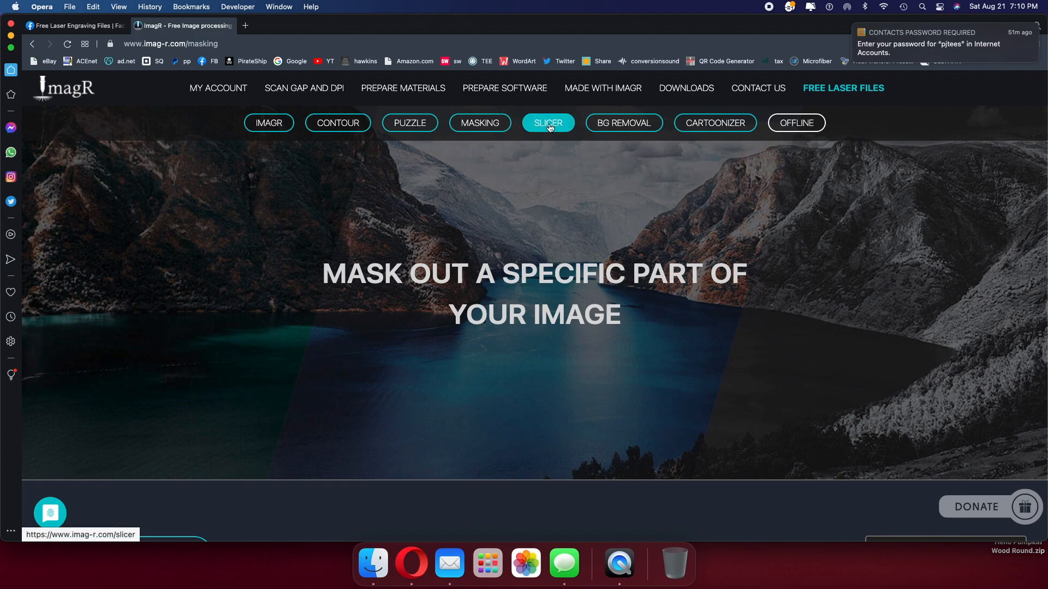
pyautogui.click(547, 122)
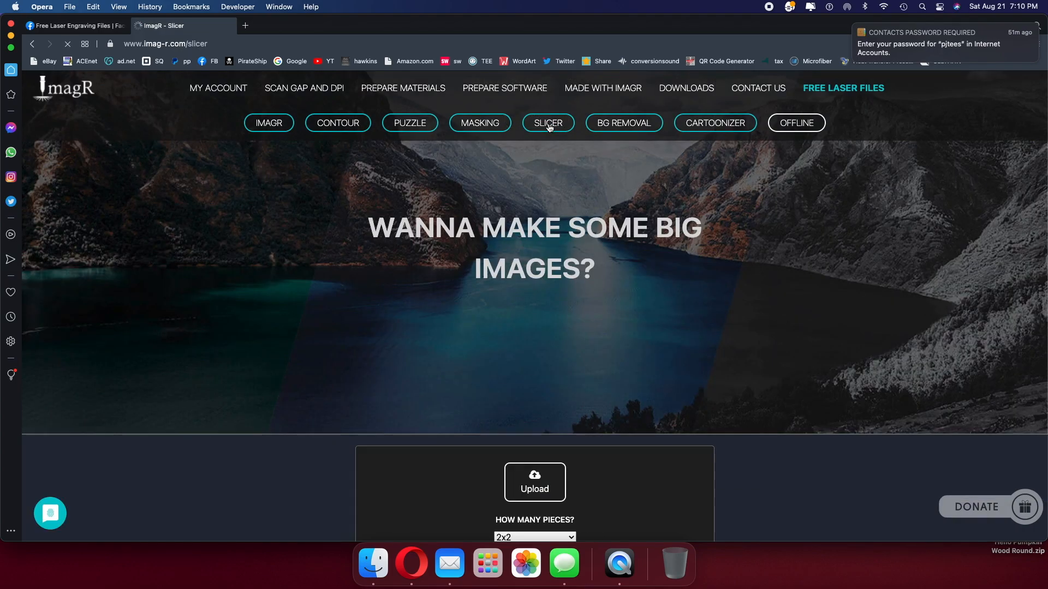
pyautogui.click(67, 44)
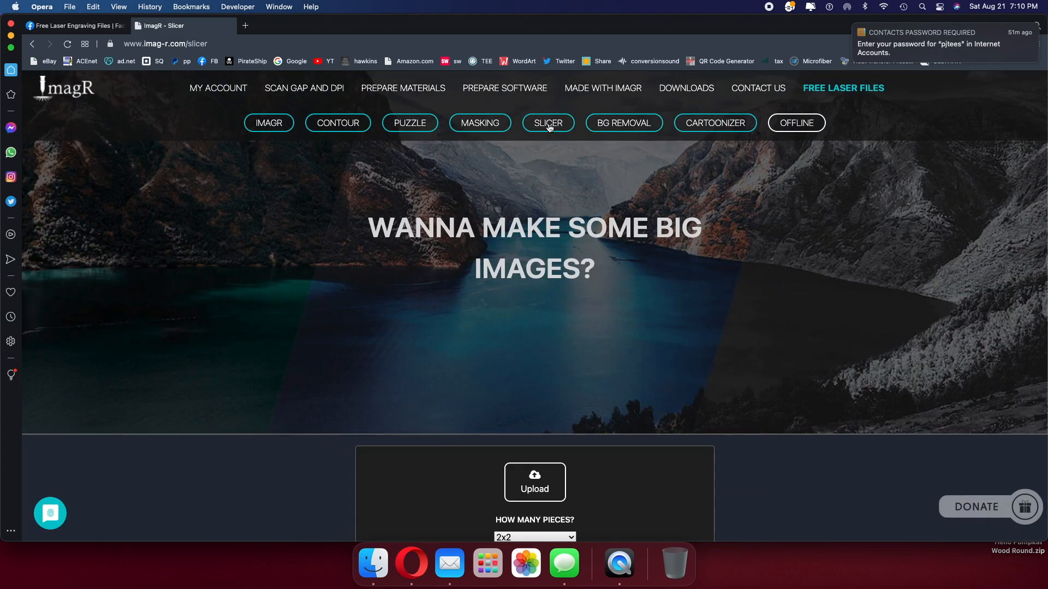
pyautogui.moveTo(622, 122)
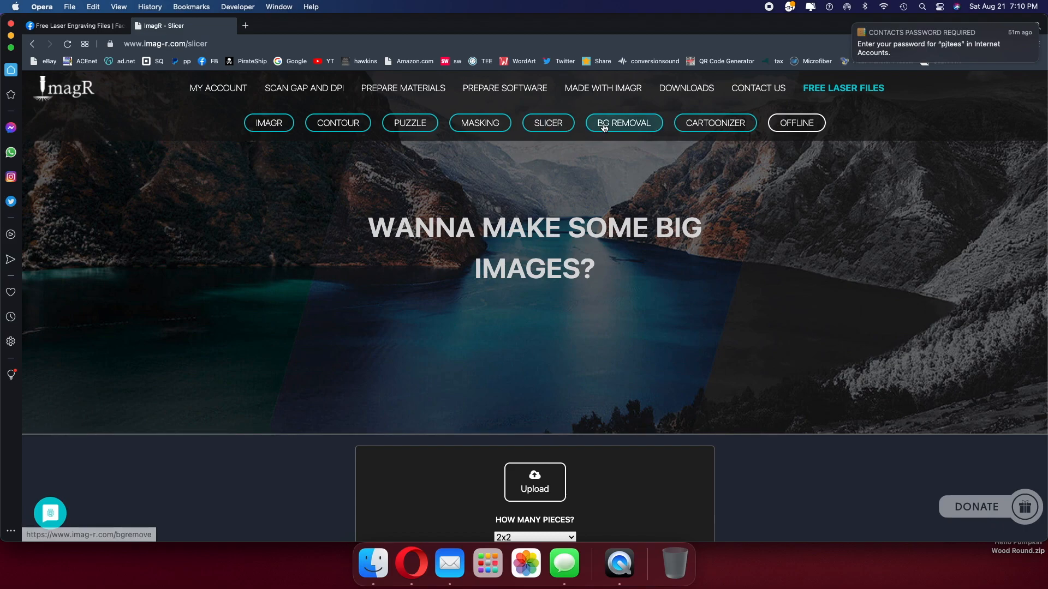
# Scroll the Background Removal examples, then the Cartoonizer page's cartoon-style examples.
pyautogui.click(622, 122)
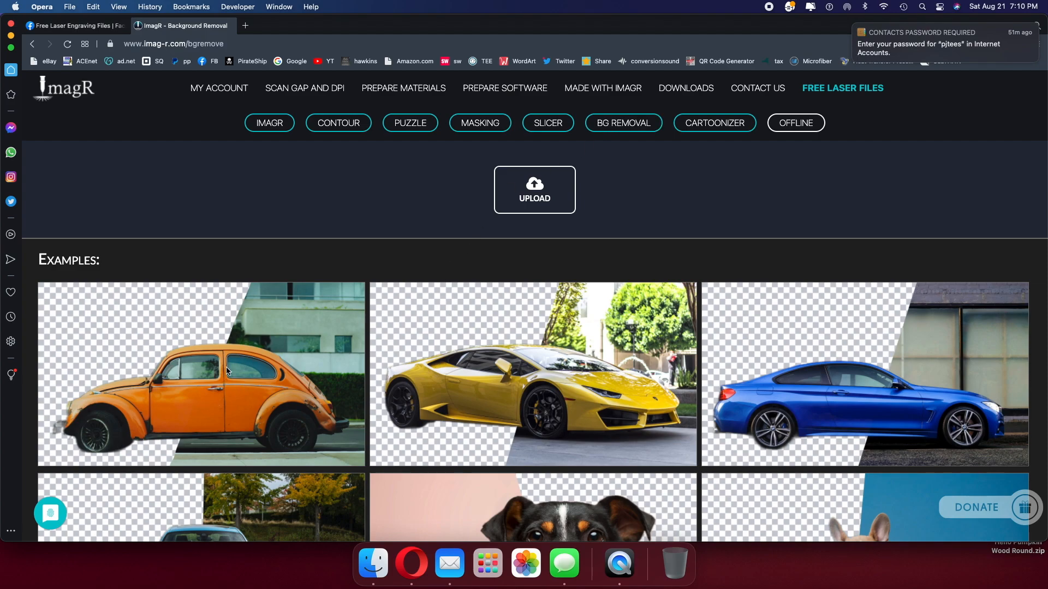
pyautogui.scroll(-3)
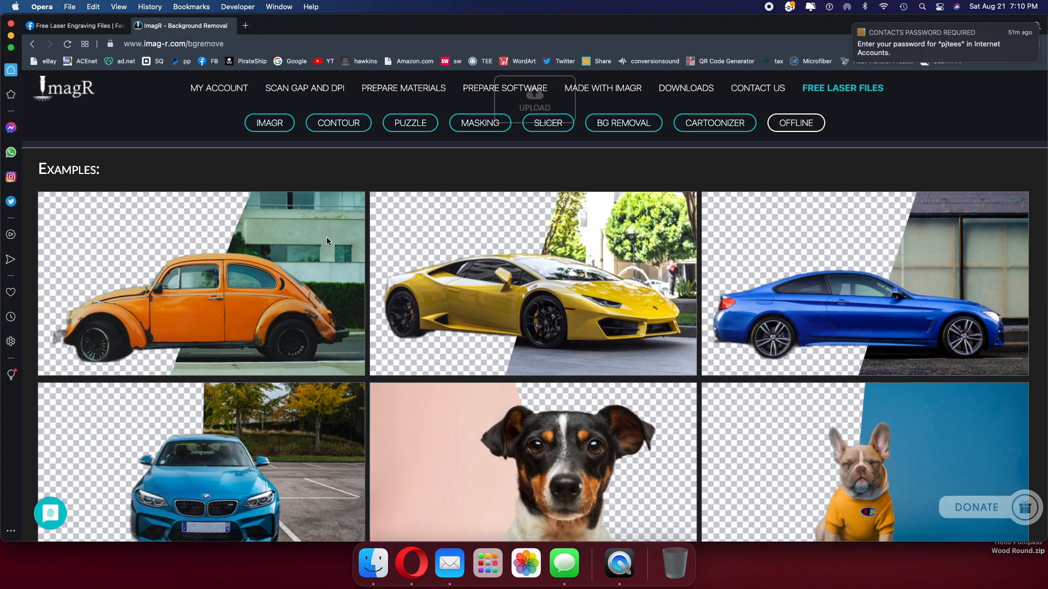
pyautogui.moveTo(298, 298)
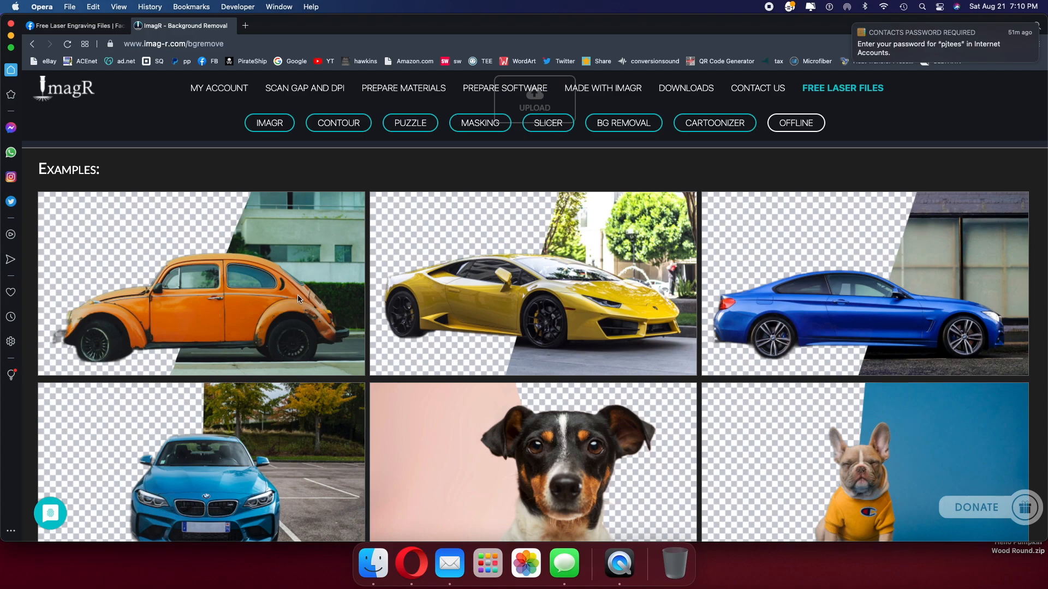
pyautogui.moveTo(227, 295)
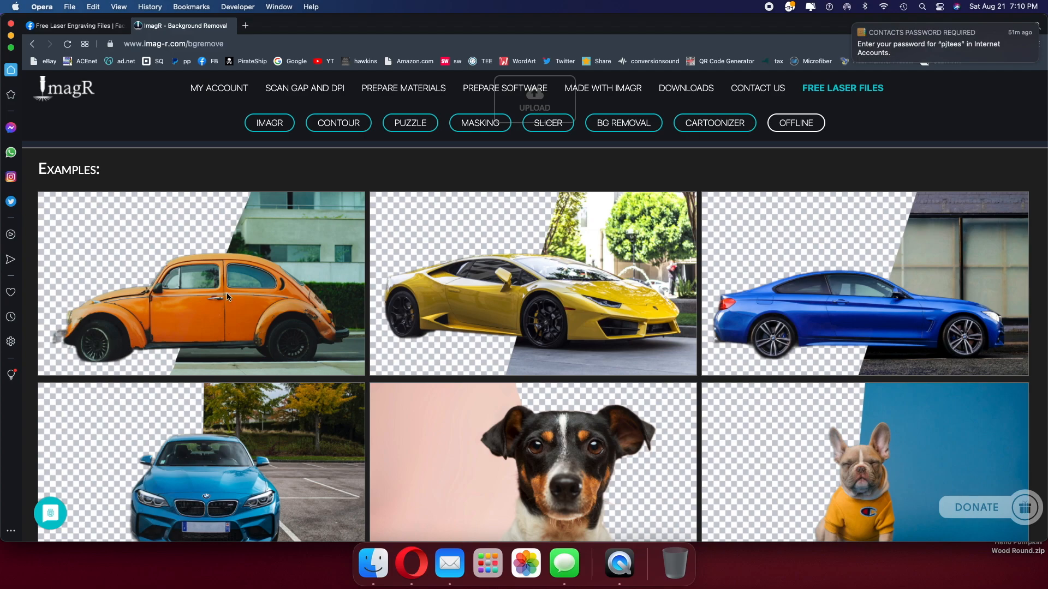
pyautogui.moveTo(102, 247)
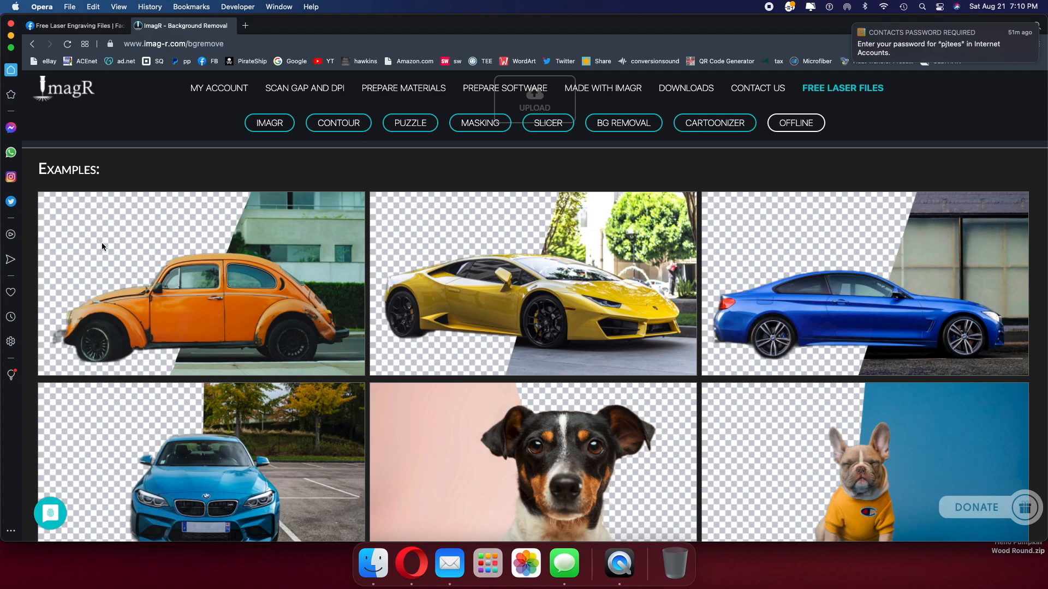
pyautogui.moveTo(184, 306)
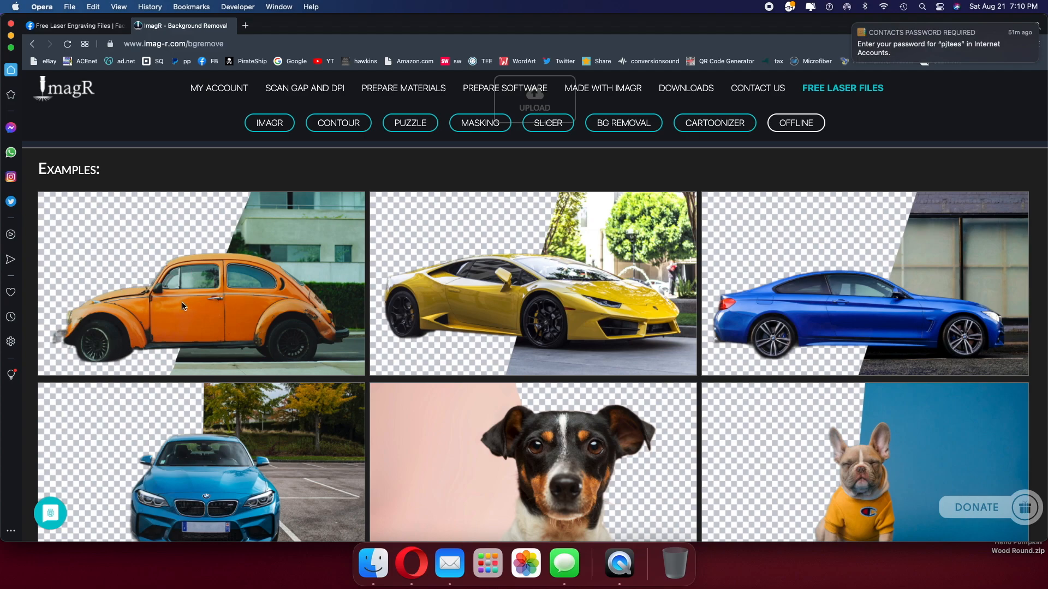
pyautogui.moveTo(393, 332)
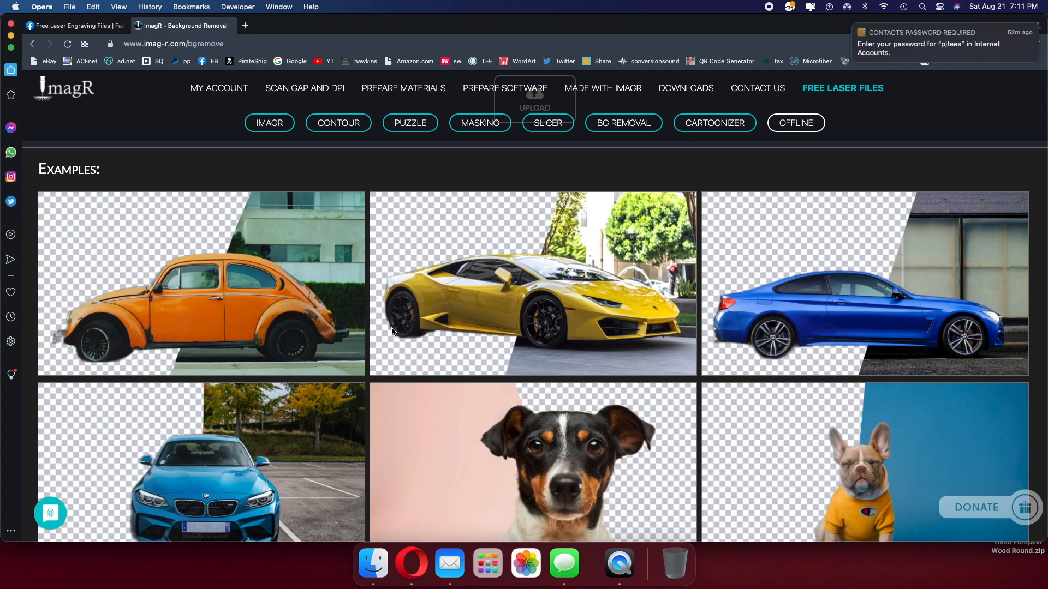
pyautogui.click(714, 122)
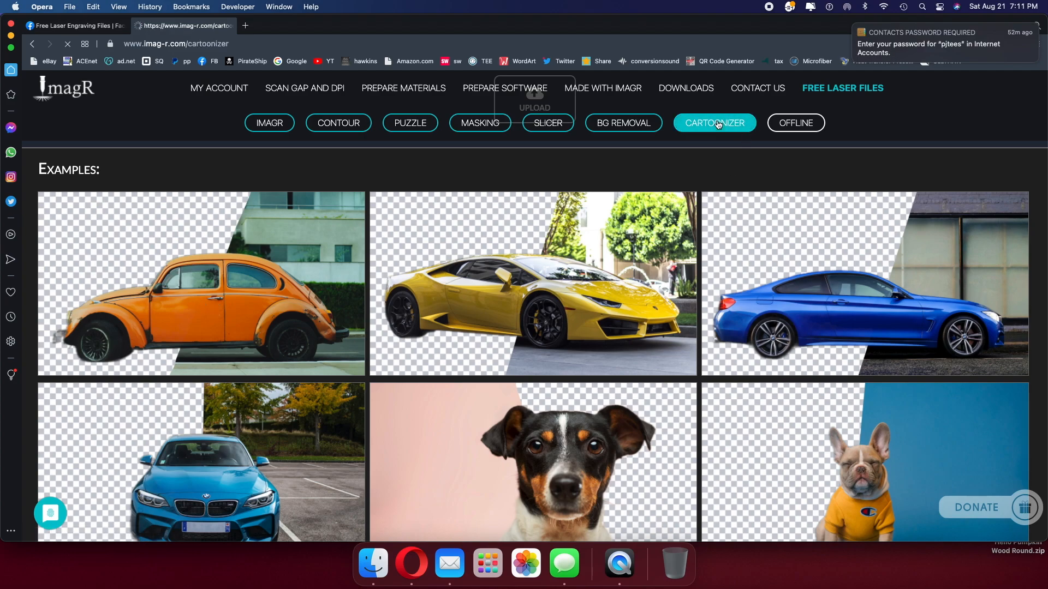
pyautogui.click(714, 122)
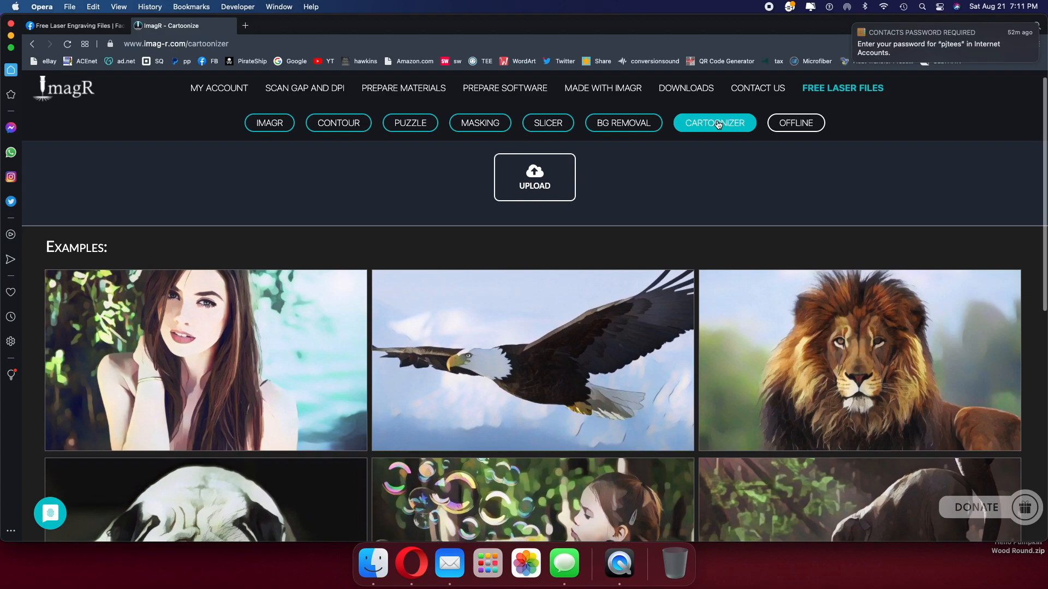
pyautogui.scroll(-3)
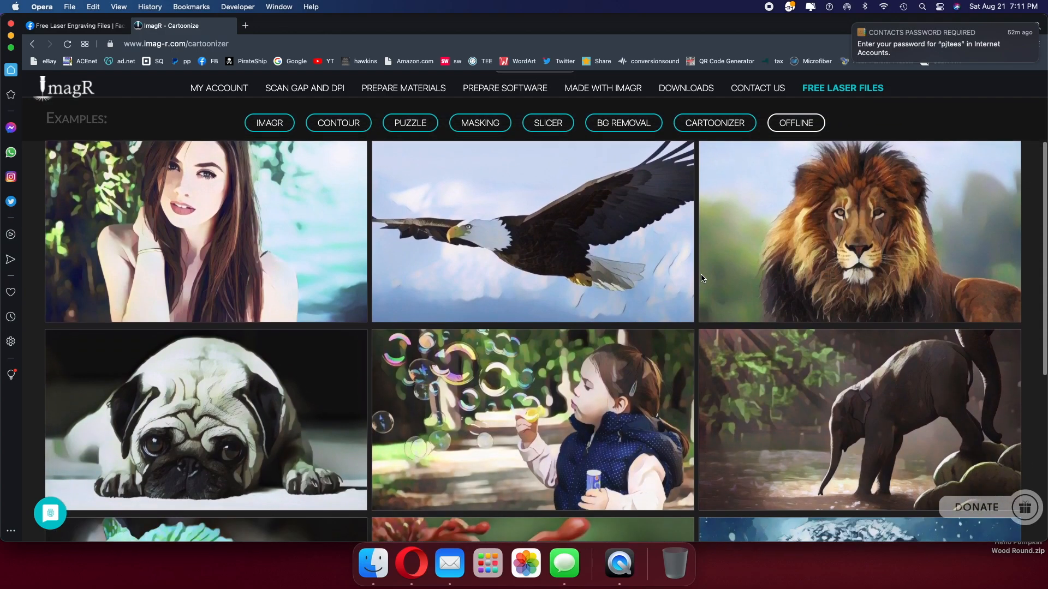
pyautogui.scroll(-3)
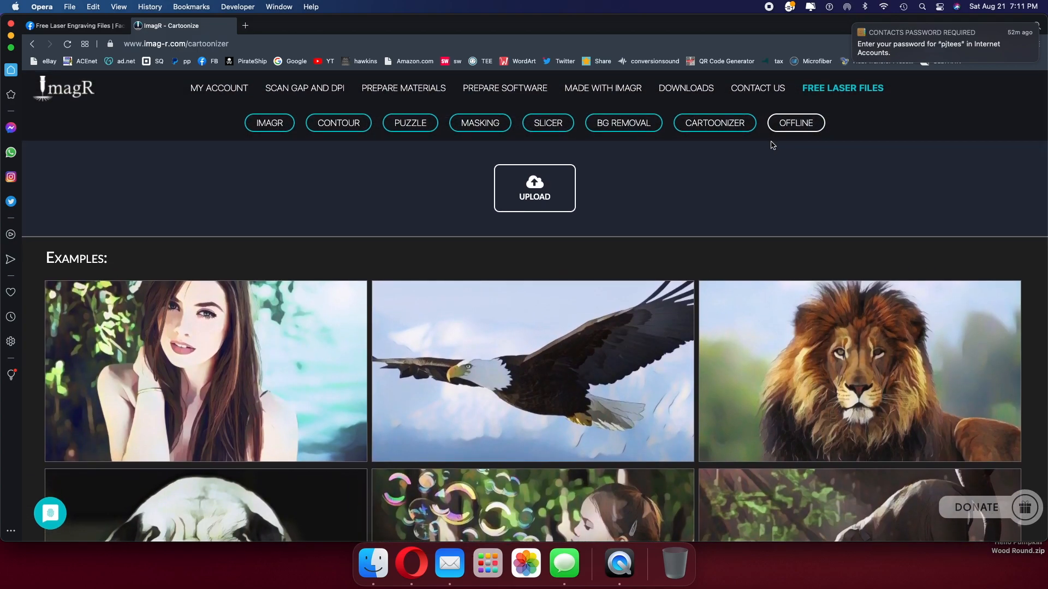
pyautogui.moveTo(795, 123)
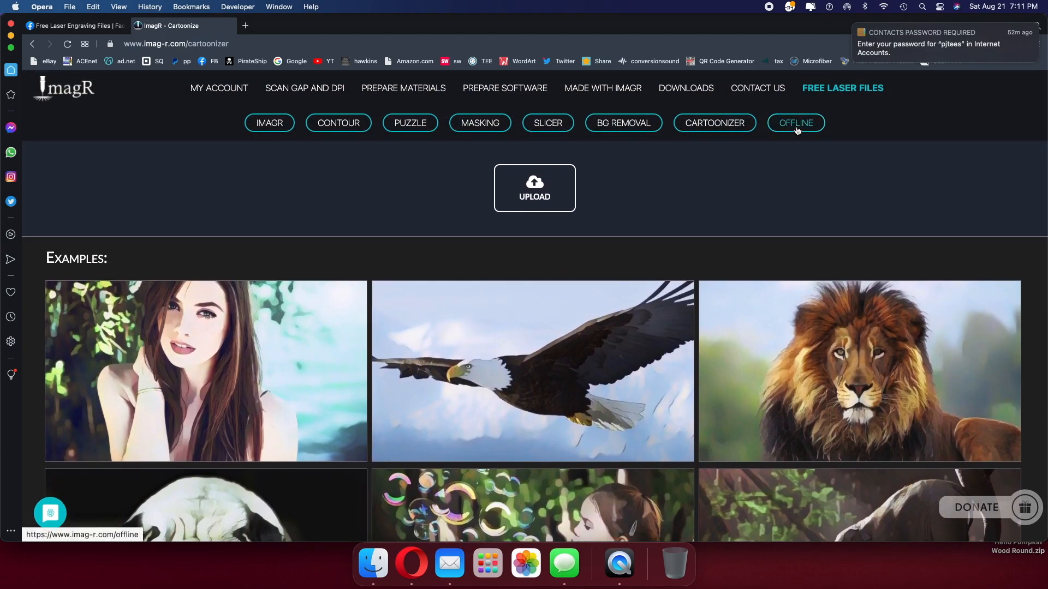
pyautogui.click(794, 123)
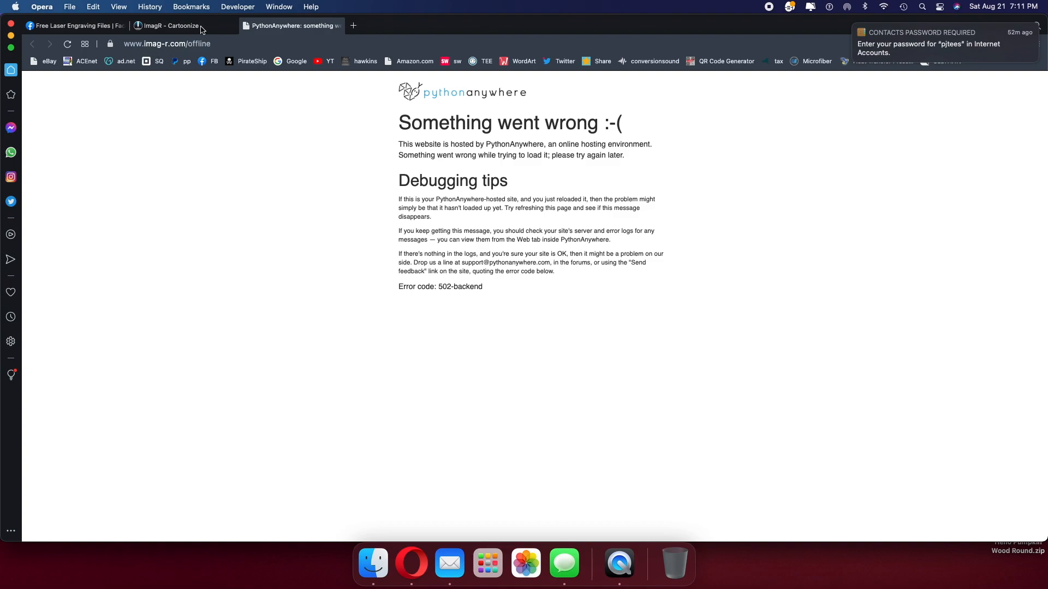
pyautogui.click(169, 26)
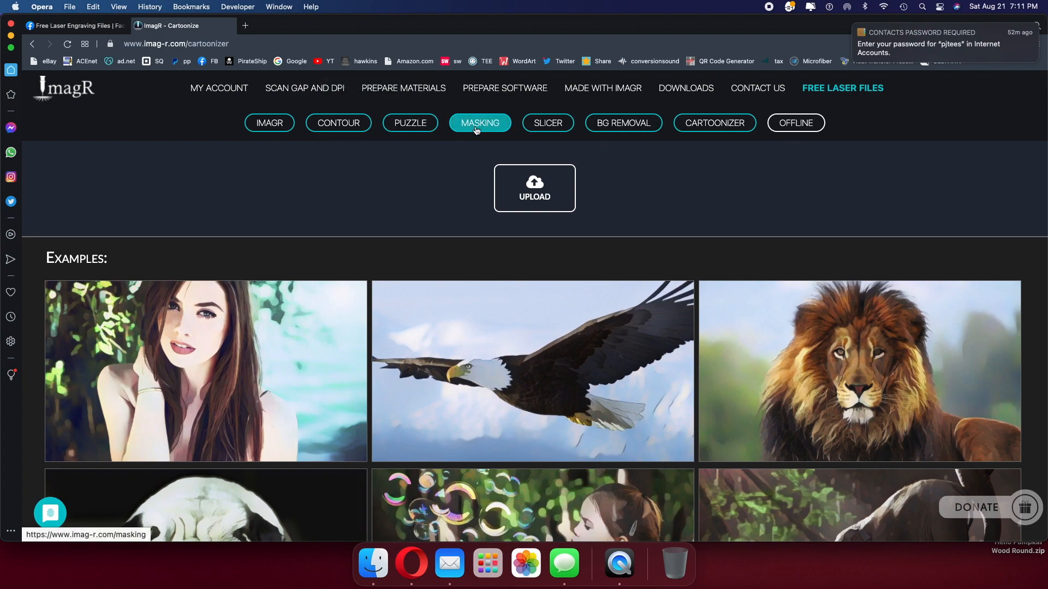
pyautogui.moveTo(645, 139)
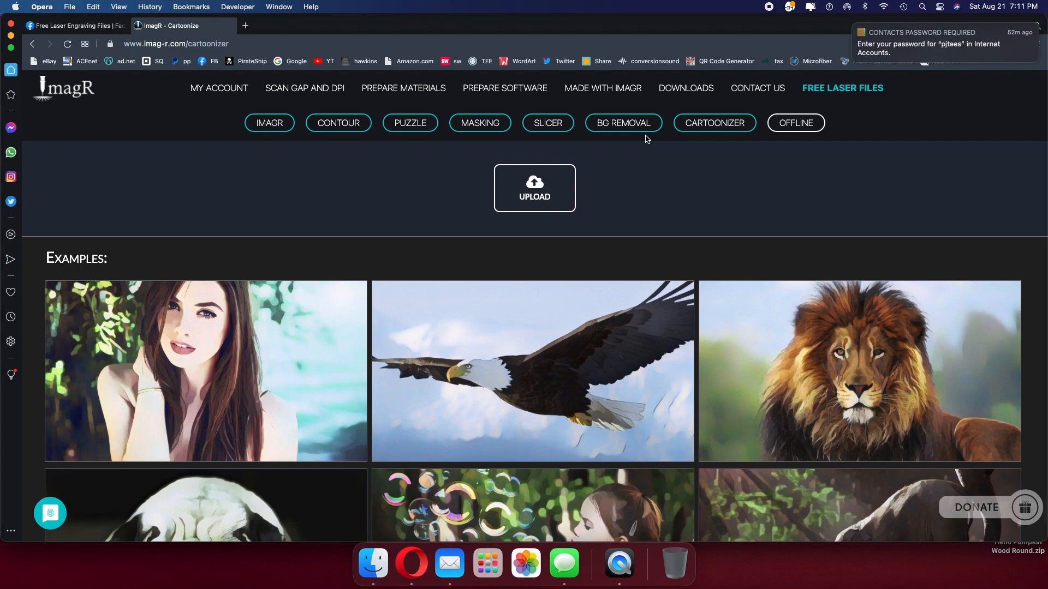
pyautogui.moveTo(410, 122)
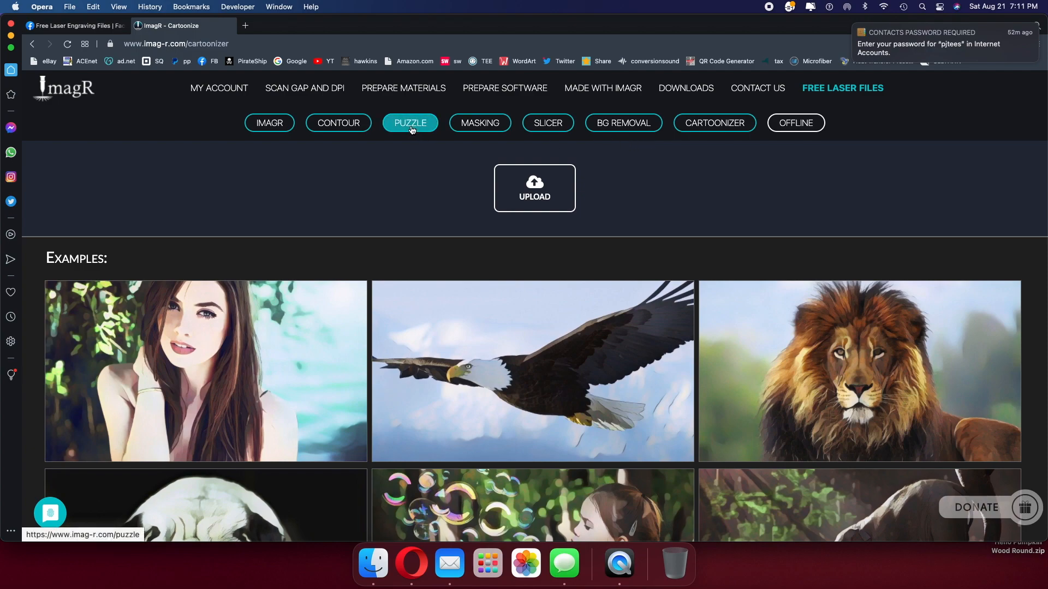
# Bring up the Puzzle page's settings and its 4×4, 200 mm preview.
pyautogui.click(410, 123)
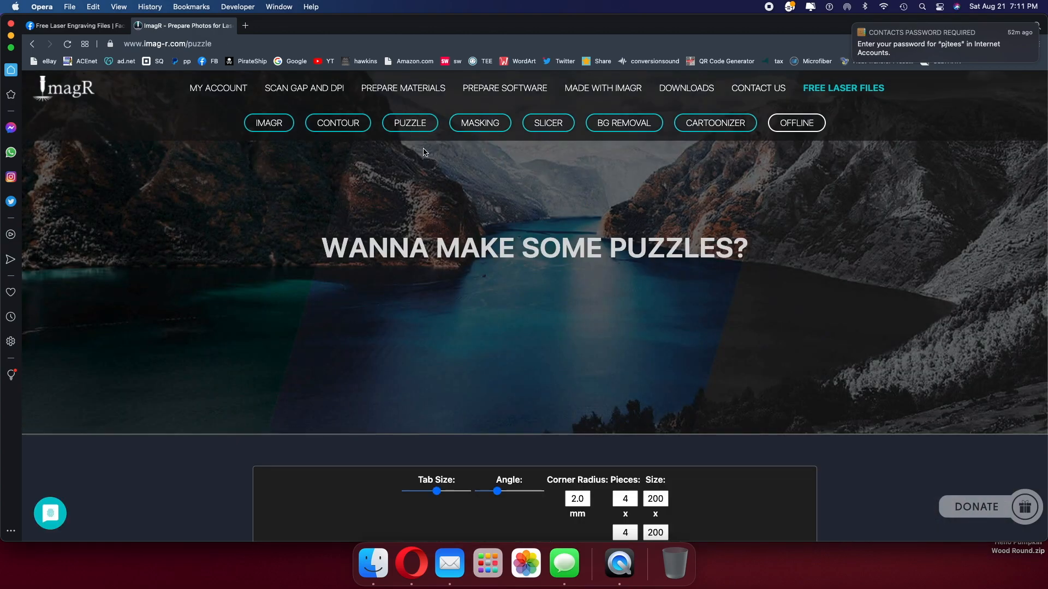
pyautogui.scroll(-3)
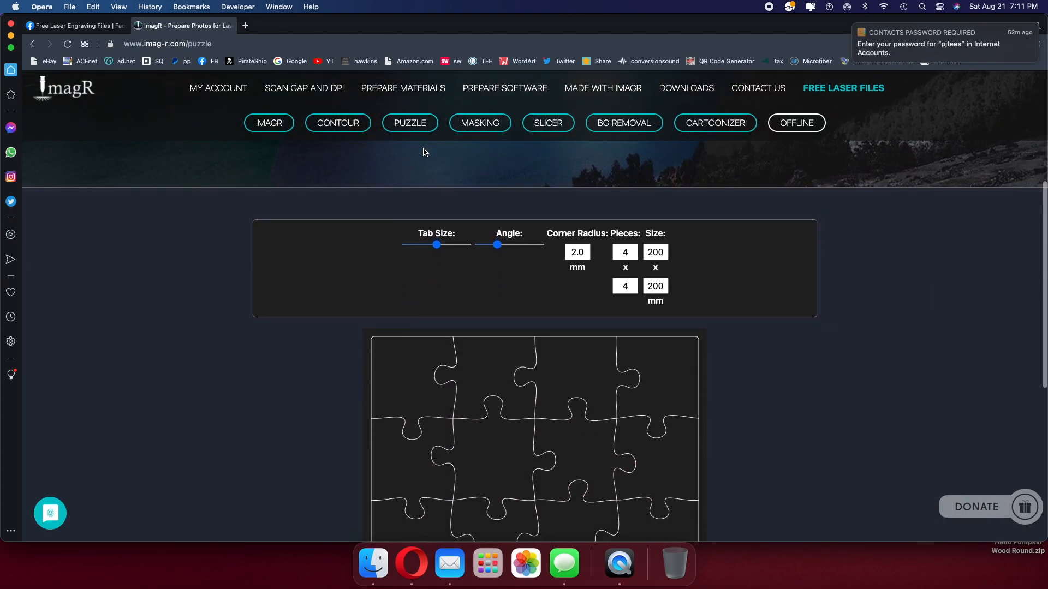
pyautogui.scroll(-3)
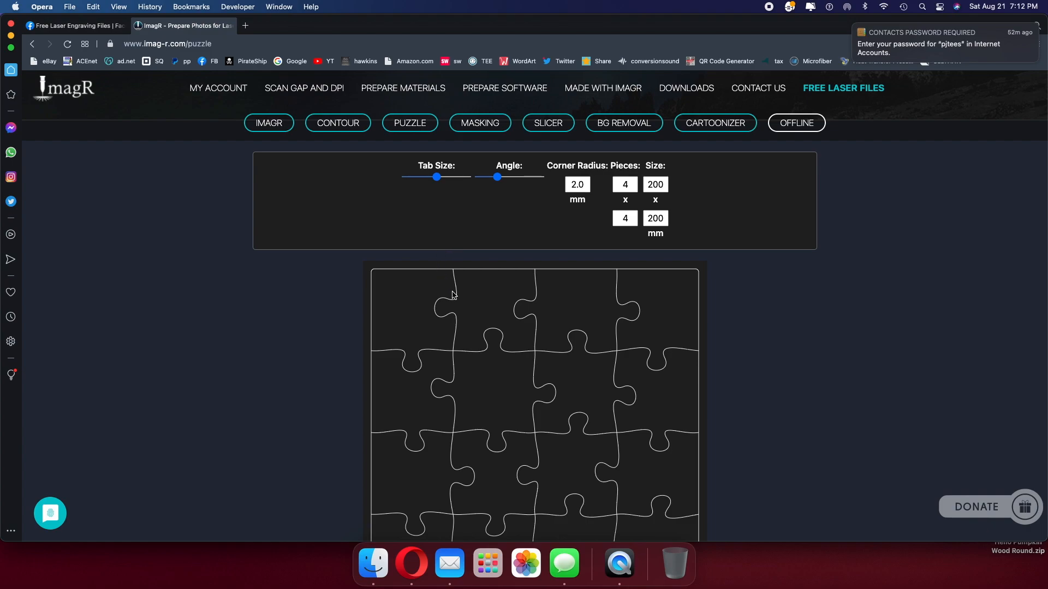
pyautogui.moveTo(433, 294)
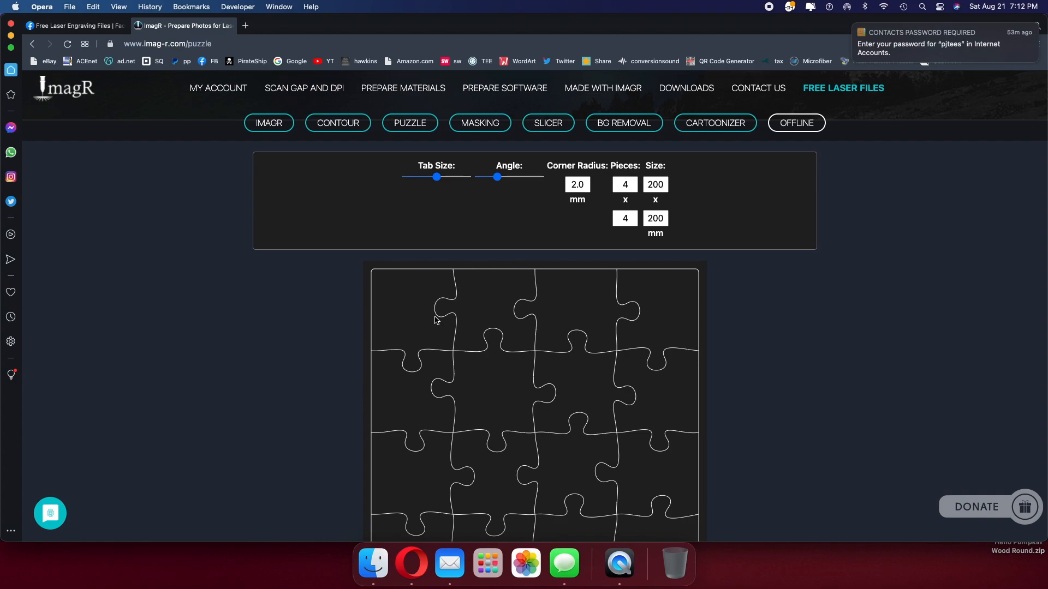
pyautogui.moveTo(458, 300)
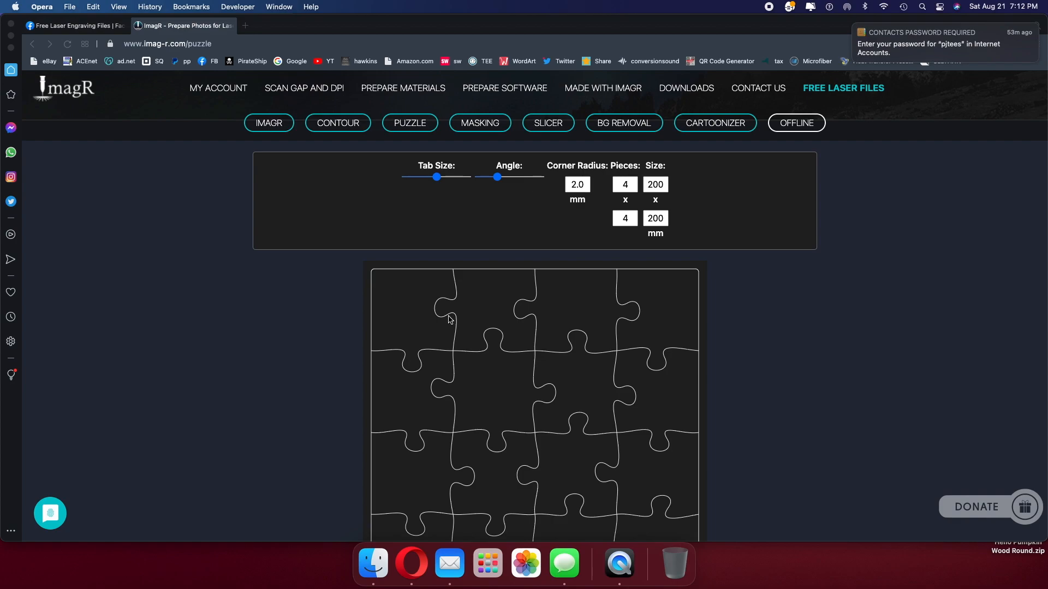
pyautogui.moveTo(605, 224)
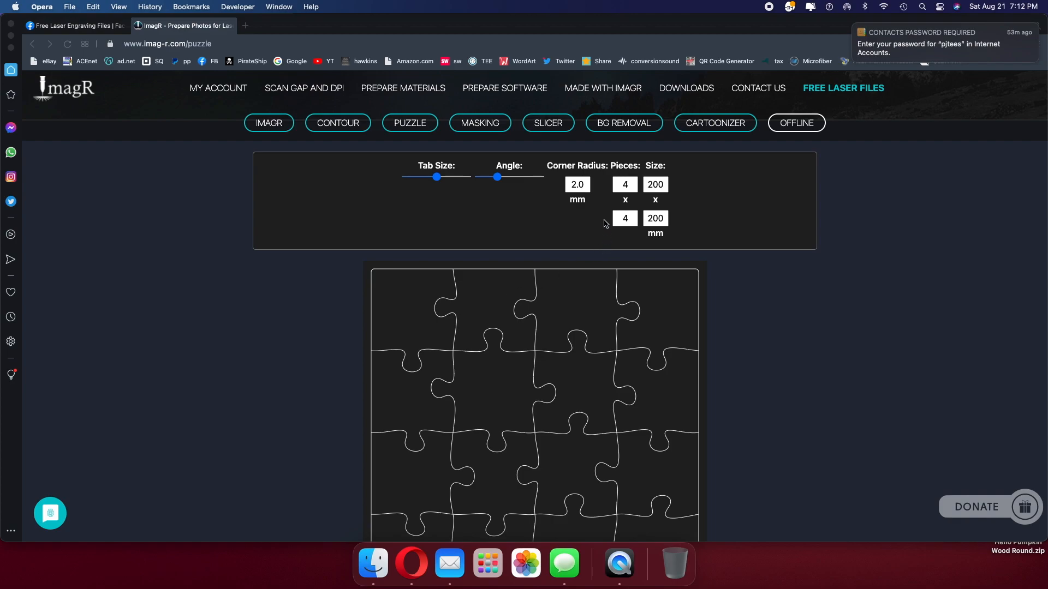
pyautogui.moveTo(628, 196)
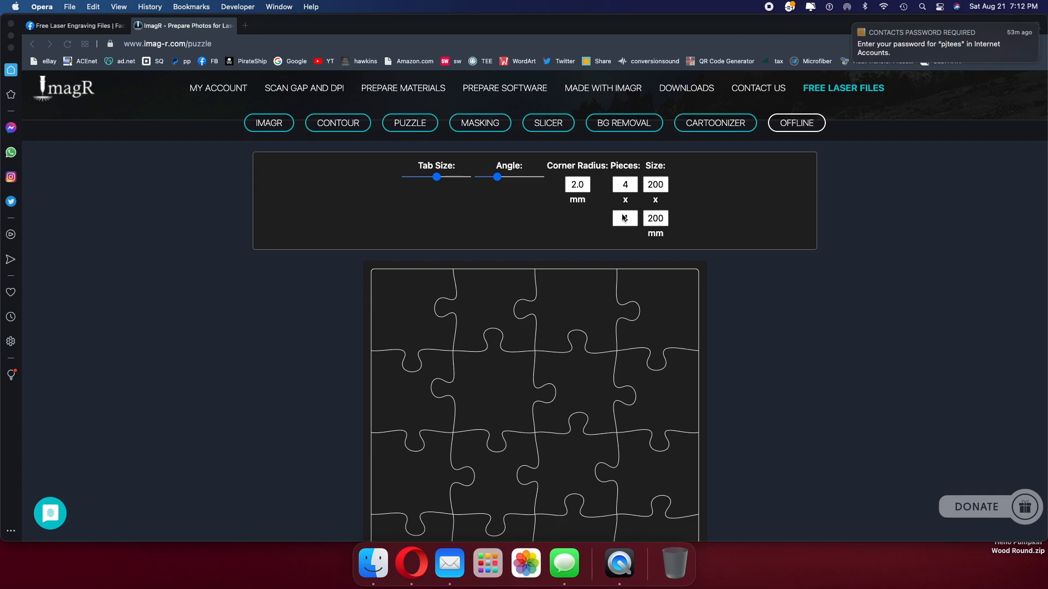
pyautogui.scroll(-3)
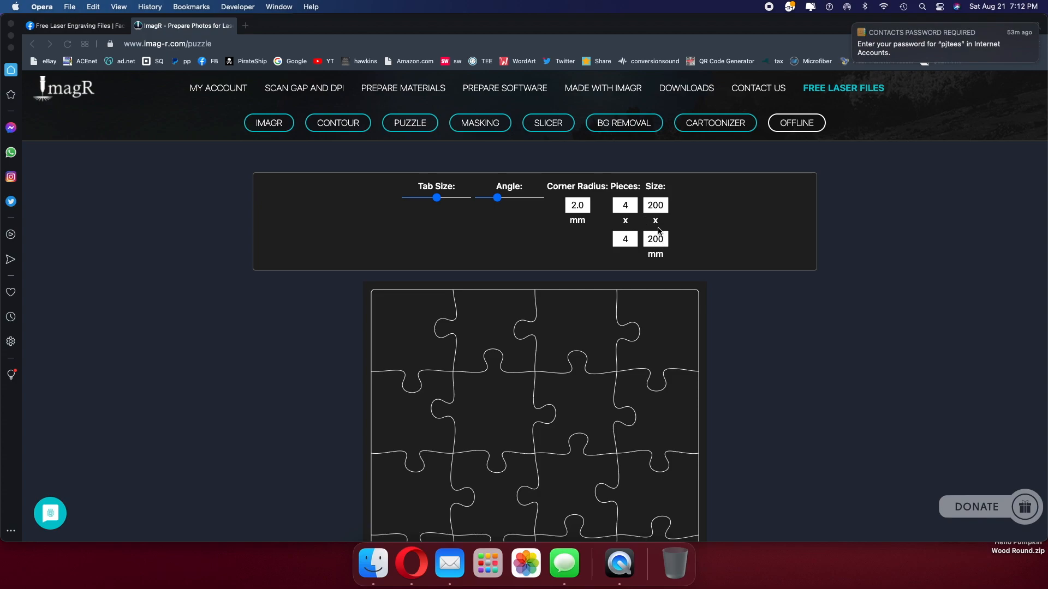
pyautogui.moveTo(659, 228)
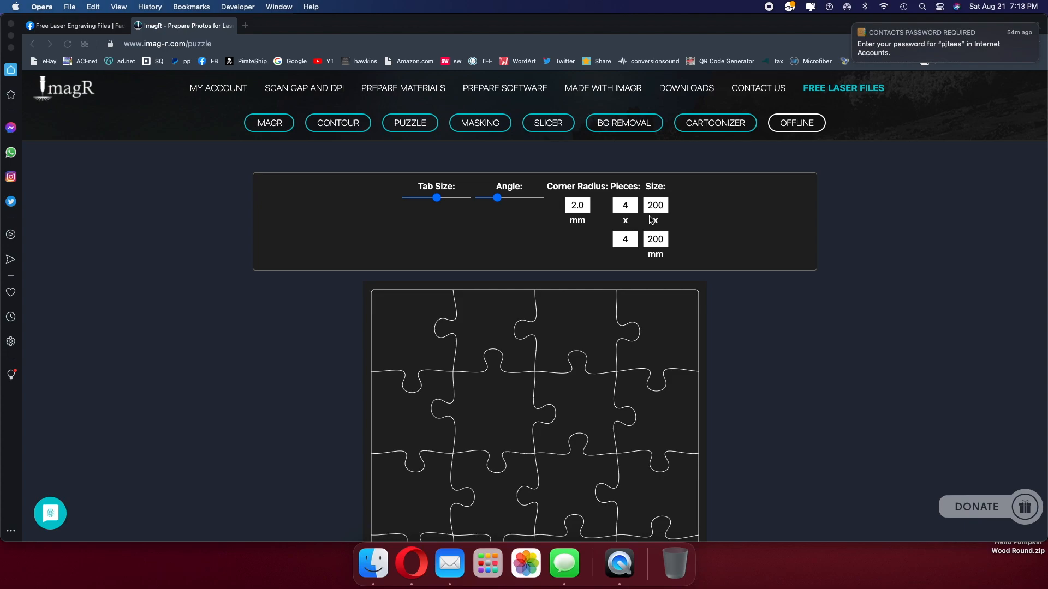
pyautogui.moveTo(662, 229)
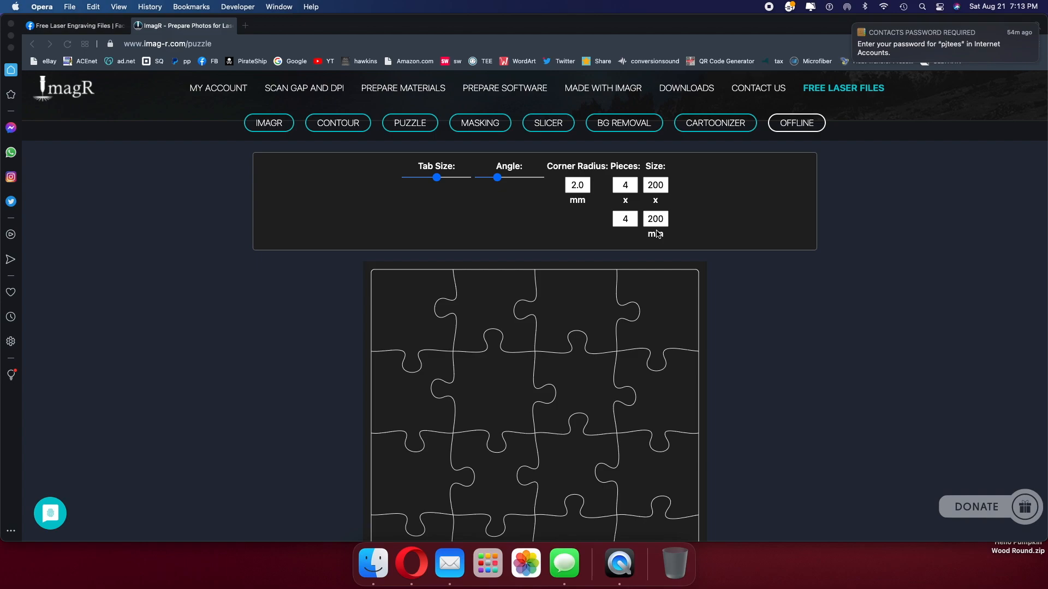
pyautogui.moveTo(664, 249)
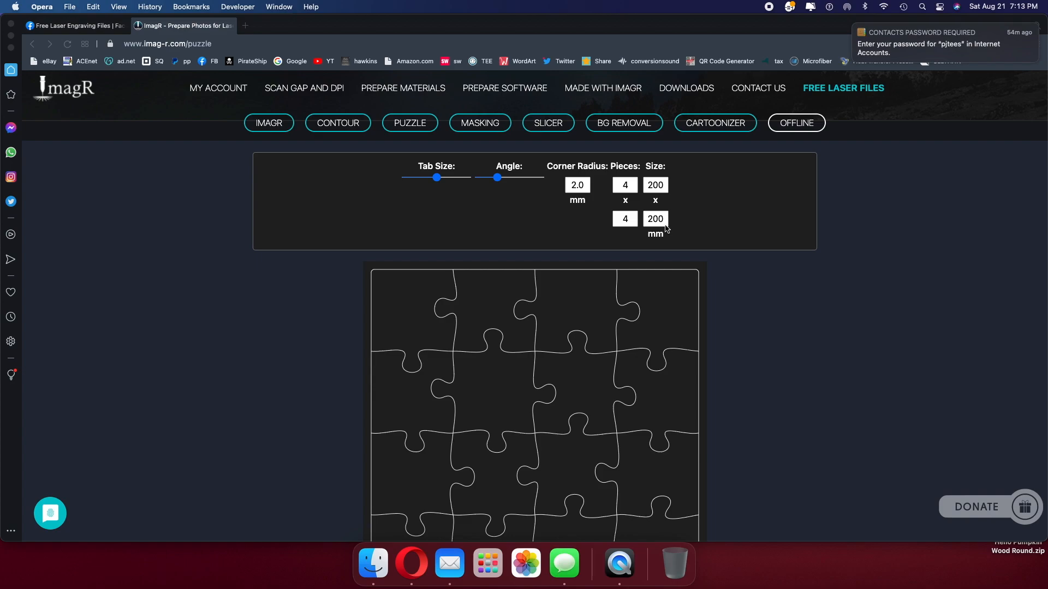
pyautogui.moveTo(644, 241)
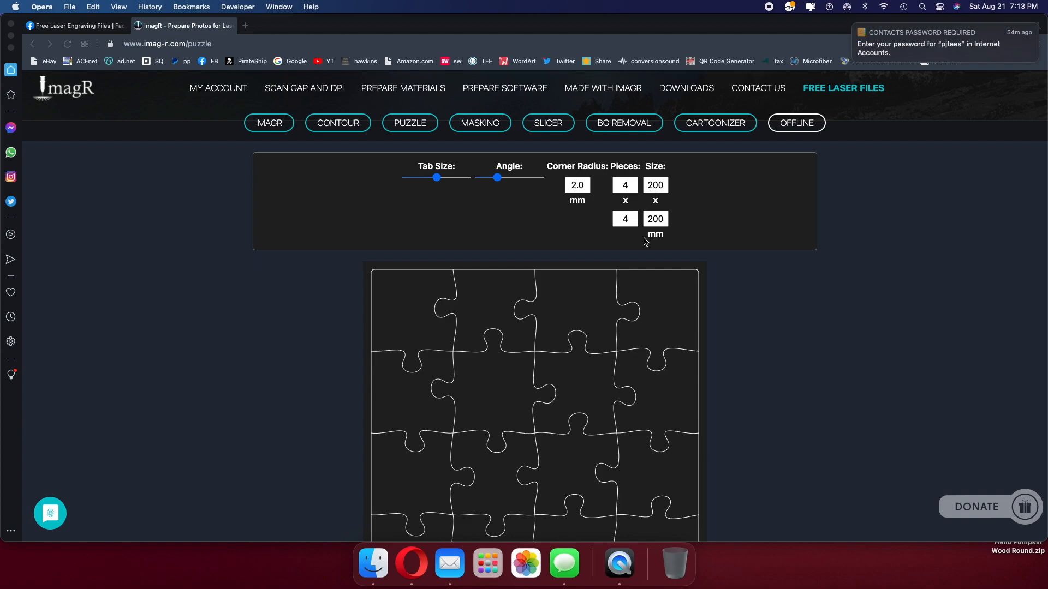
pyautogui.moveTo(496, 229)
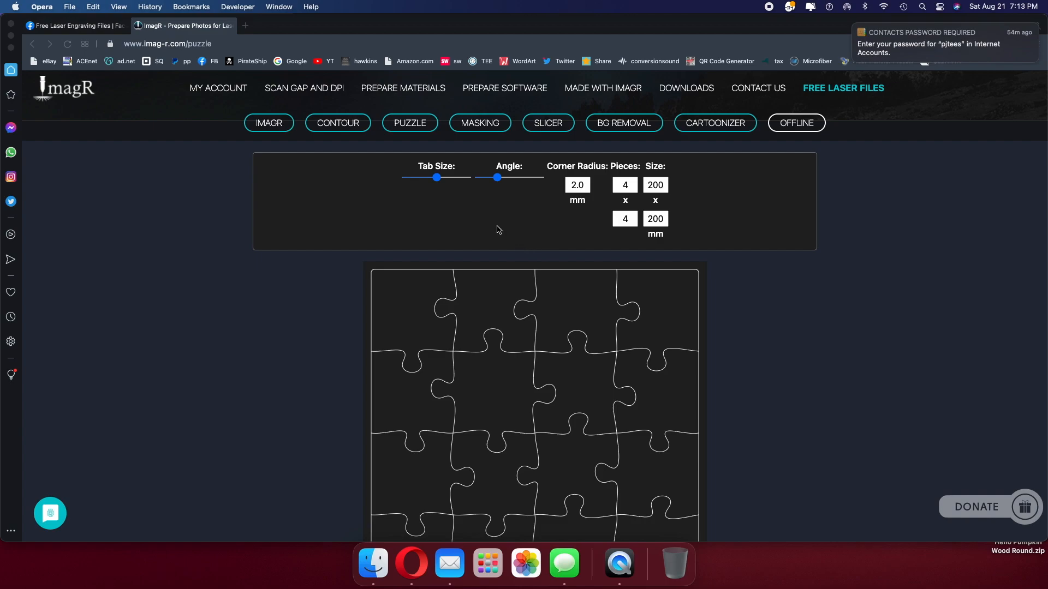
pyautogui.moveTo(447, 191)
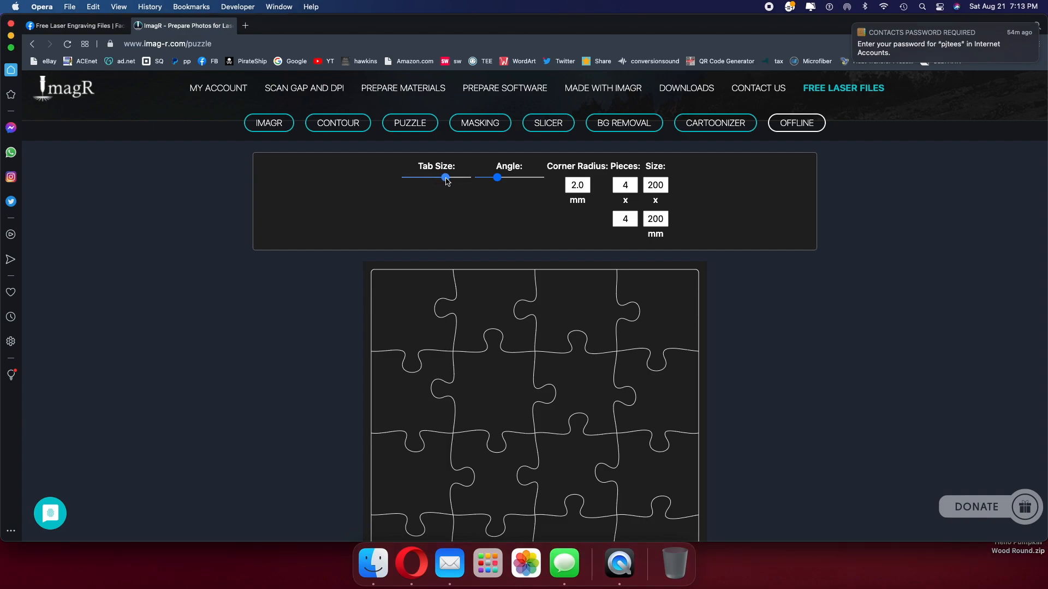
# Increase the puzzle tab size and raise the tab angle for more irregular pieces.
pyautogui.moveTo(445, 177); pyautogui.dragTo(452, 176)
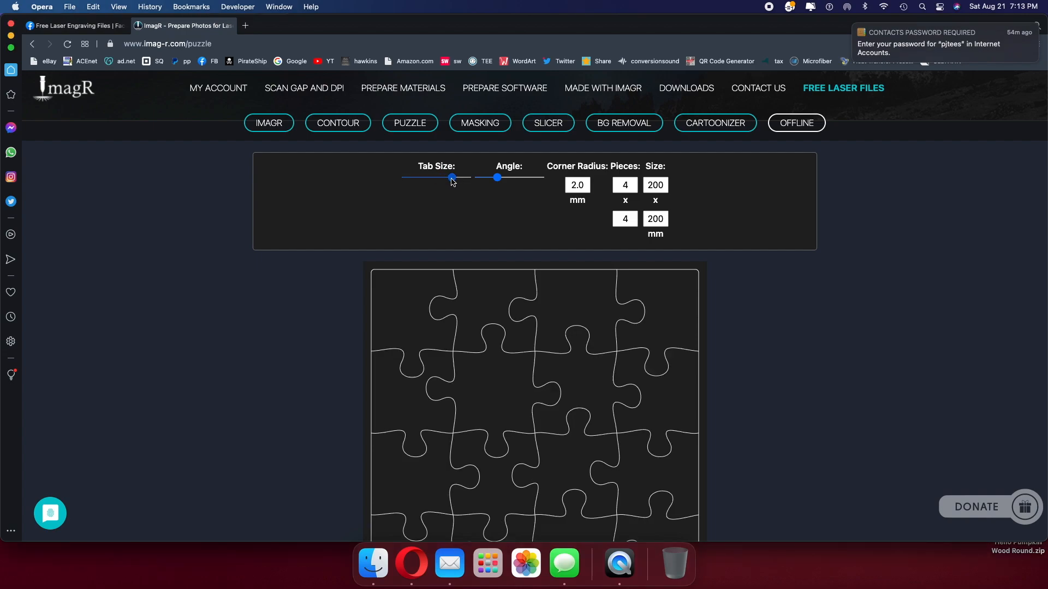
pyautogui.moveTo(450, 177); pyautogui.dragTo(452, 176)
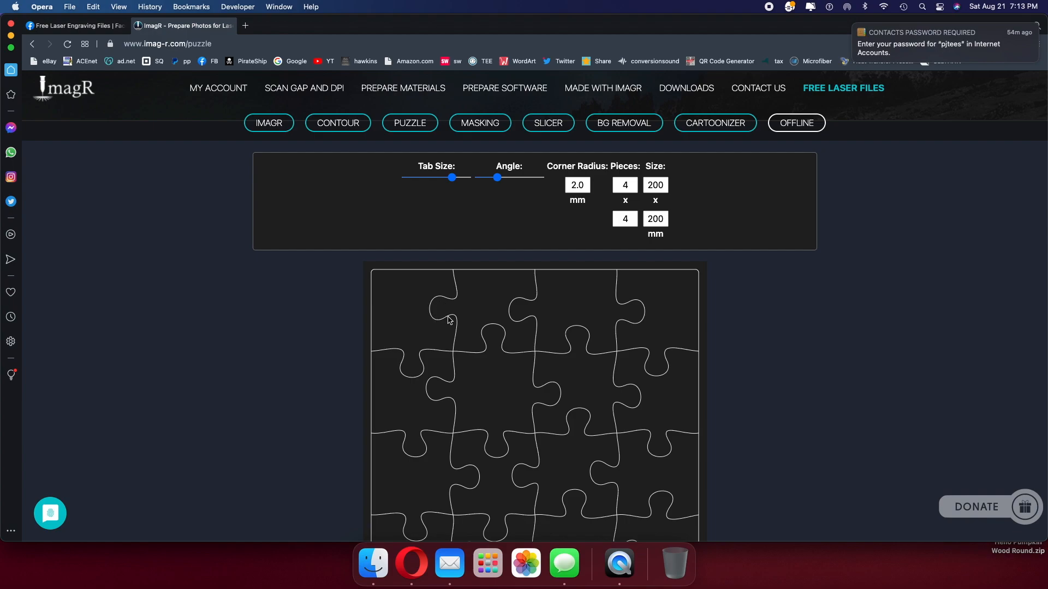
pyautogui.moveTo(452, 321)
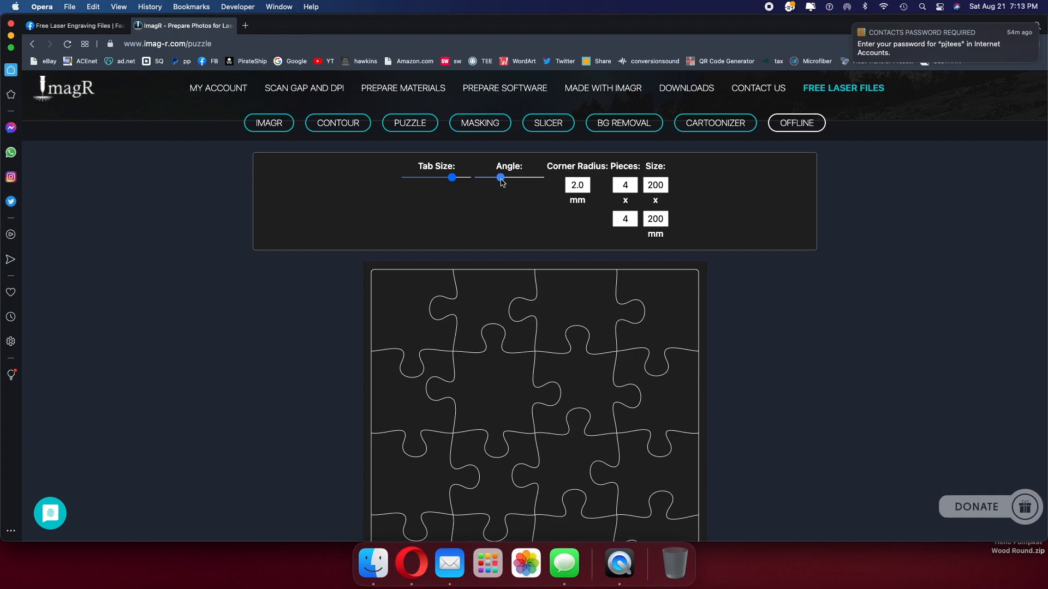
pyautogui.moveTo(501, 177); pyautogui.dragTo(518, 176)
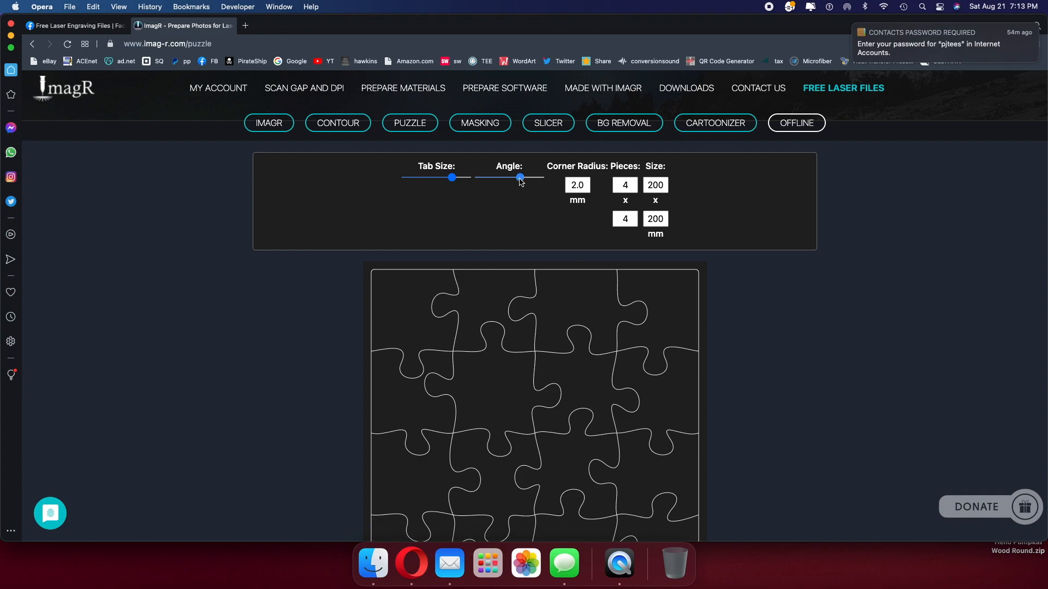
pyautogui.moveTo(520, 177); pyautogui.dragTo(511, 176)
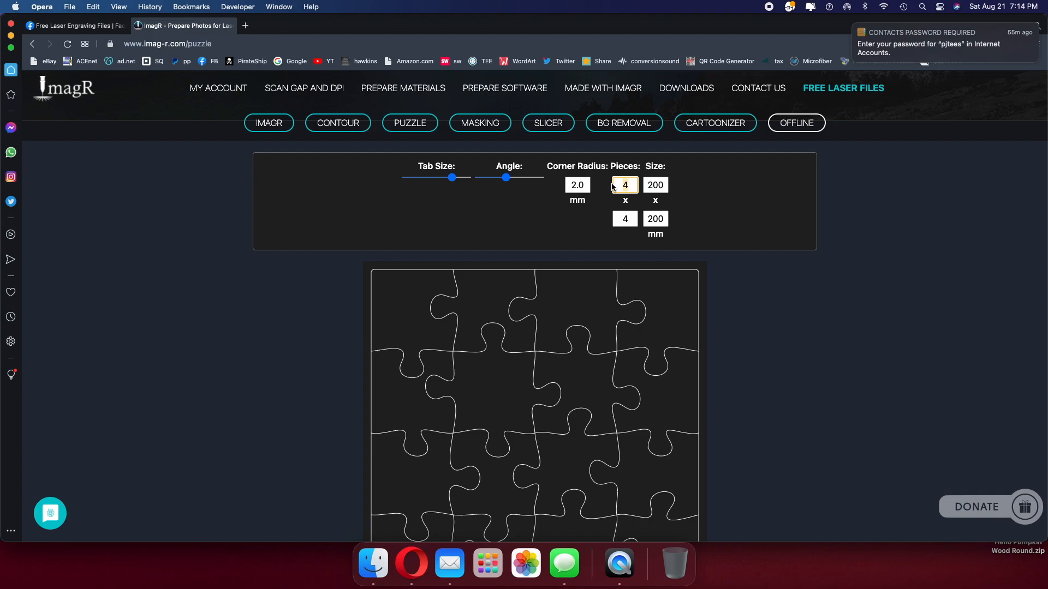
# Set the puzzle to 8 by 6 pieces and download it as jigsaw.svg.
pyautogui.write('8')
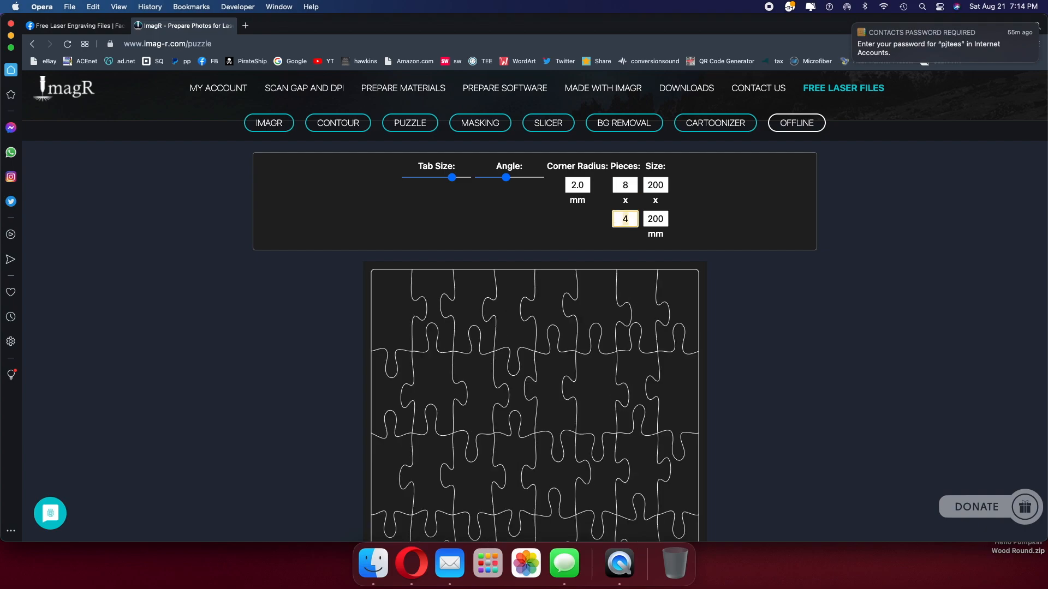
pyautogui.write('6')
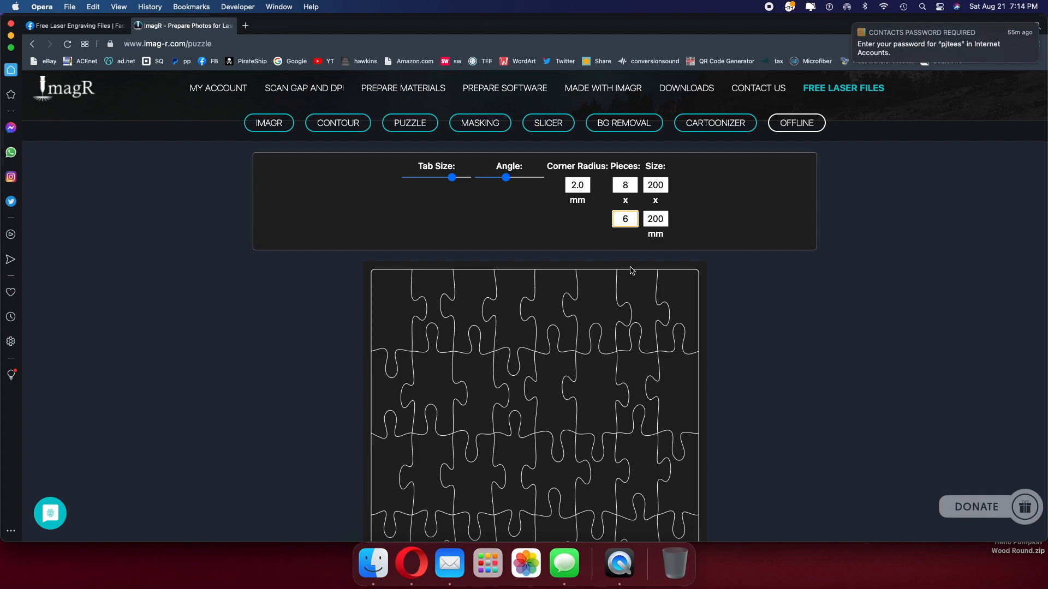
pyautogui.scroll(-3)
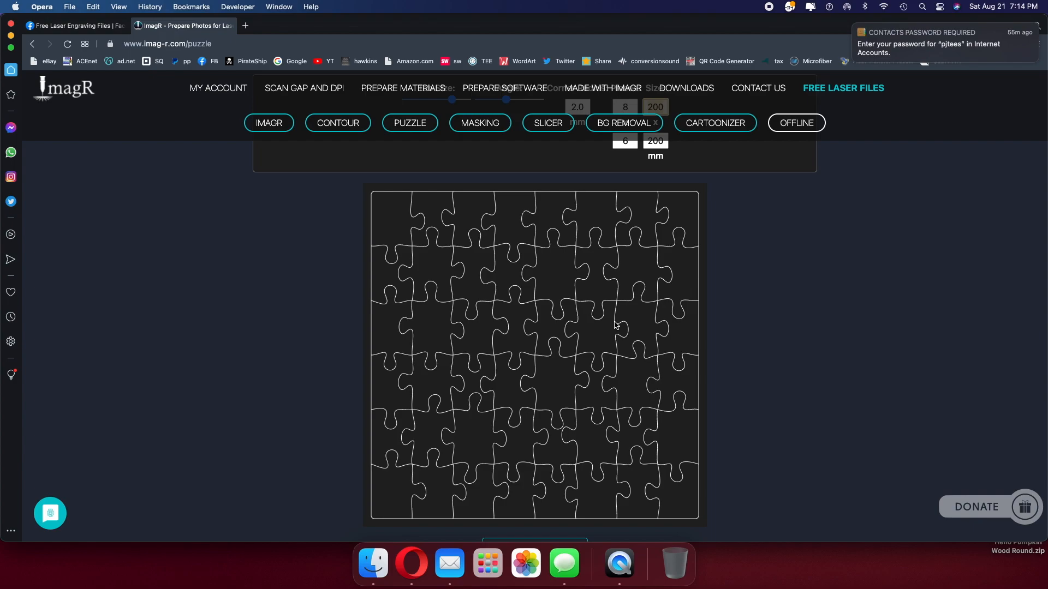
pyautogui.moveTo(670, 353)
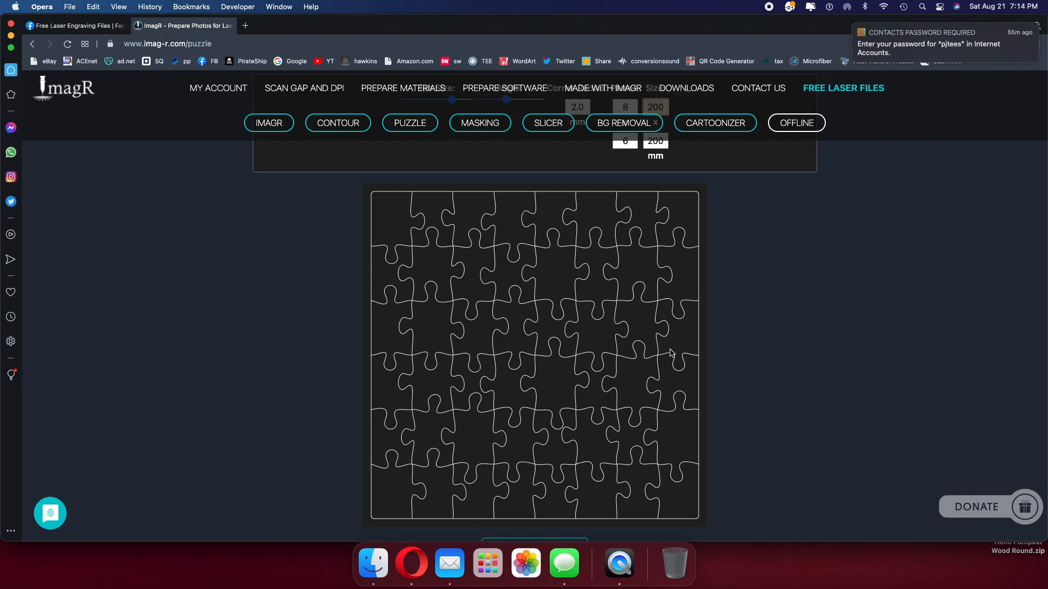
pyautogui.moveTo(670, 434)
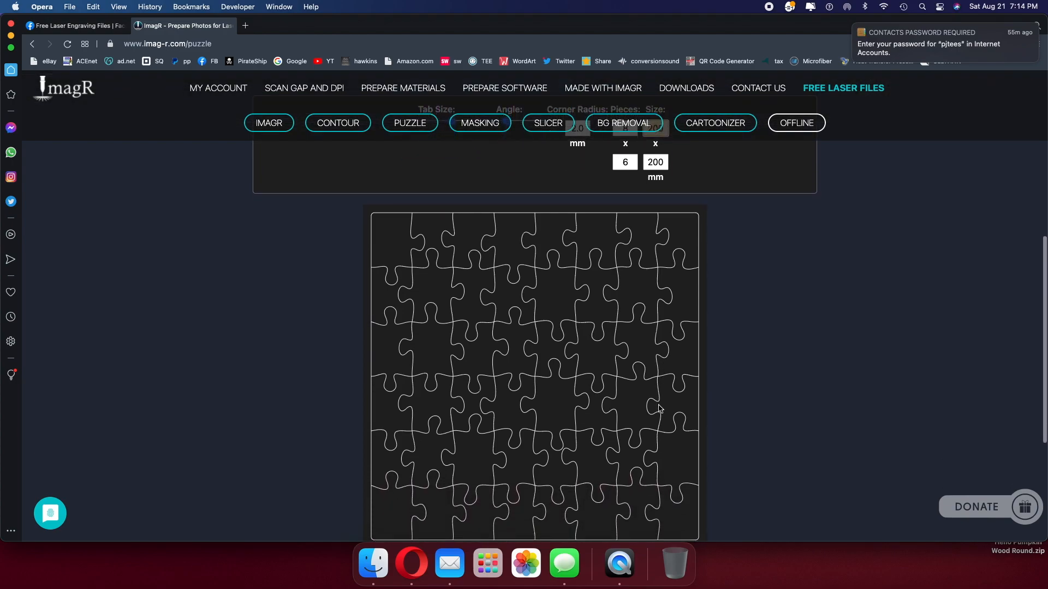
pyautogui.scroll(-3)
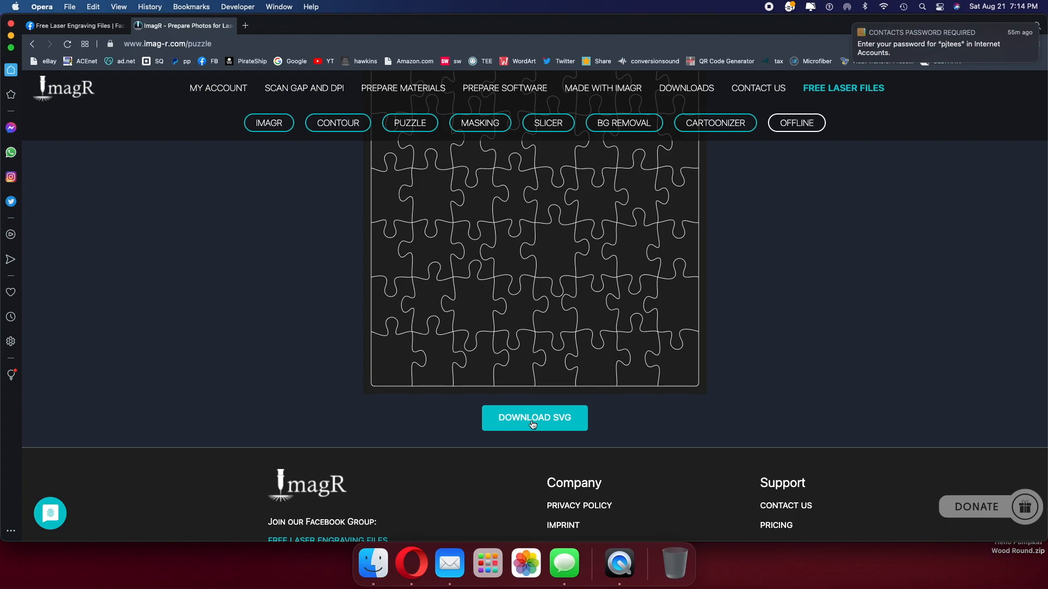
pyautogui.click(533, 417)
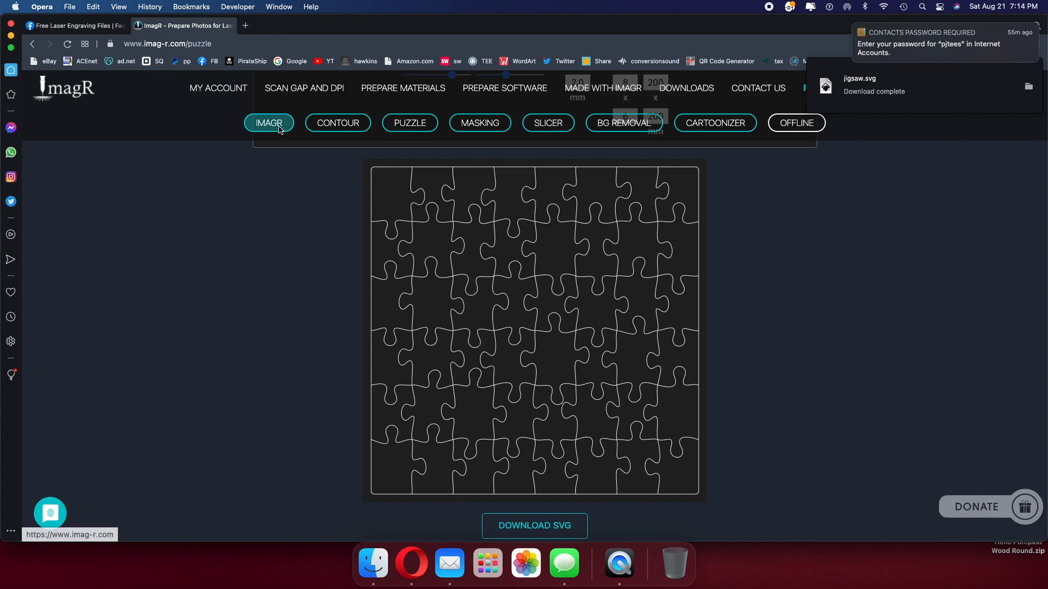
# Go to the main ImagR photo tool and upload b.png from the Desktop.
pyautogui.click(268, 122)
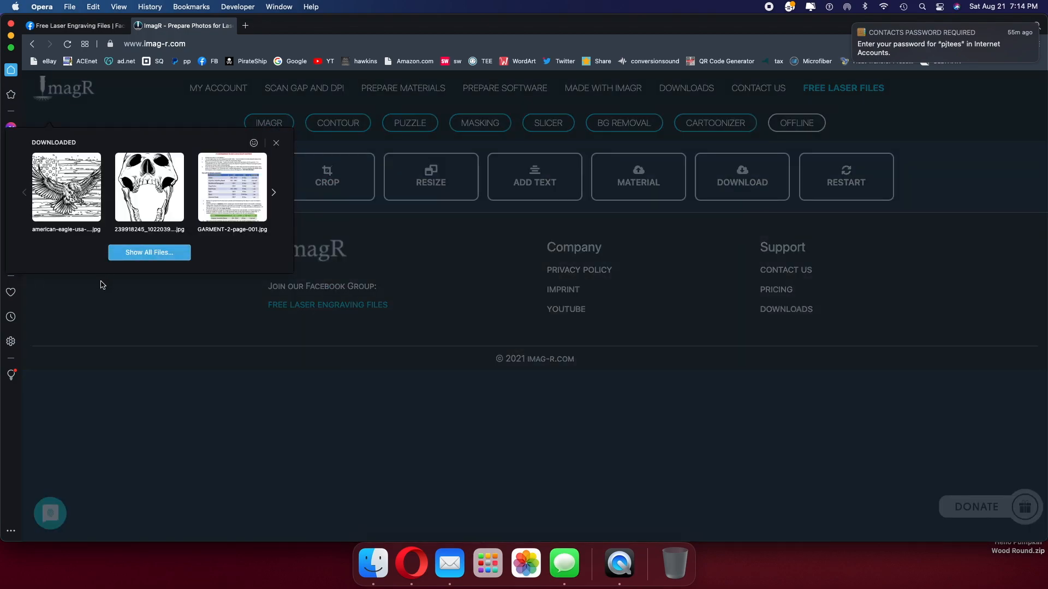
pyautogui.moveTo(149, 252)
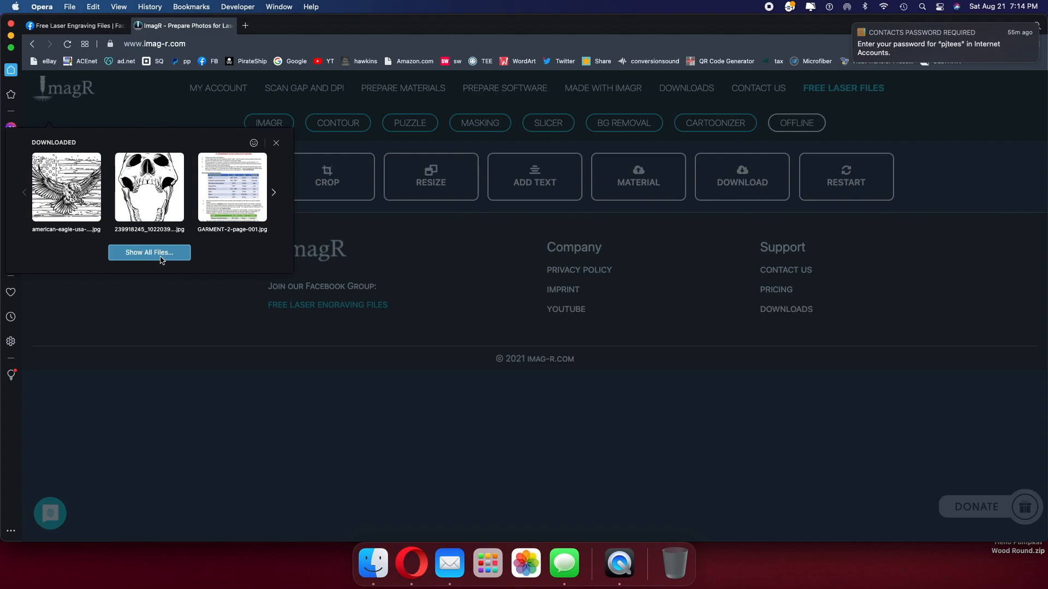
pyautogui.moveTo(230, 276)
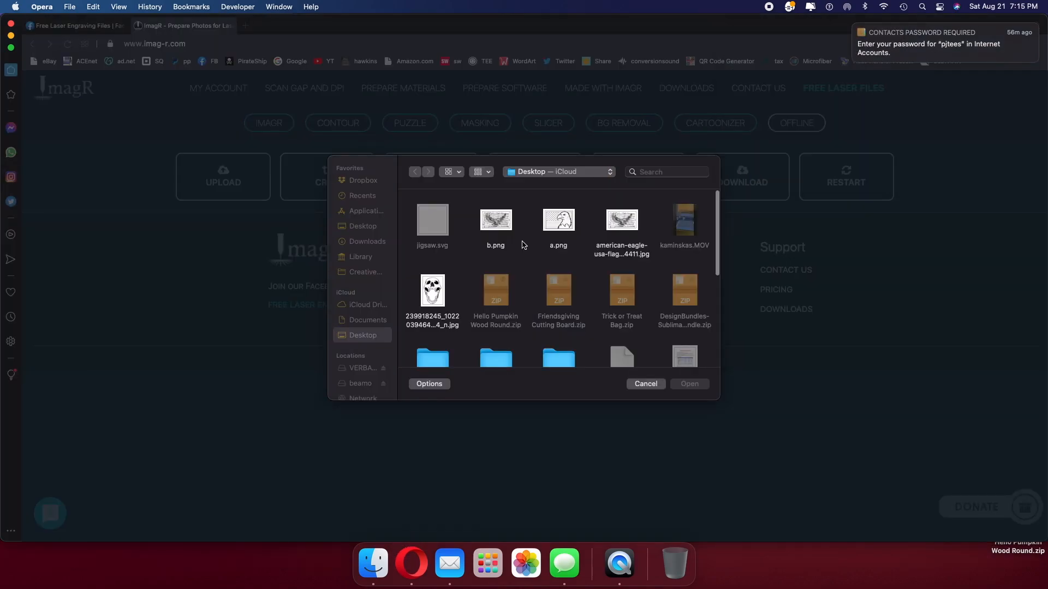
pyautogui.click(495, 220)
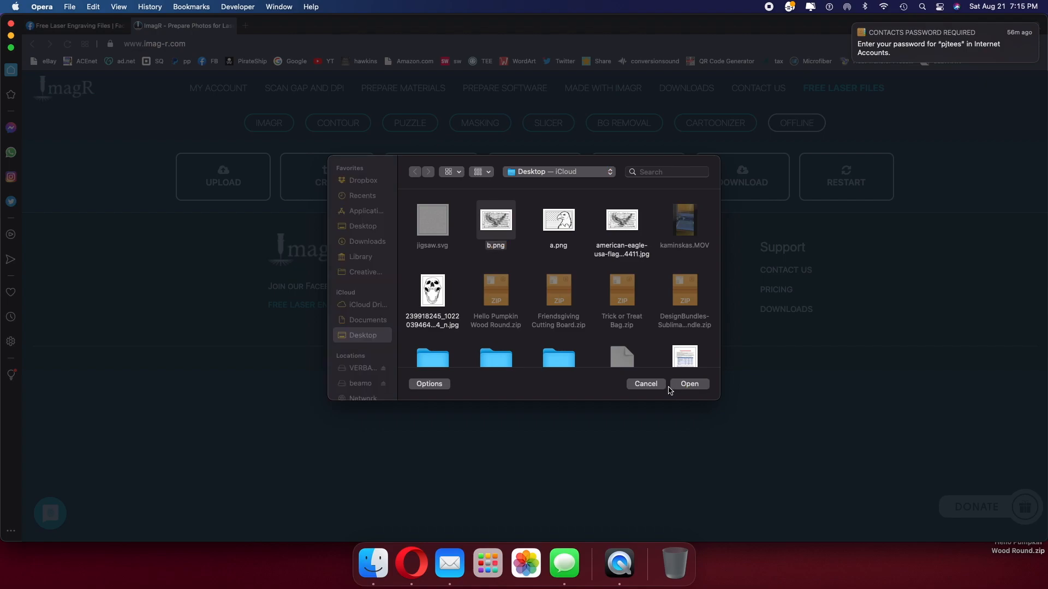
pyautogui.click(645, 384)
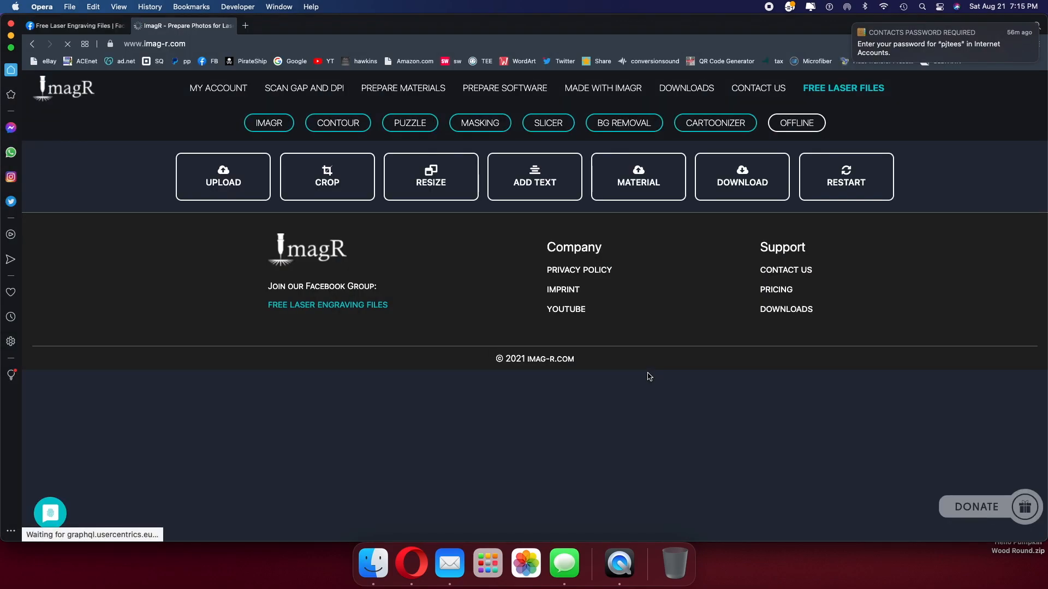
pyautogui.moveTo(628, 322)
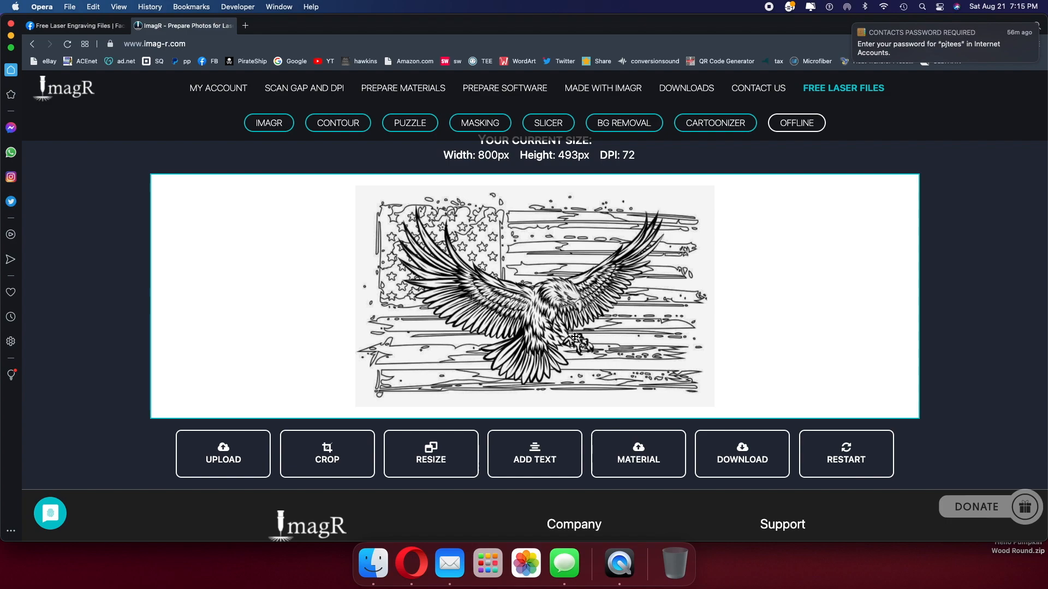
pyautogui.moveTo(474, 267)
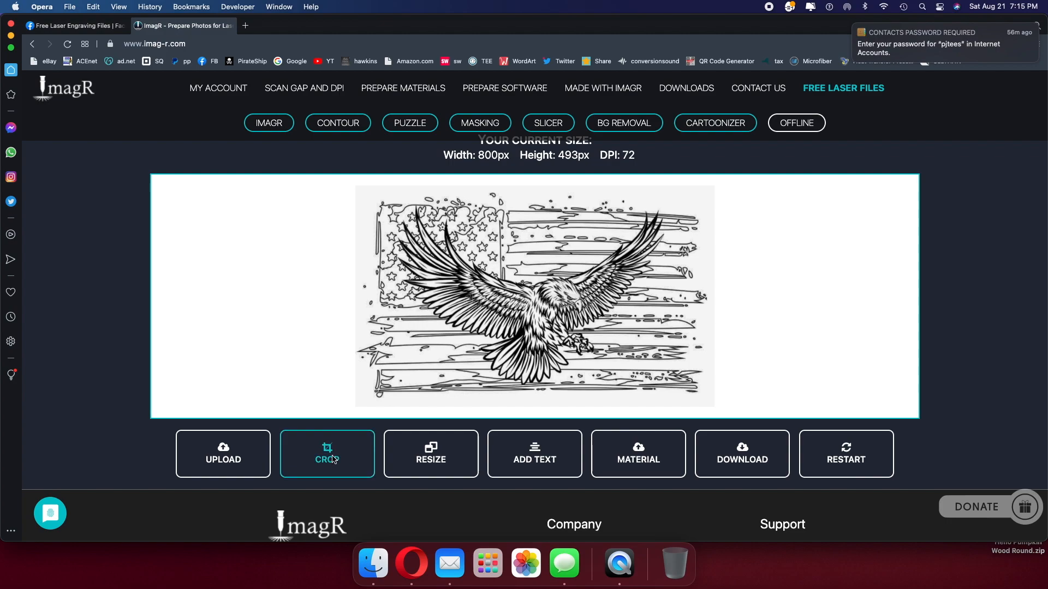
pyautogui.click(327, 453)
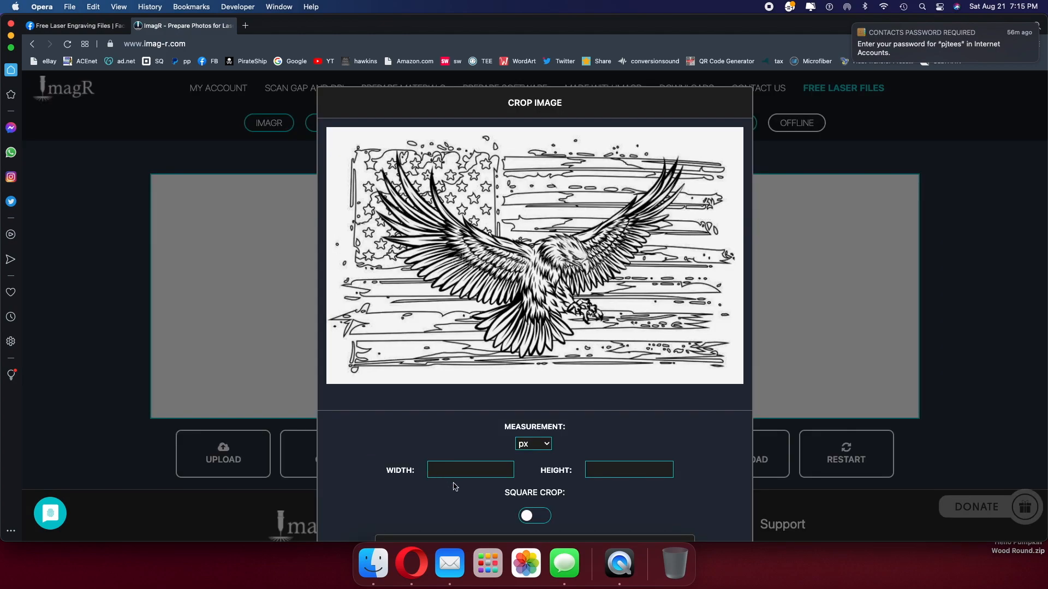
pyautogui.scroll(-3)
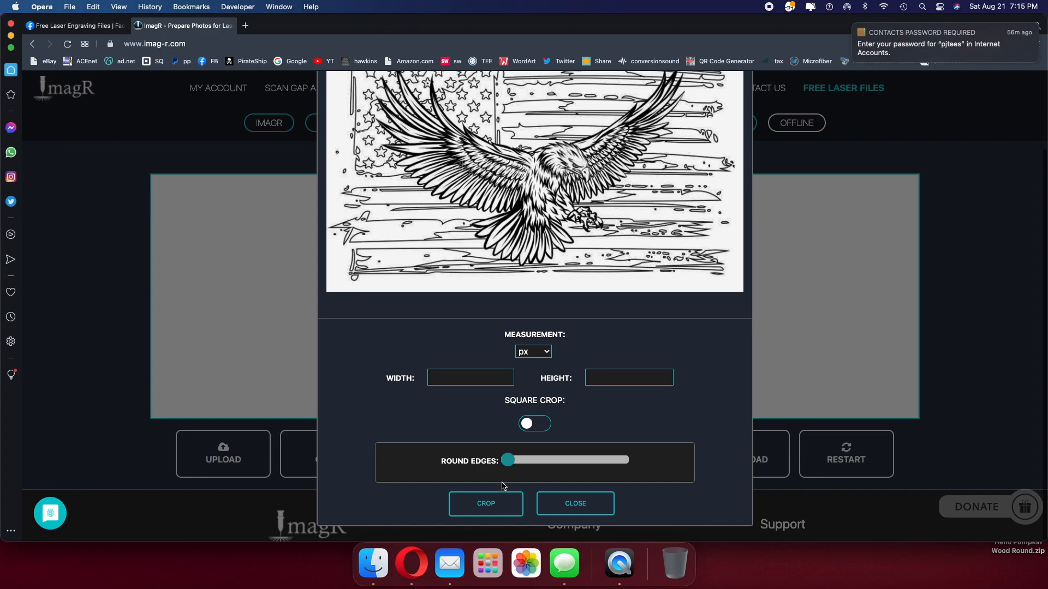
pyautogui.moveTo(507, 459); pyautogui.dragTo(542, 459)
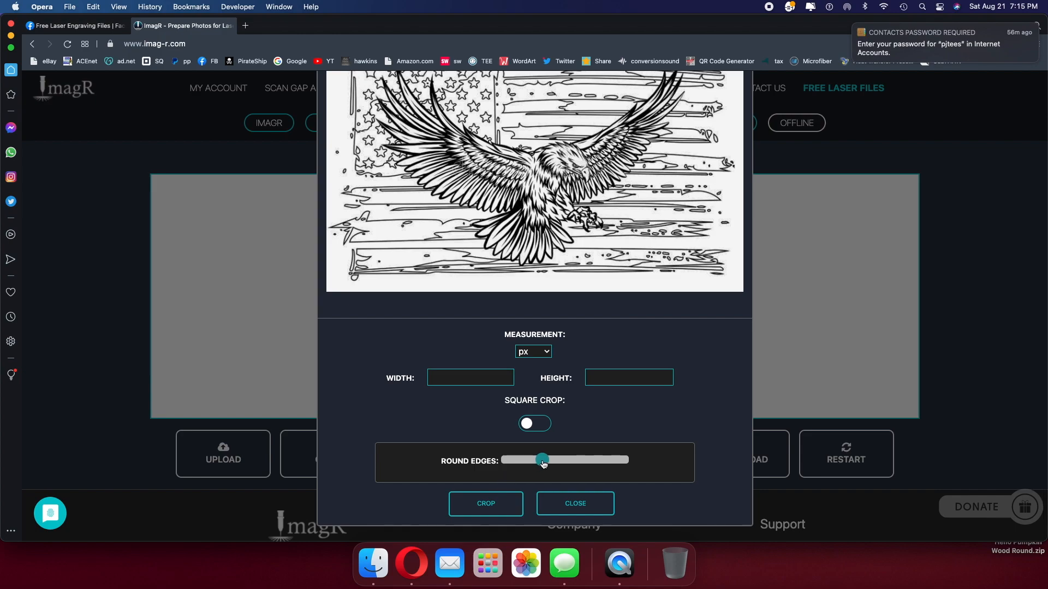
pyautogui.moveTo(542, 460); pyautogui.dragTo(508, 459)
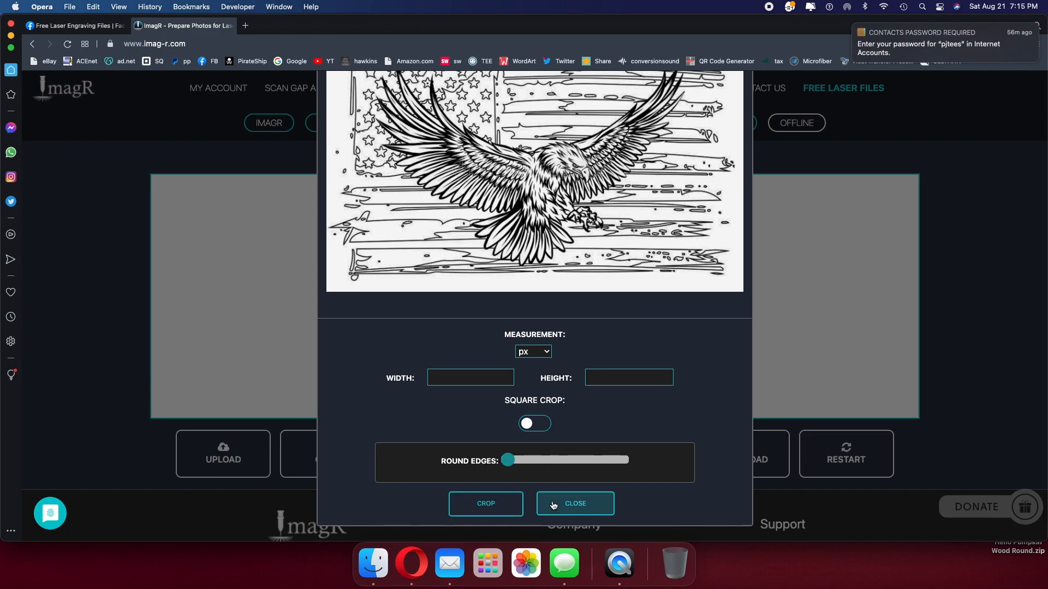
pyautogui.click(574, 503)
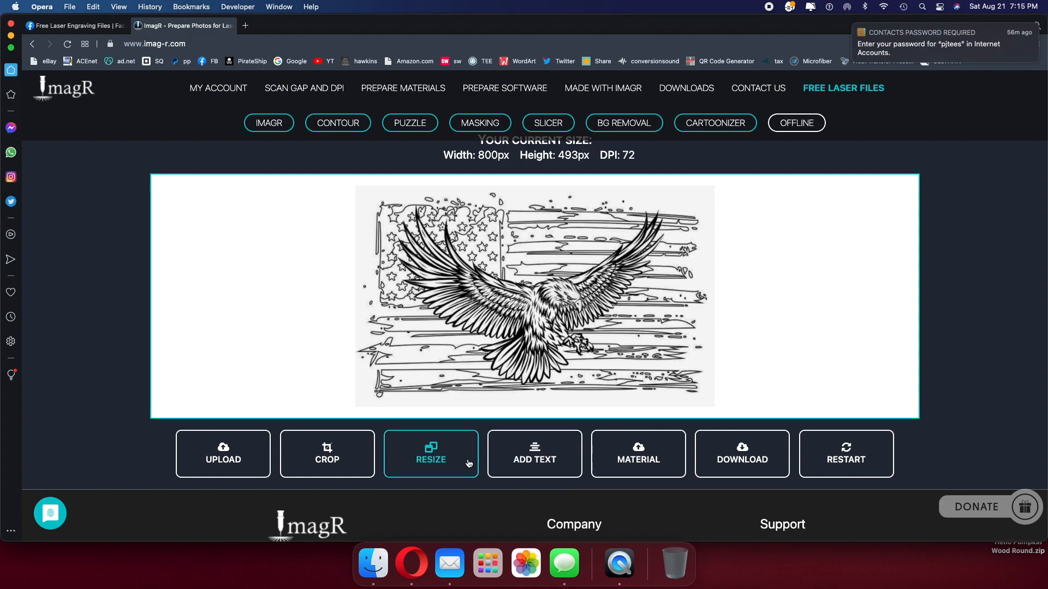
# Set the eagle image to 318 DPI at 800×493 px with fixed aspect ratio.
pyautogui.click(430, 460)
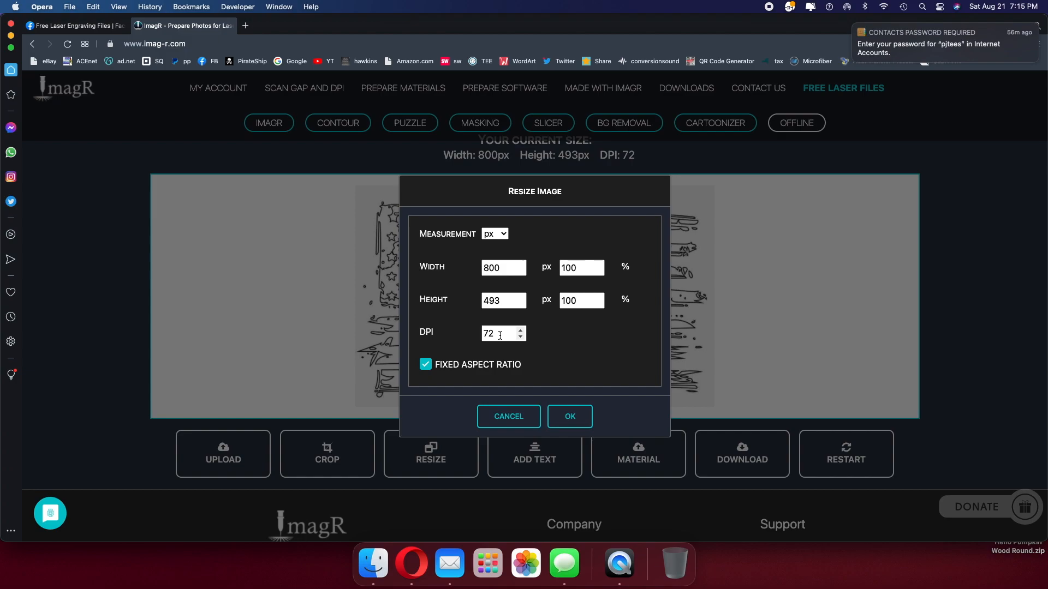
pyautogui.click(498, 333)
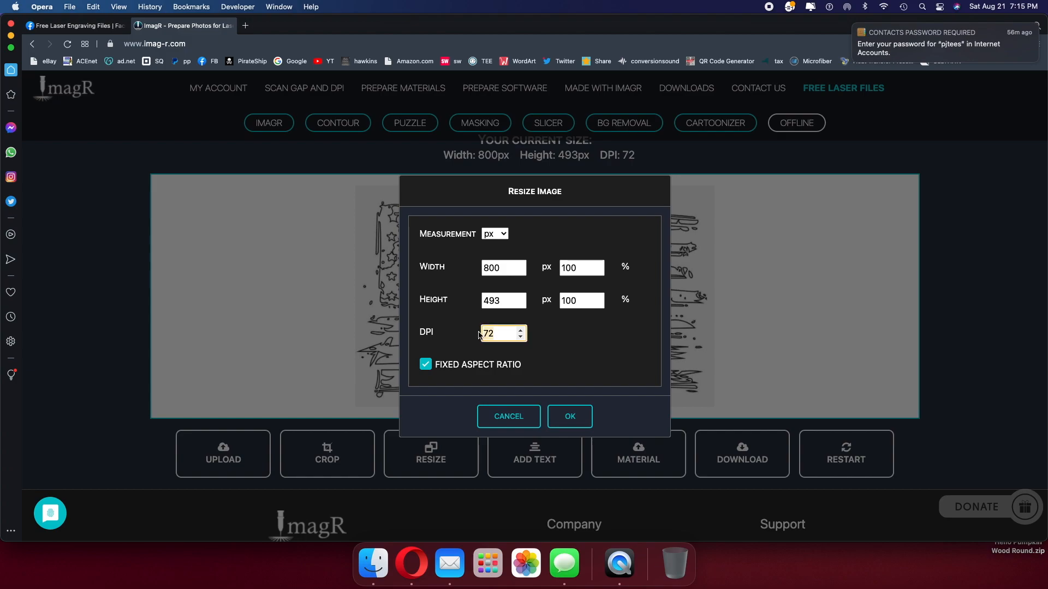
pyautogui.write('318')
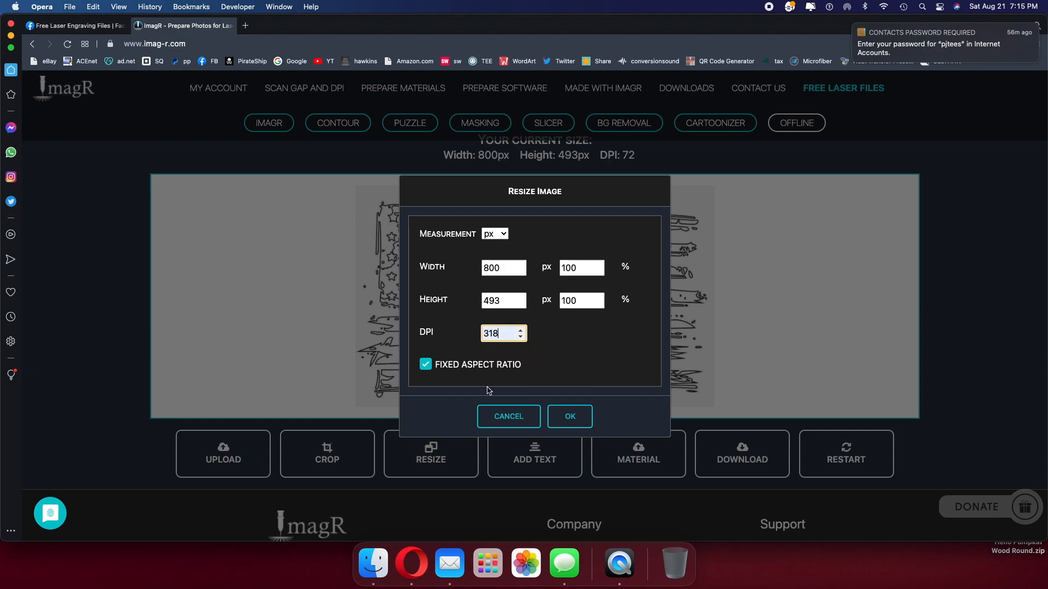
pyautogui.click(569, 416)
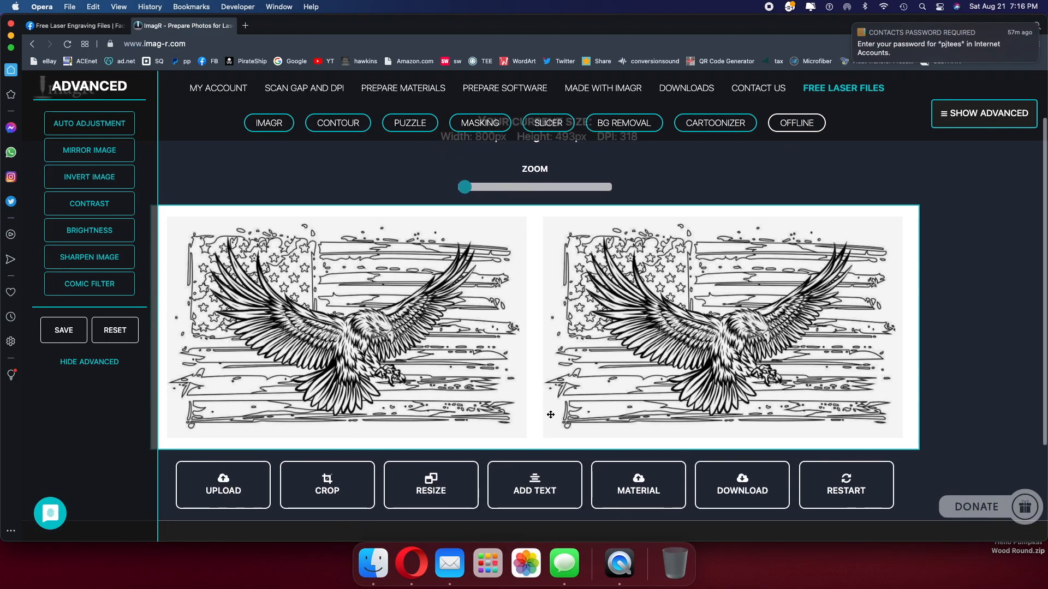
pyautogui.moveTo(294, 319)
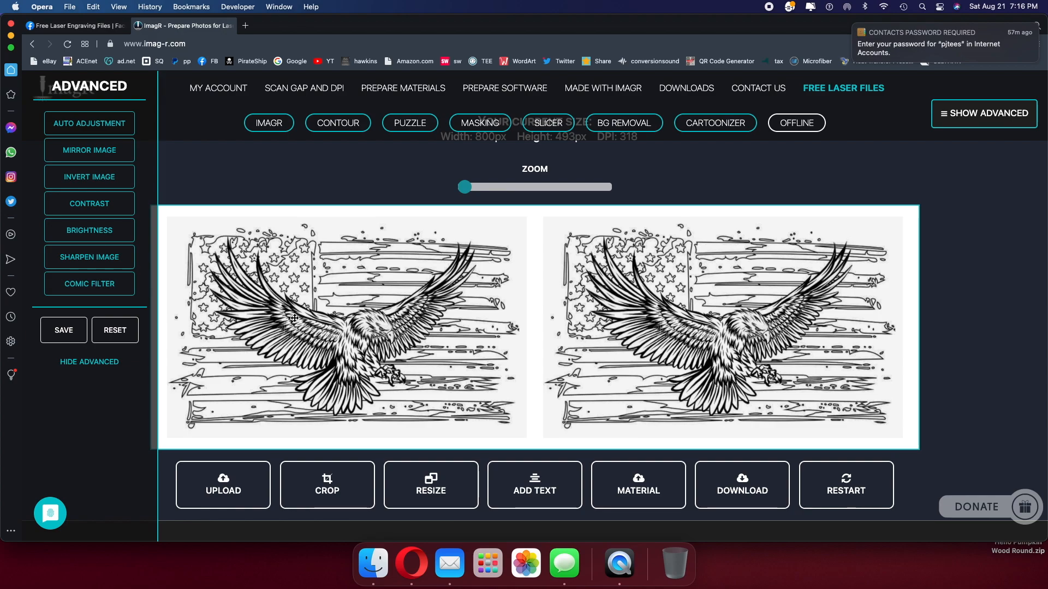
pyautogui.moveTo(381, 366)
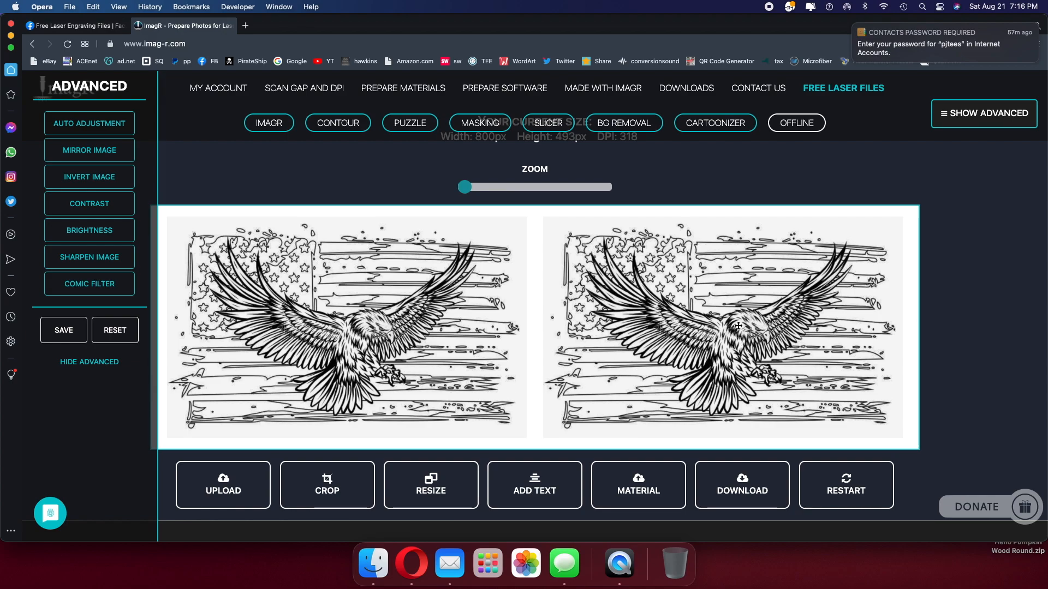
pyautogui.moveTo(731, 315)
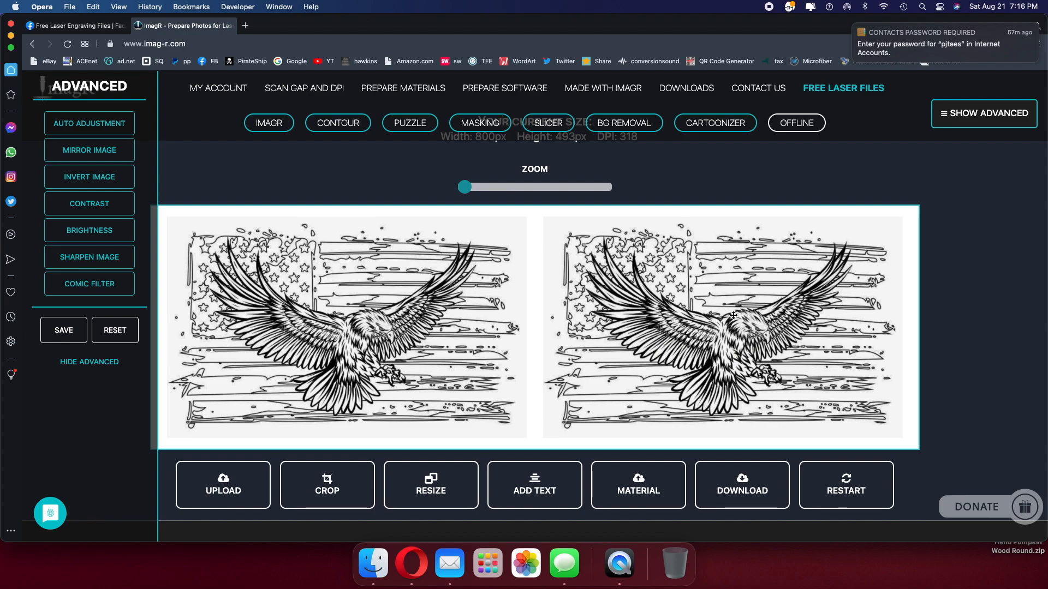
pyautogui.moveTo(664, 346)
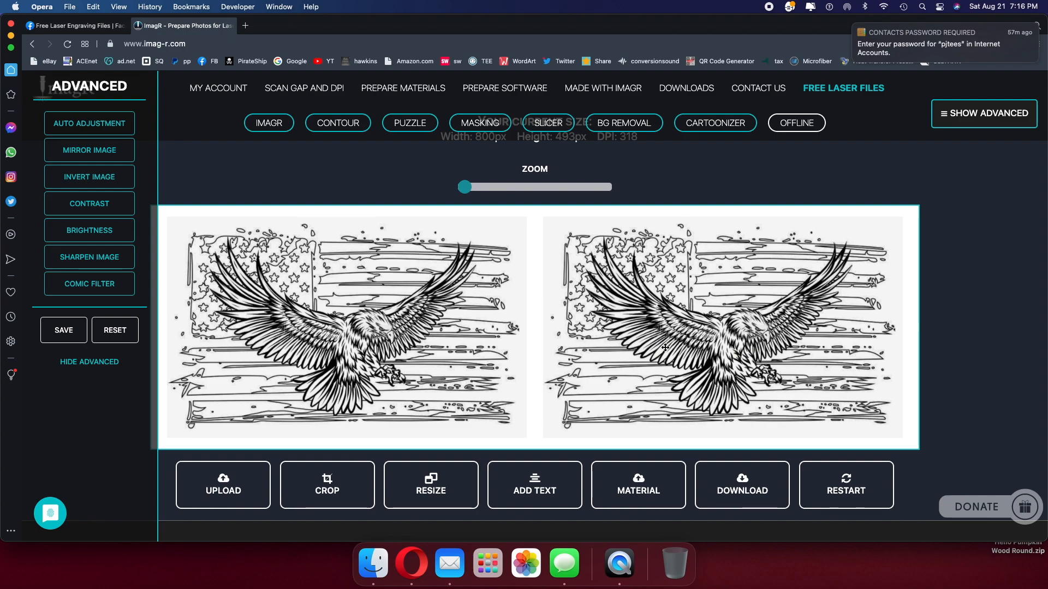
pyautogui.moveTo(598, 351)
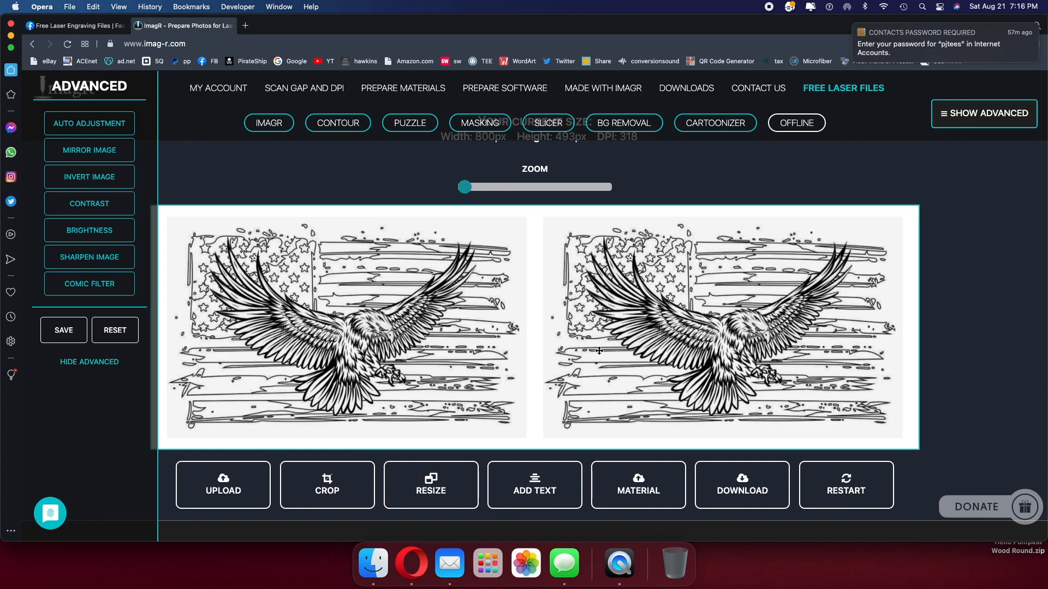
pyautogui.moveTo(568, 349)
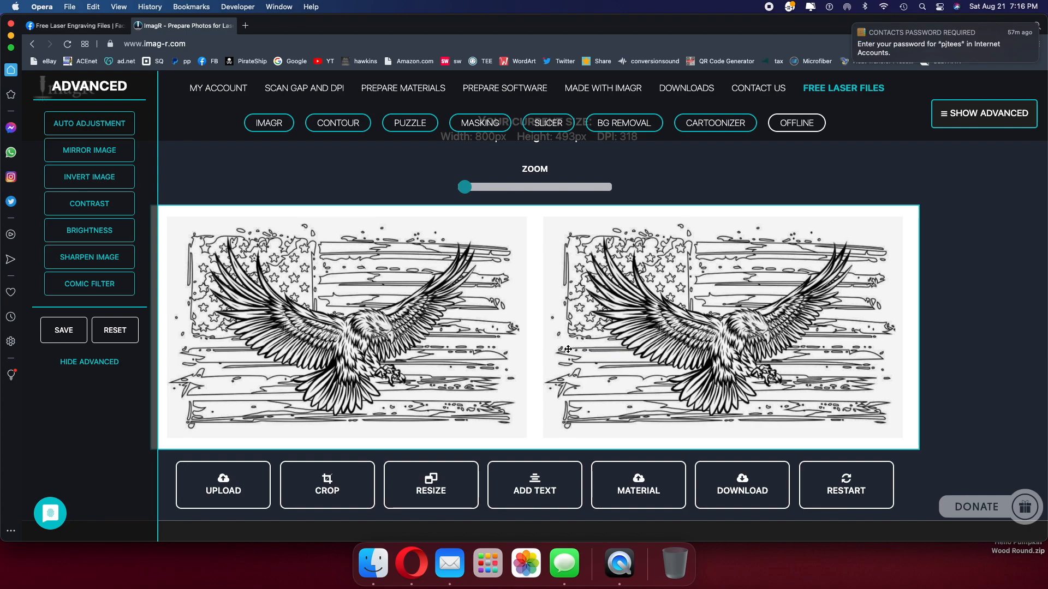
pyautogui.moveTo(534, 490)
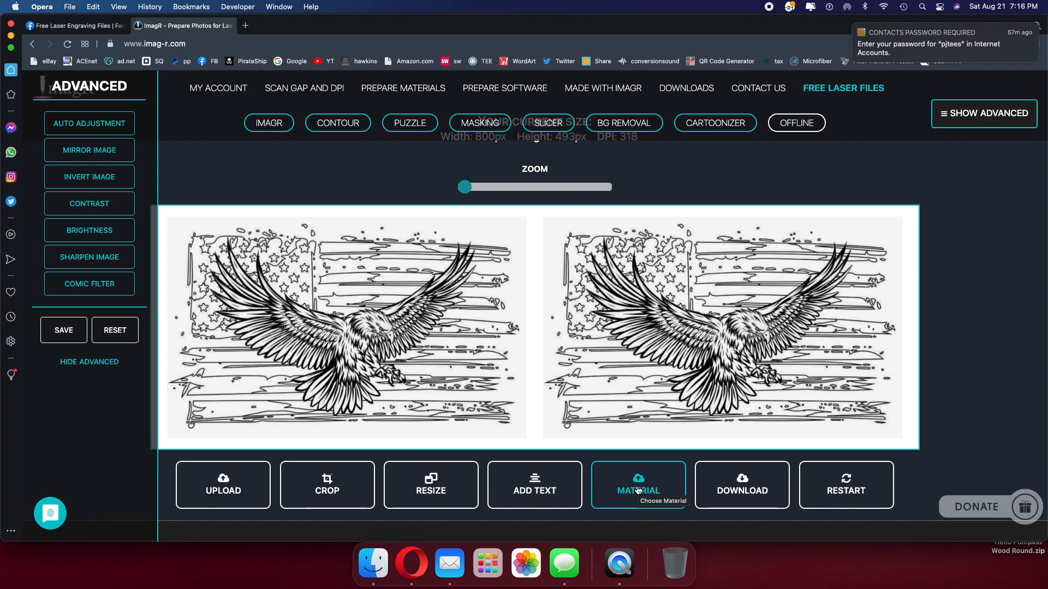
# Apply the CO2 Wood material preset to the eagle image.
pyautogui.click(637, 484)
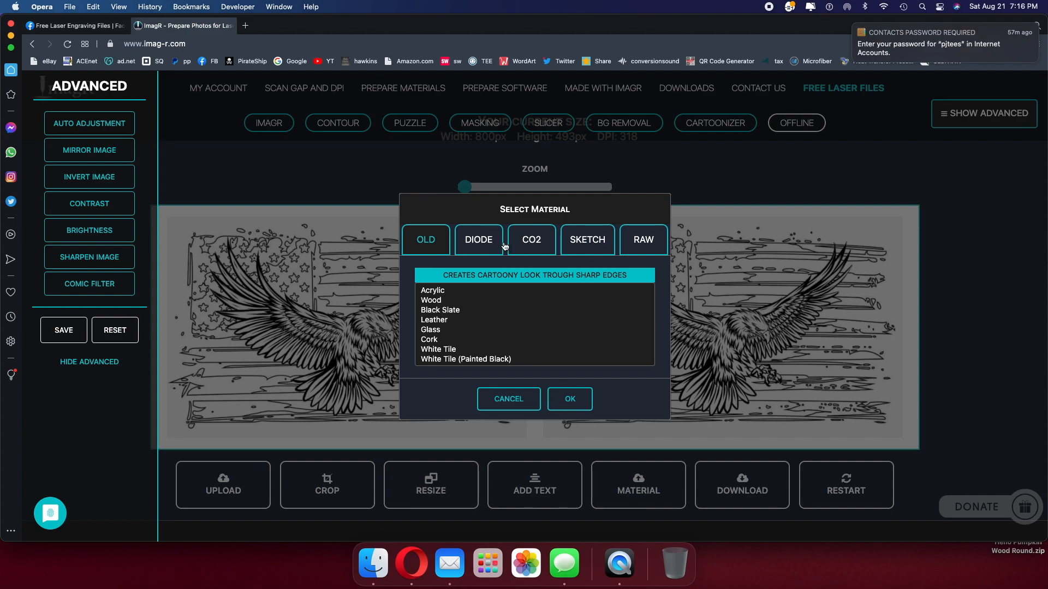
pyautogui.click(530, 239)
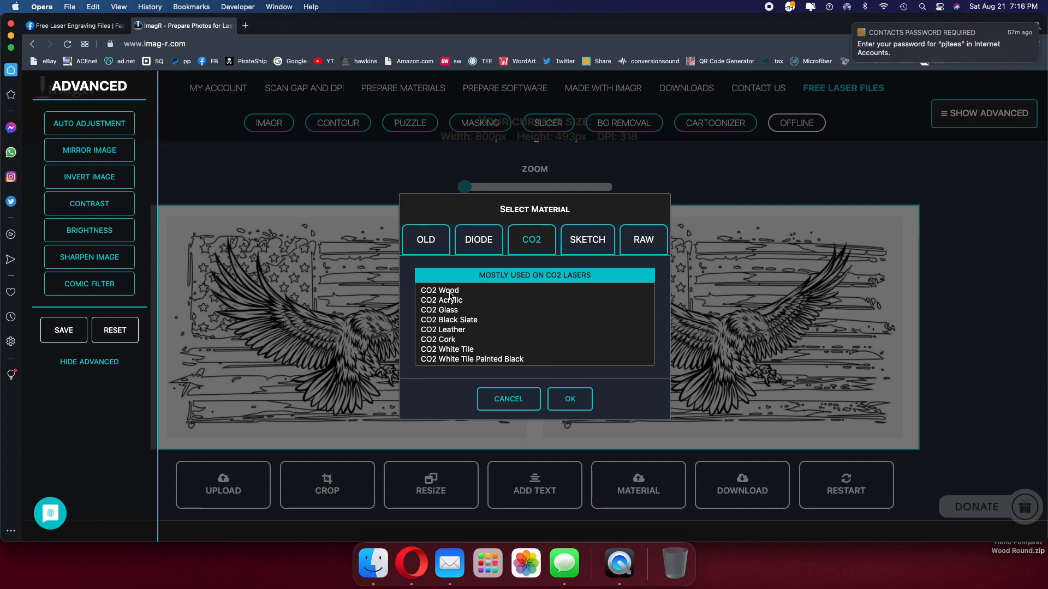
pyautogui.click(440, 289)
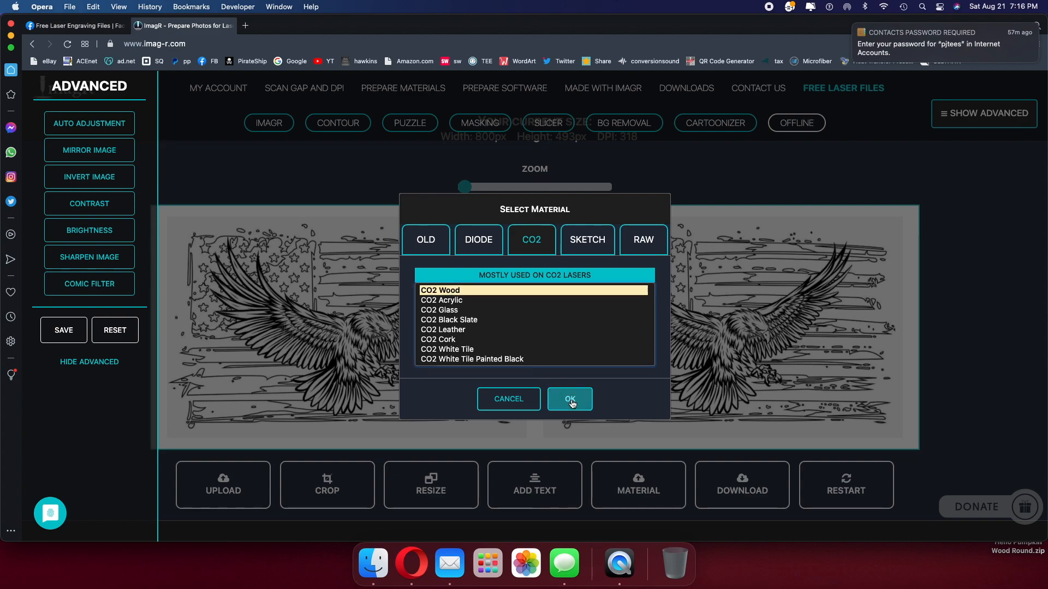
pyautogui.click(569, 399)
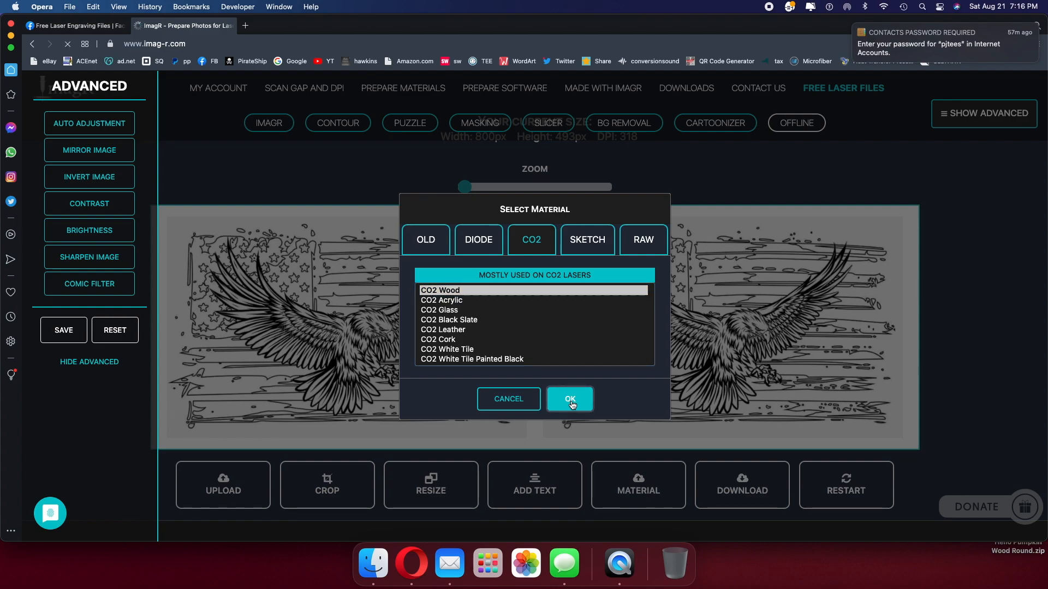
pyautogui.click(569, 399)
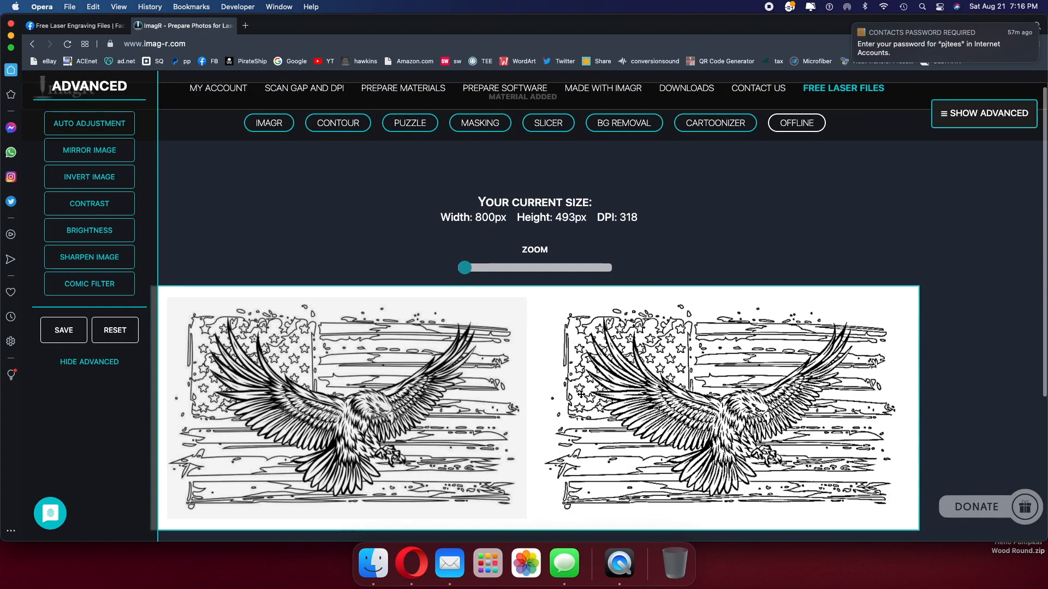
pyautogui.scroll(-3)
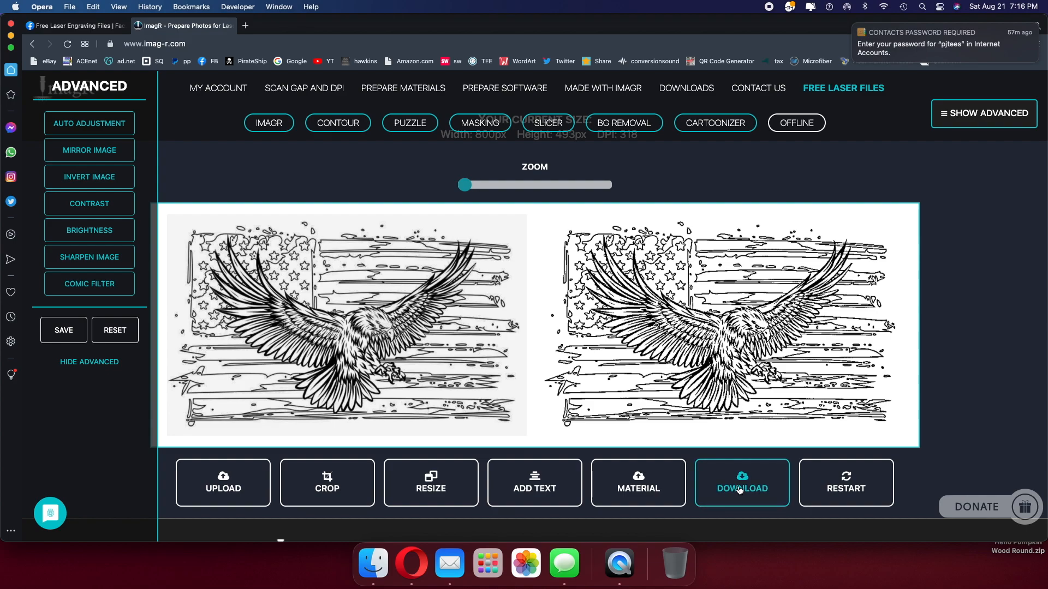
# Download the processed eagle image as the PNG b1521.png.
pyautogui.click(740, 482)
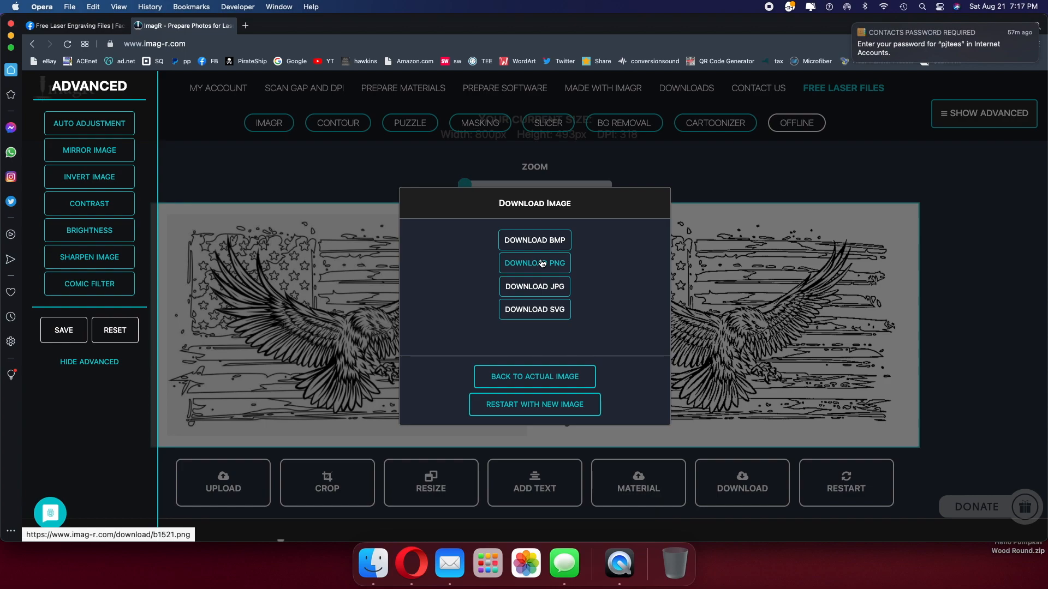
pyautogui.click(534, 262)
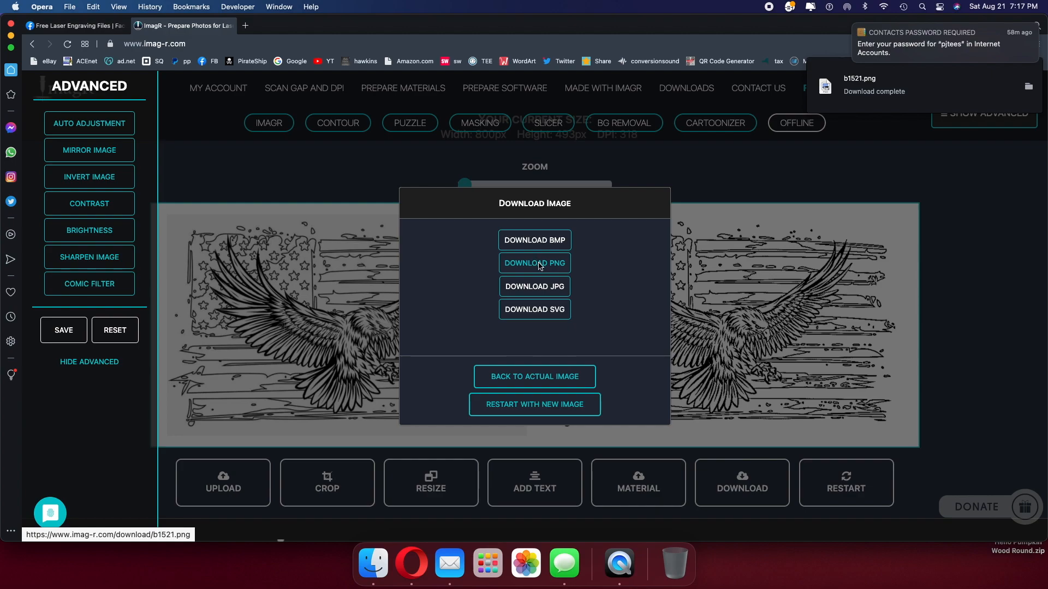
pyautogui.moveTo(672, 178)
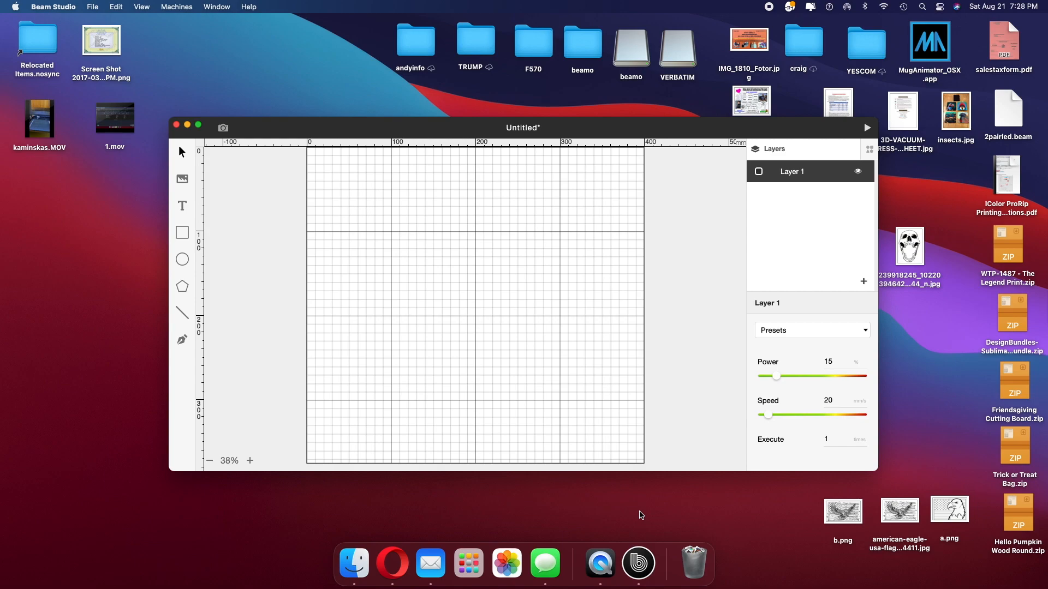
pyautogui.moveTo(531, 209)
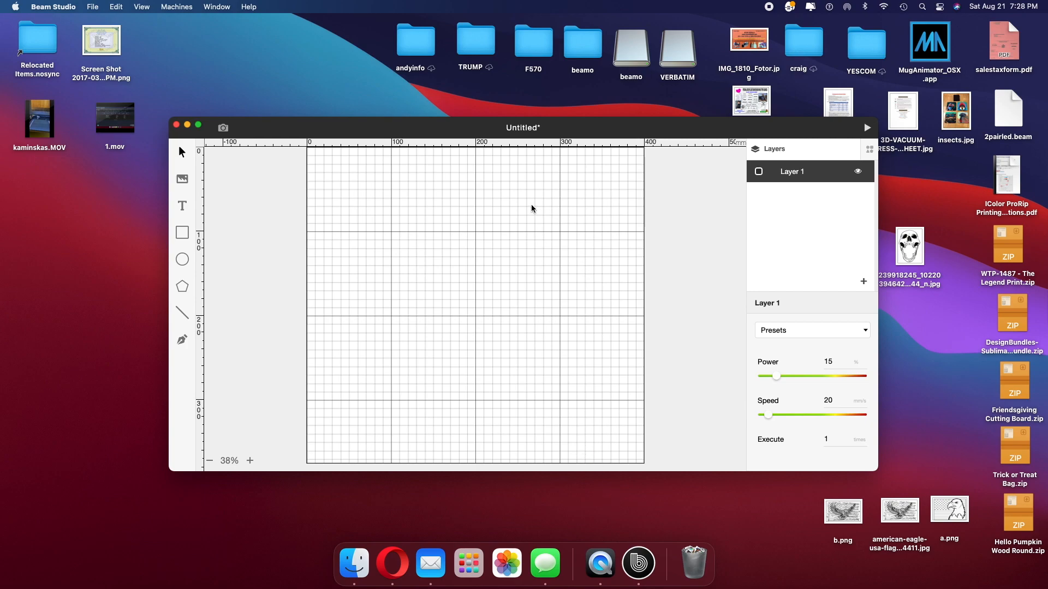
pyautogui.moveTo(555, 225)
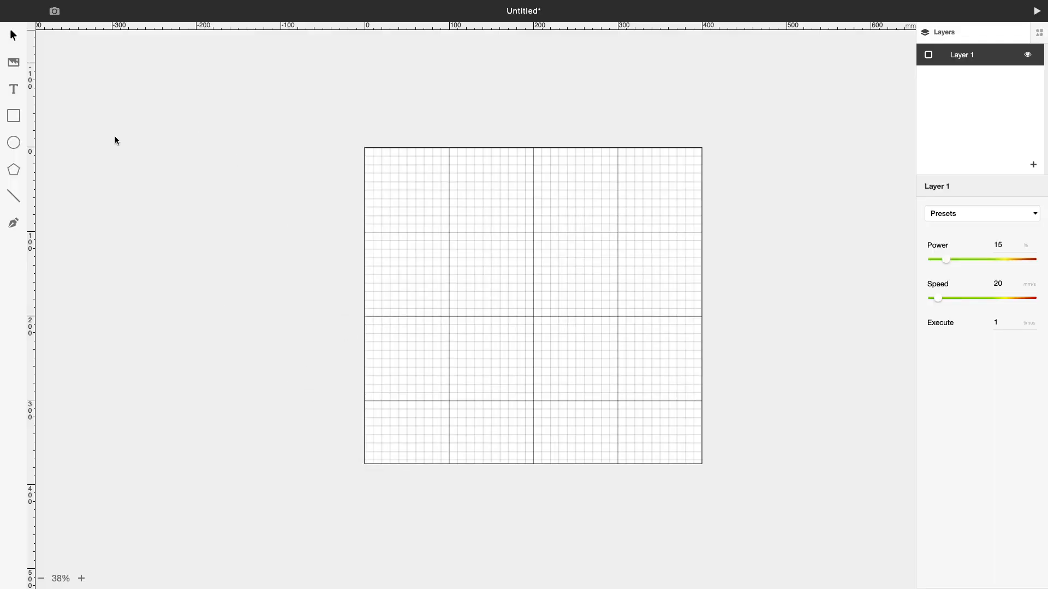
# Maximize the Beam Studio window and start a camera preview of the bed.
pyautogui.click(54, 11)
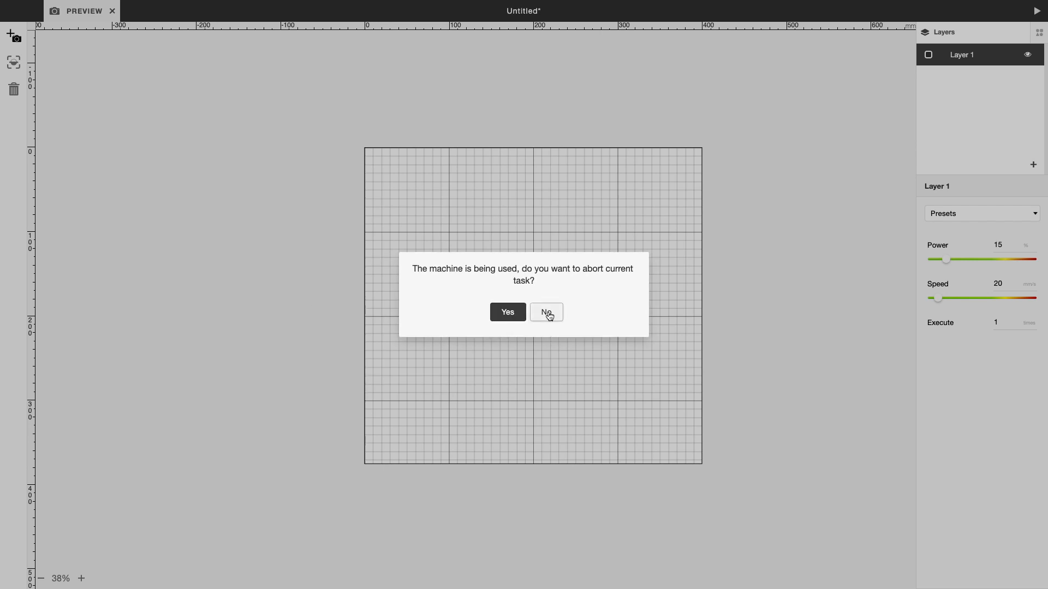
# Decline aborting the current task, camera-preview the birch board area, then exit preview mode.
pyautogui.click(506, 312)
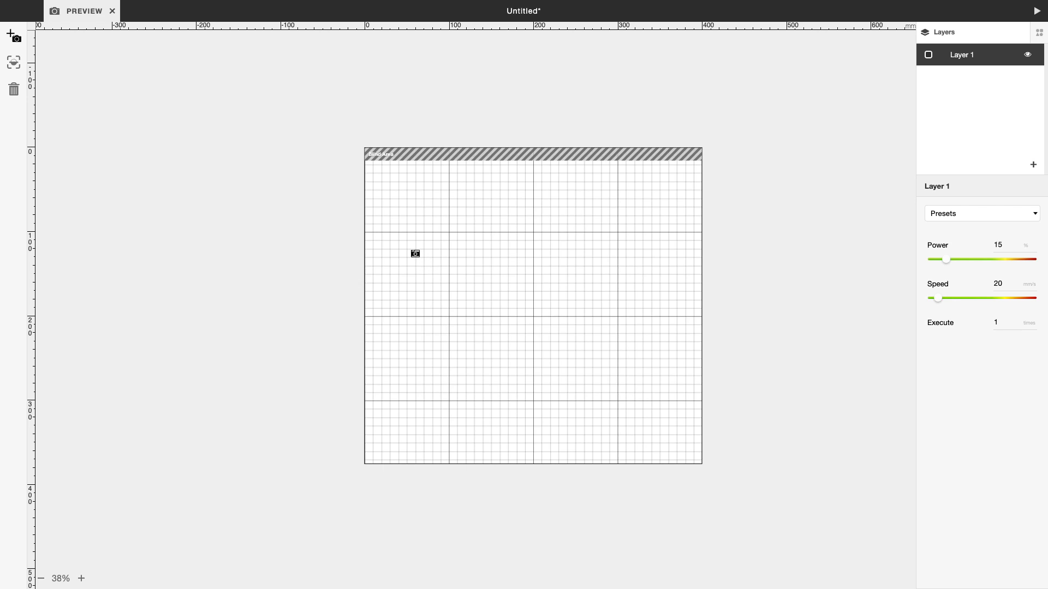
pyautogui.moveTo(415, 254); pyautogui.dragTo(370, 272)
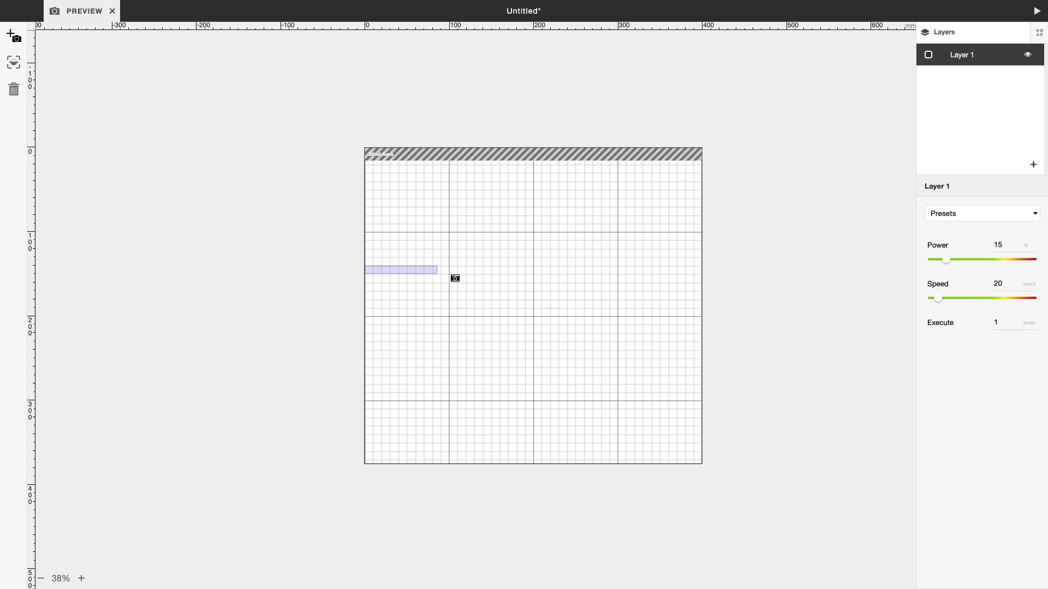
pyautogui.moveTo(455, 278); pyautogui.dragTo(600, 464)
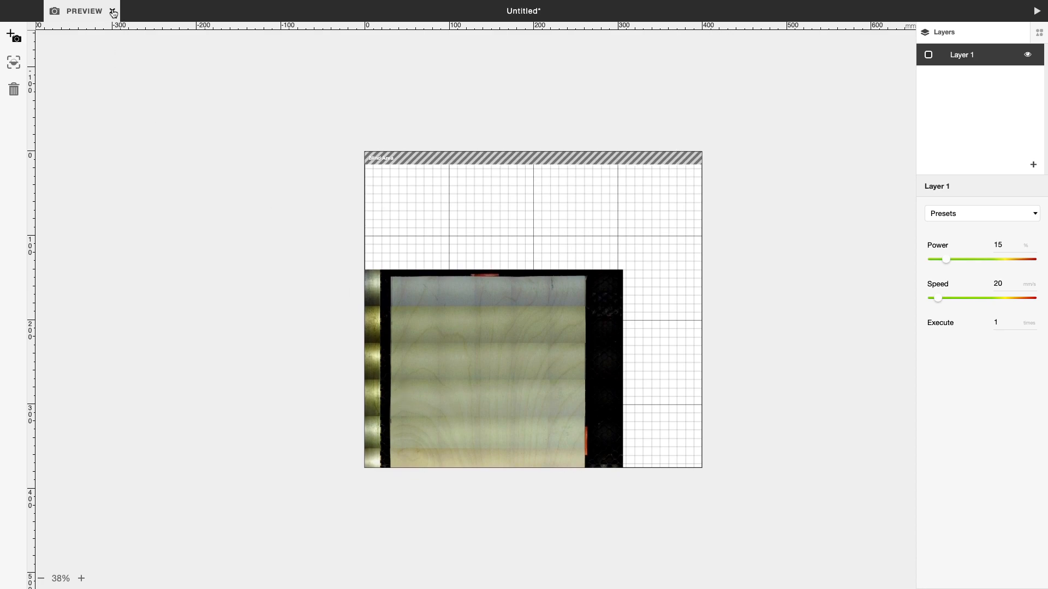
pyautogui.click(83, 12)
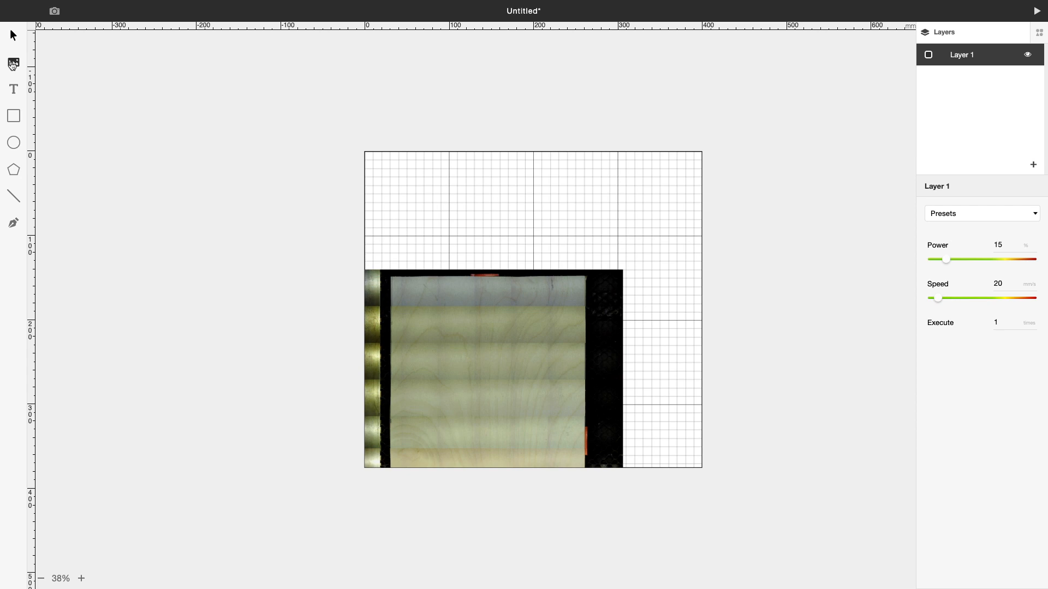
pyautogui.moveTo(176, 199)
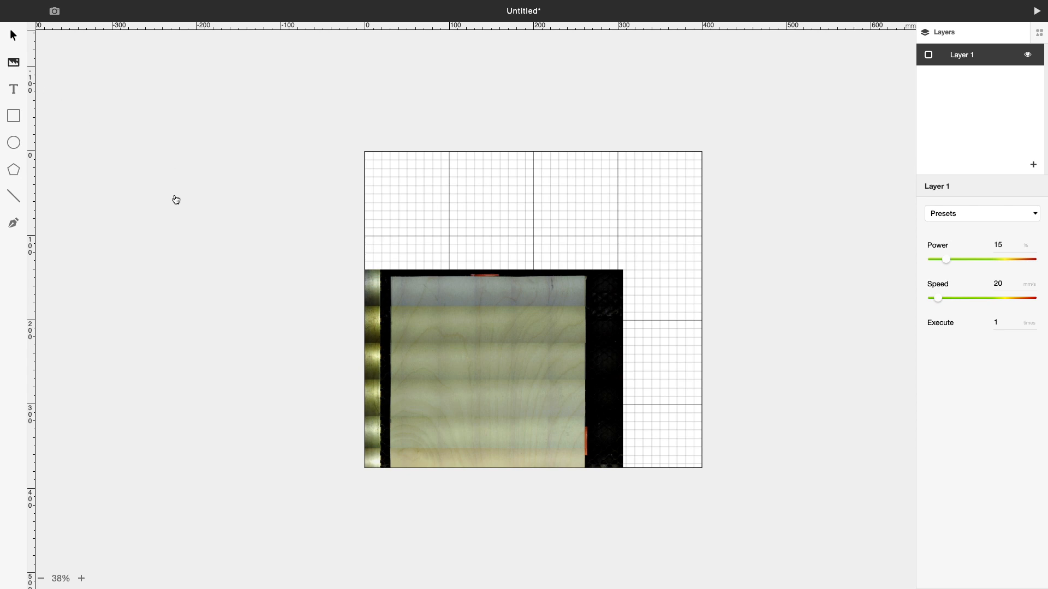
pyautogui.moveTo(318, 283)
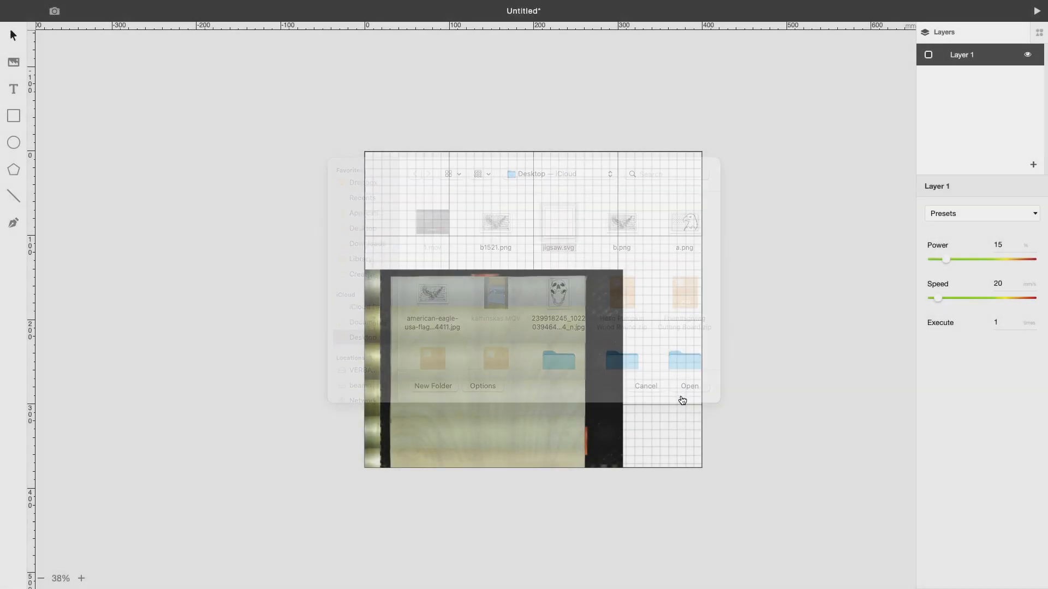
# Import jigsaw.svg layered by colour and position the puzzle grid on the board preview.
pyautogui.click(688, 386)
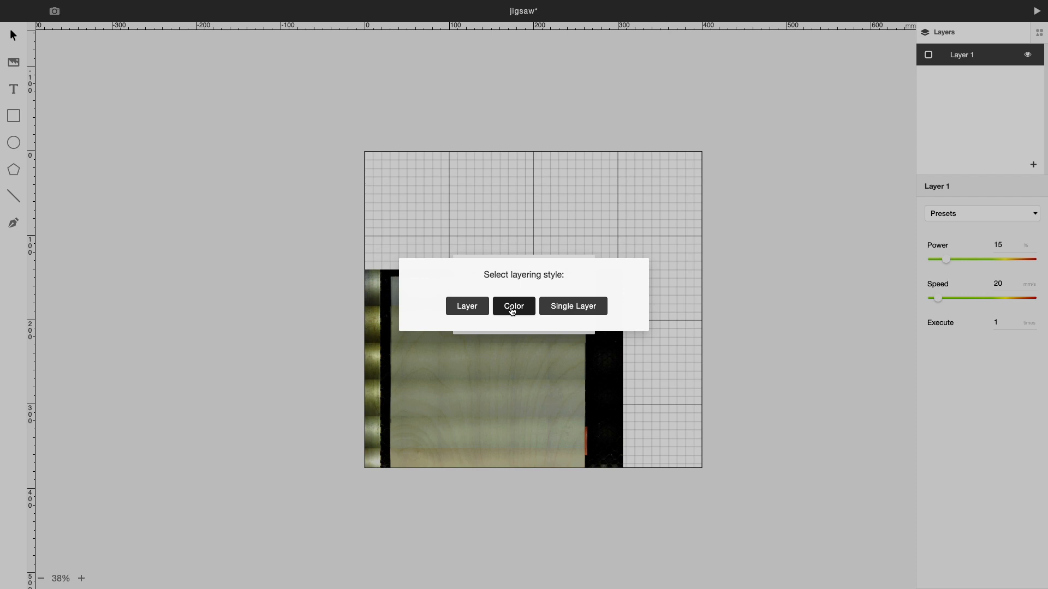
pyautogui.click(513, 306)
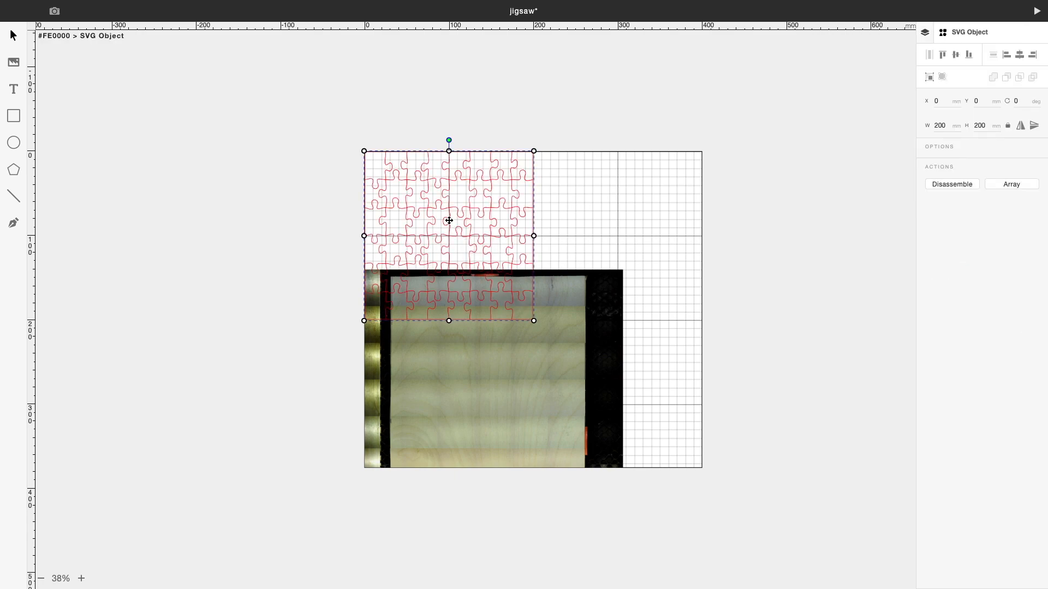
pyautogui.moveTo(448, 221); pyautogui.dragTo(485, 359)
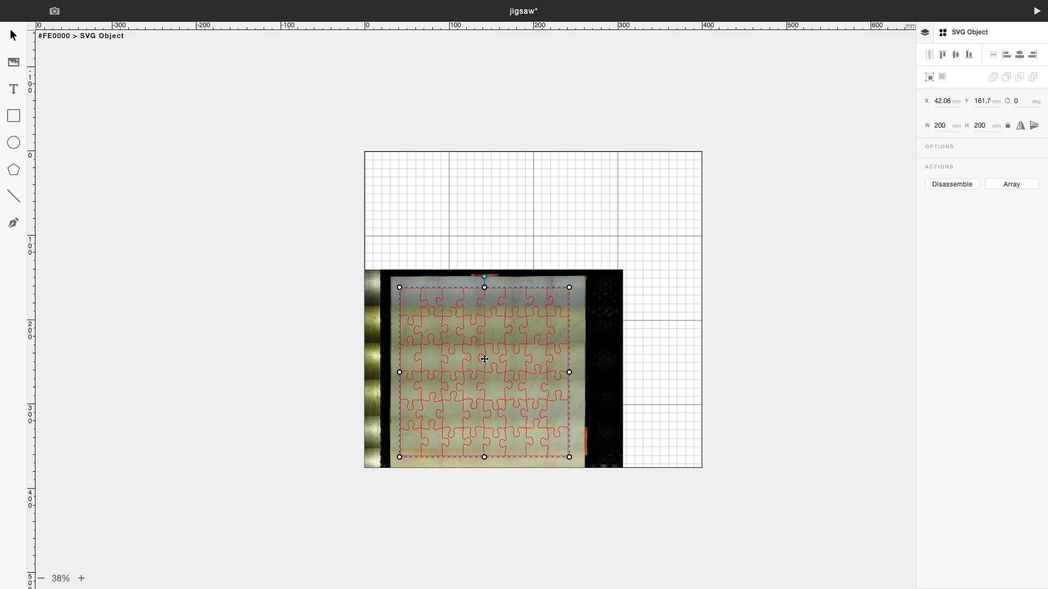
pyautogui.moveTo(485, 359); pyautogui.dragTo(484, 360)
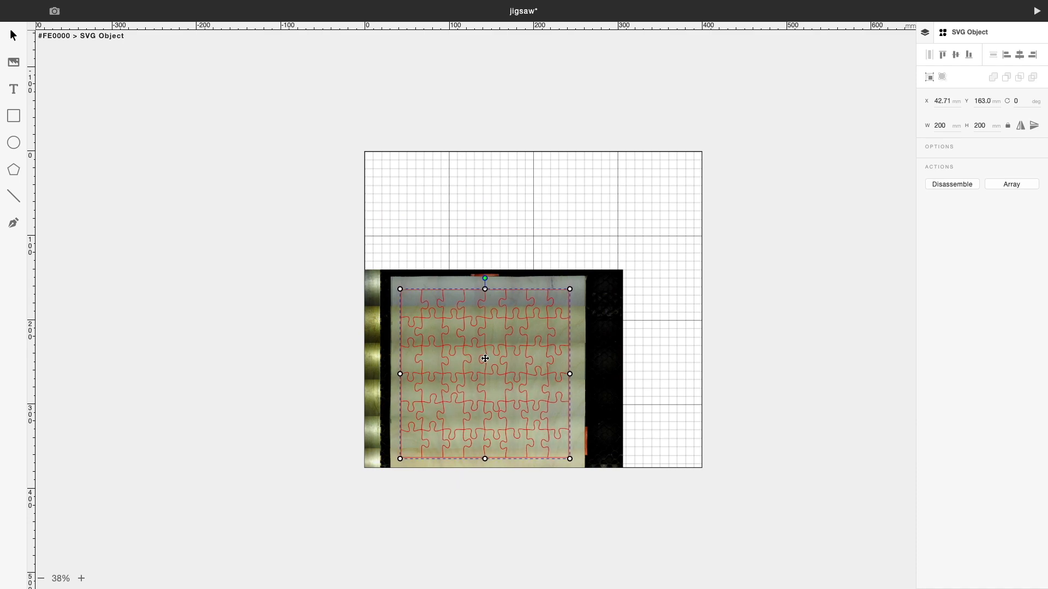
pyautogui.moveTo(485, 359); pyautogui.dragTo(487, 357)
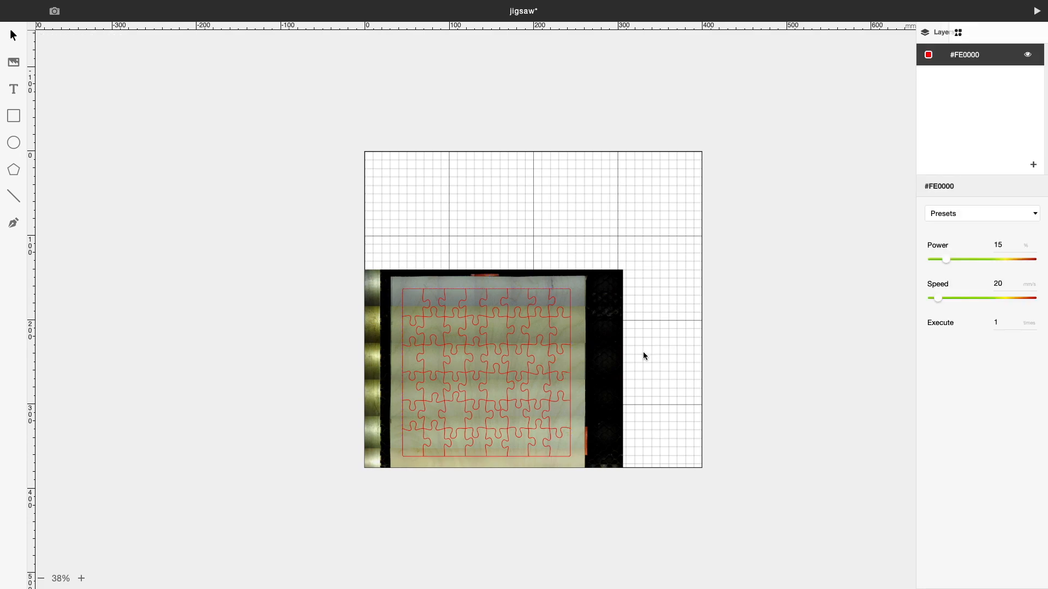
pyautogui.moveTo(439, 316)
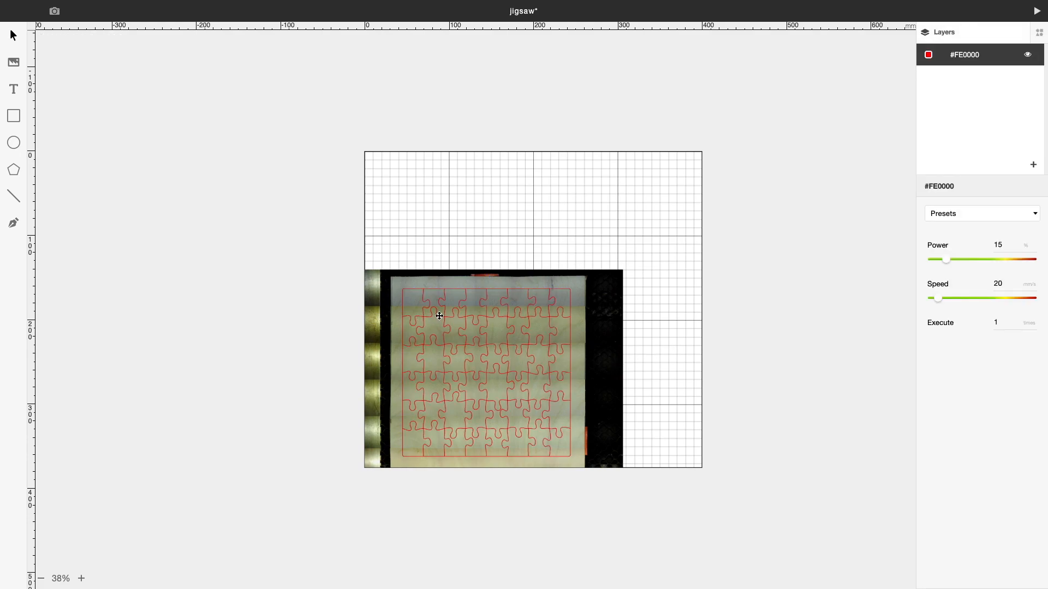
pyautogui.moveTo(545, 313)
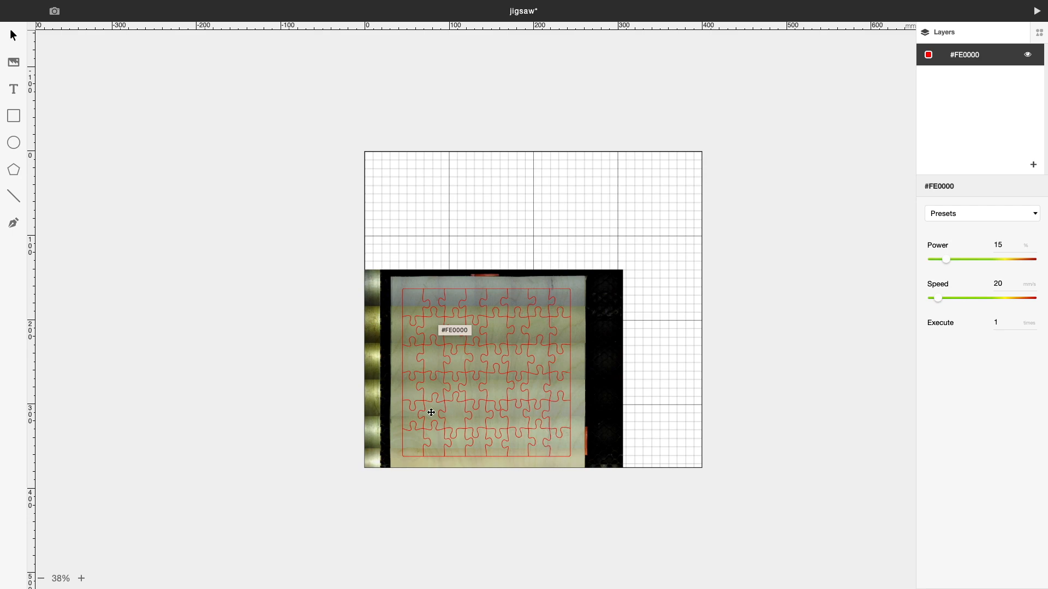
pyautogui.moveTo(404, 386)
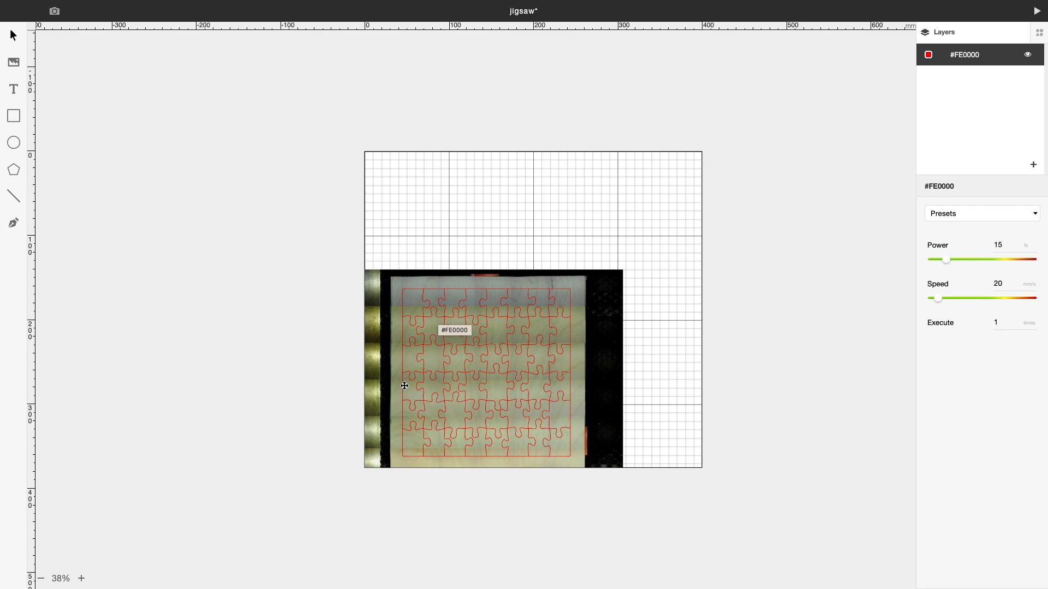
pyautogui.moveTo(36, 109)
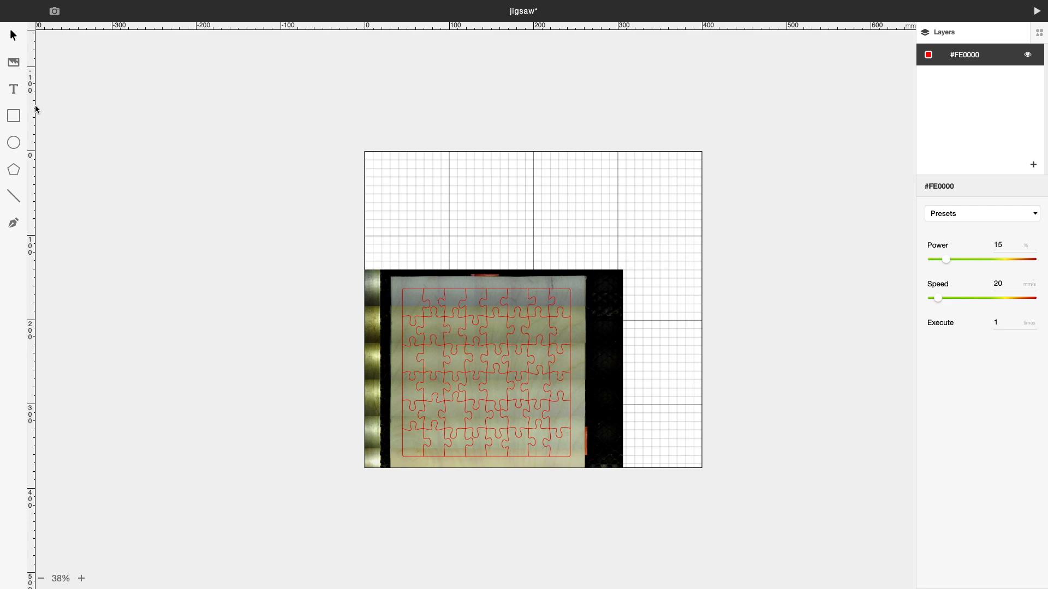
pyautogui.moveTo(13, 62)
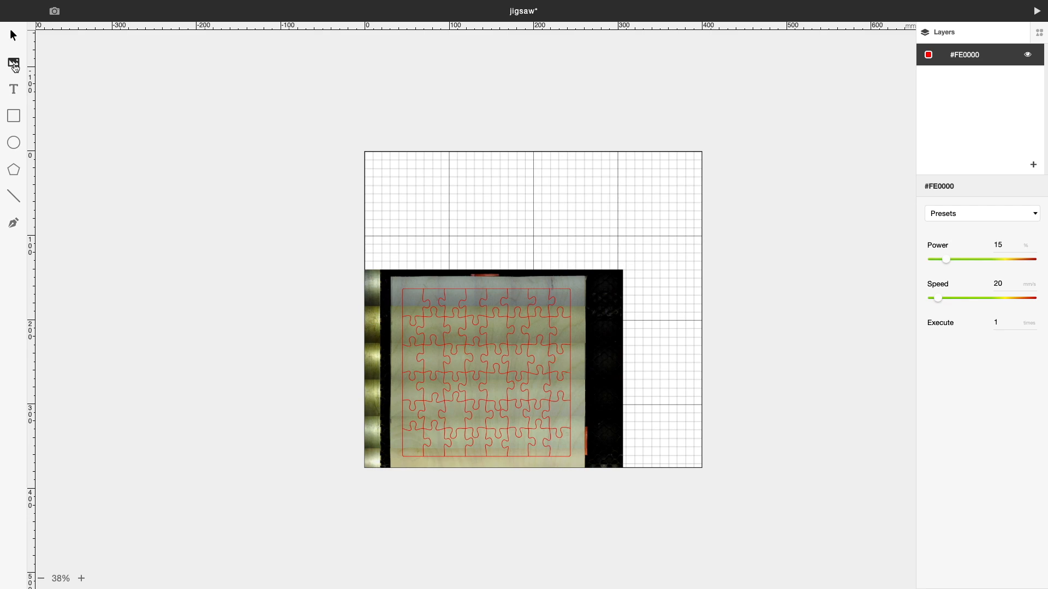
# Import the b1521.png eagle image and place it in the upper bed area.
pyautogui.click(13, 62)
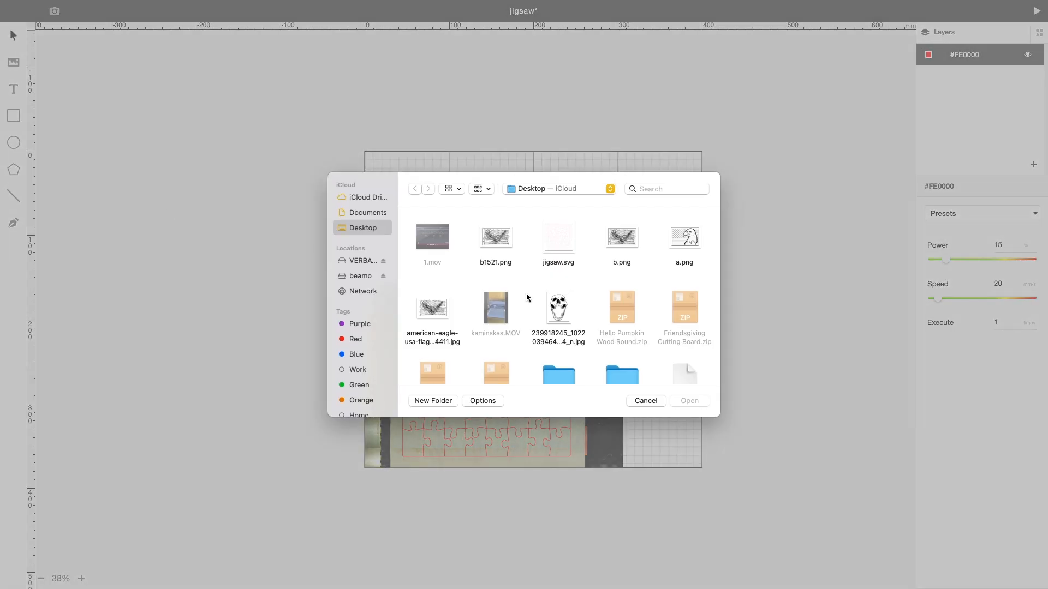
pyautogui.click(495, 238)
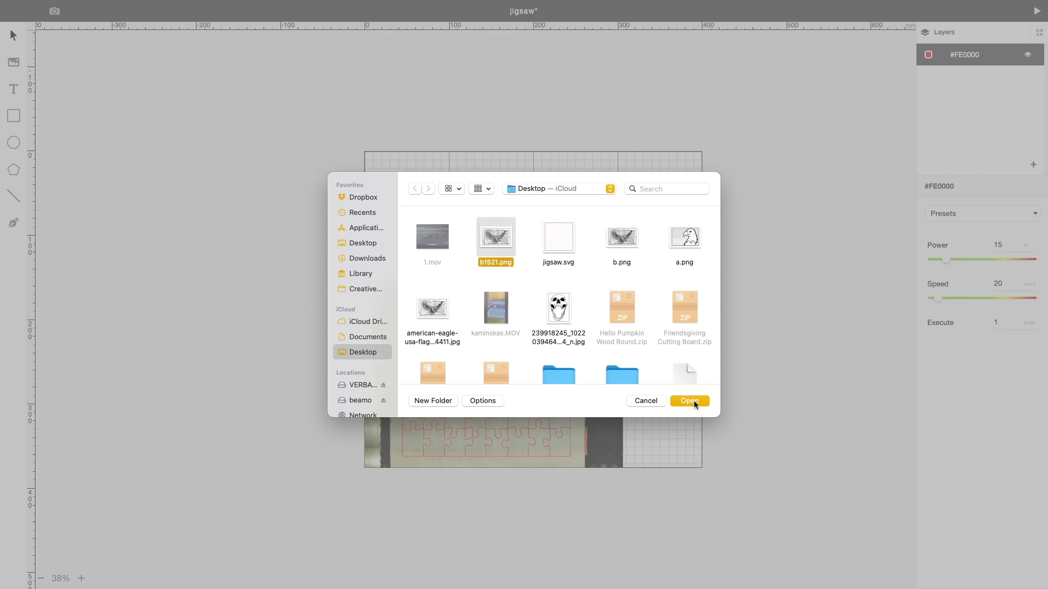
pyautogui.click(689, 401)
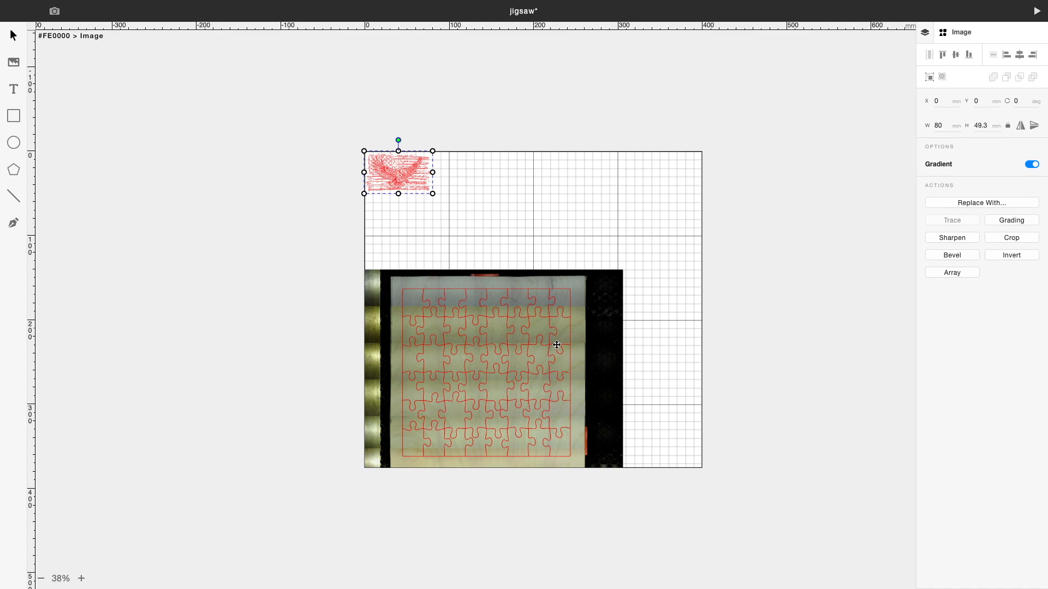
pyautogui.moveTo(398, 173); pyautogui.dragTo(448, 214)
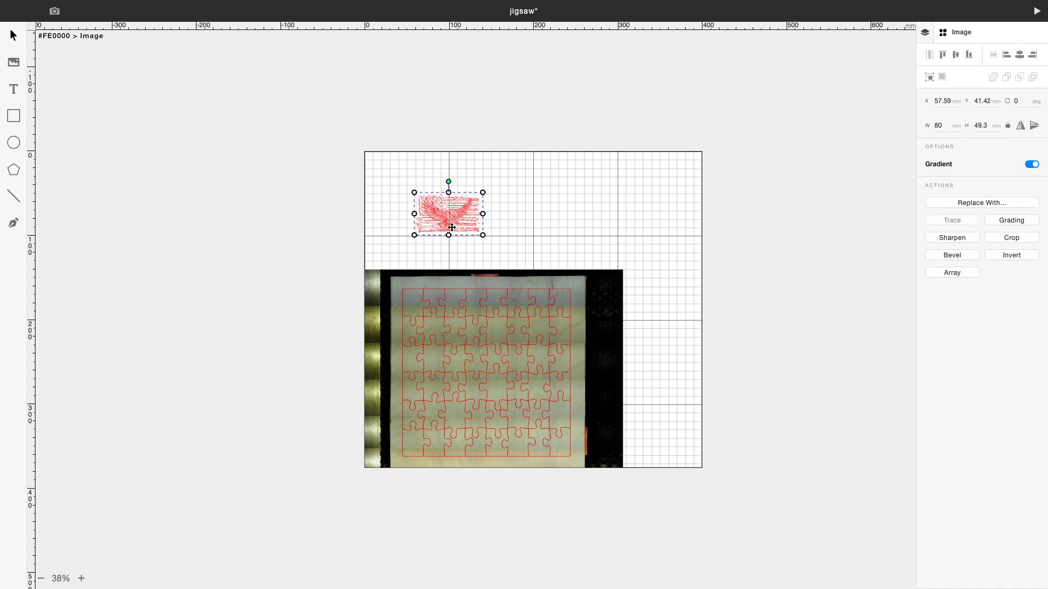
pyautogui.moveTo(448, 214); pyautogui.dragTo(475, 341)
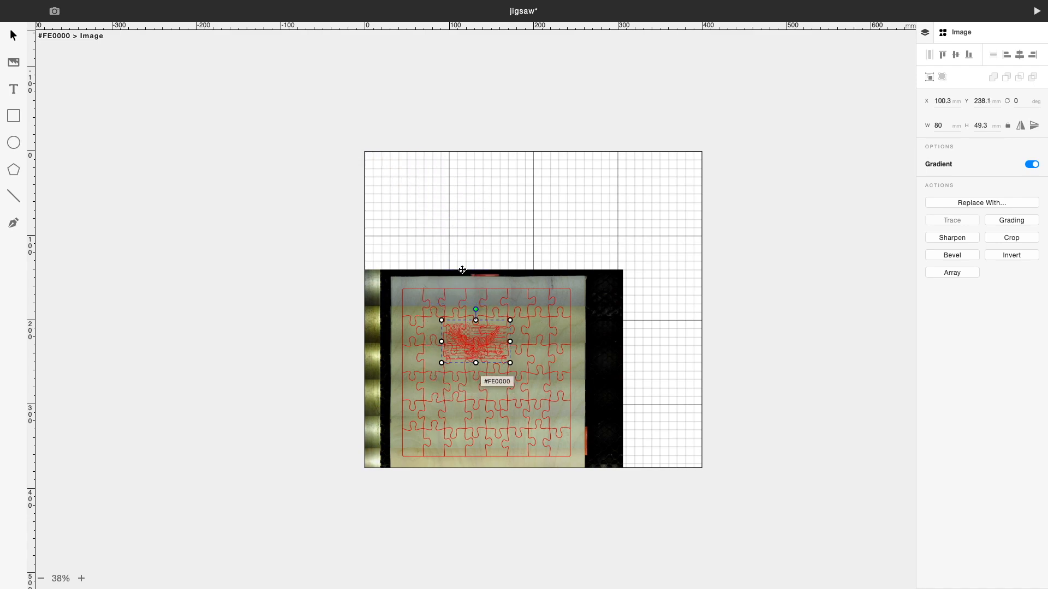
pyautogui.moveTo(474, 341); pyautogui.dragTo(469, 227)
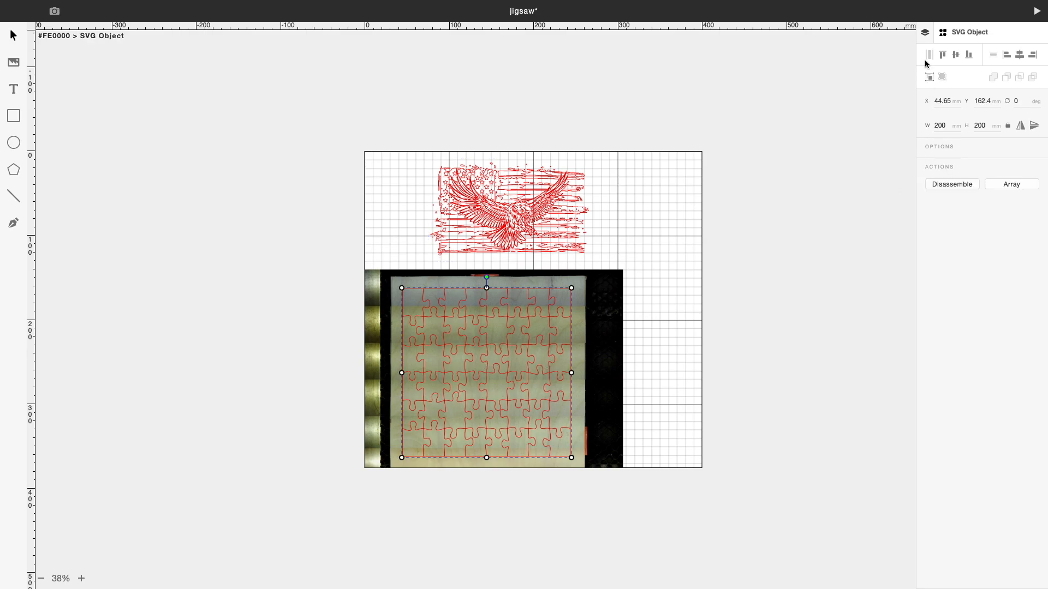
pyautogui.click(925, 32)
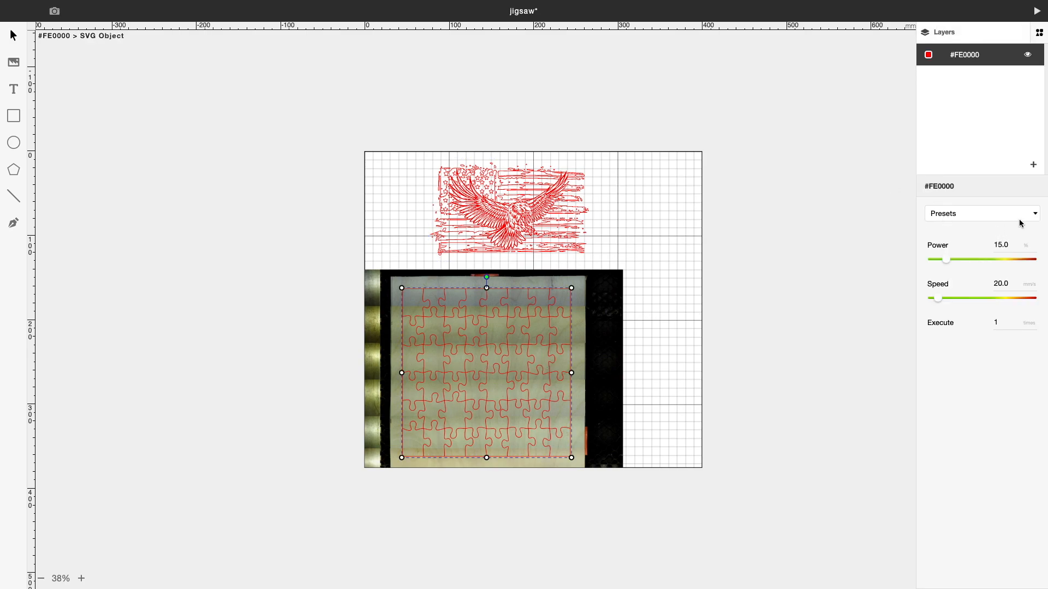
# Apply the Wood - 3mm Cutting preset to the #FE0000 layer with power 50%.
pyautogui.click(979, 214)
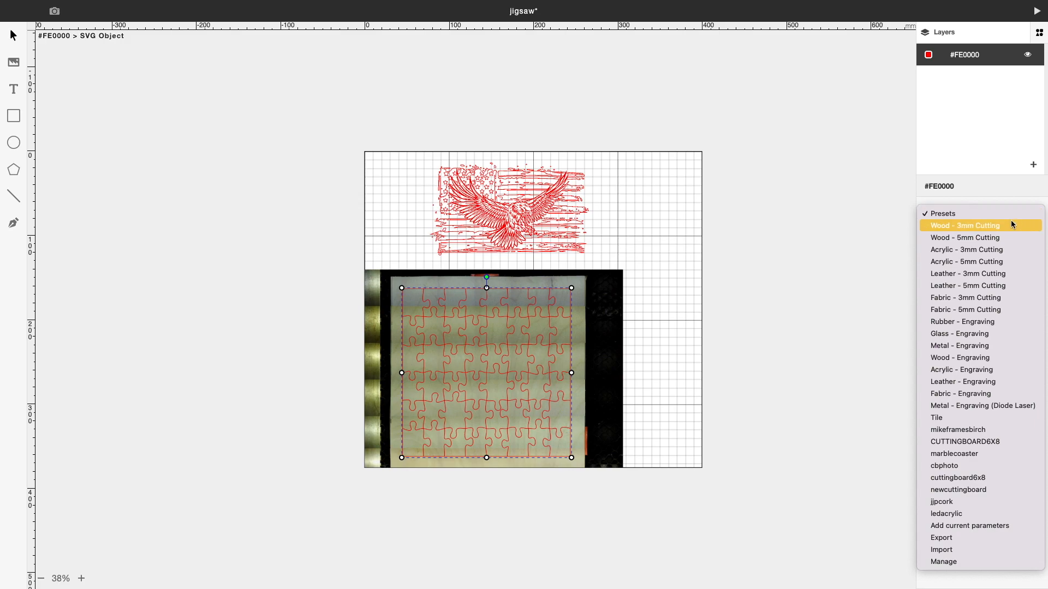
pyautogui.click(964, 225)
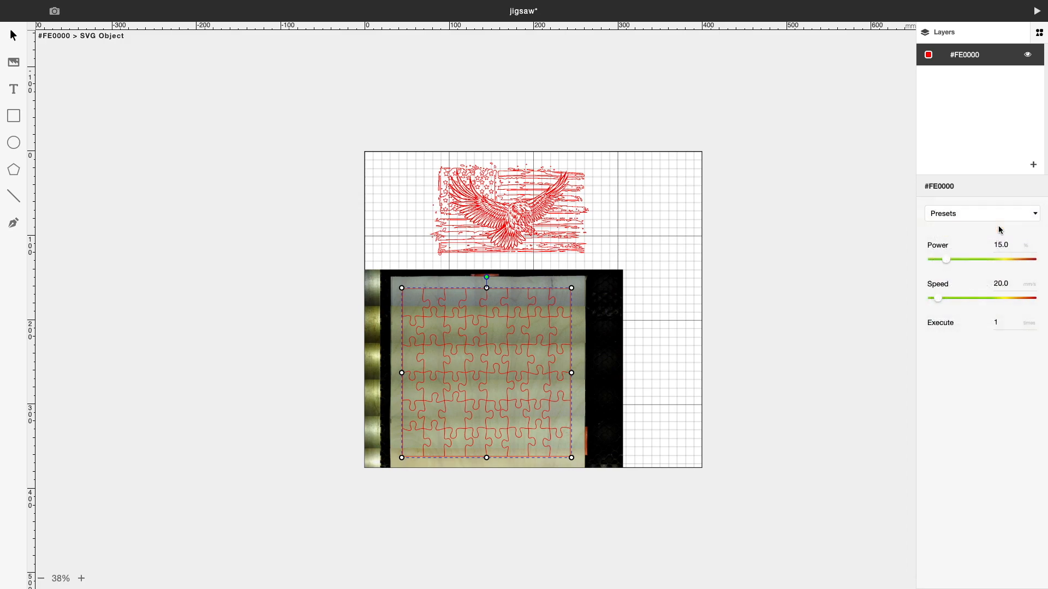
pyautogui.click(981, 213)
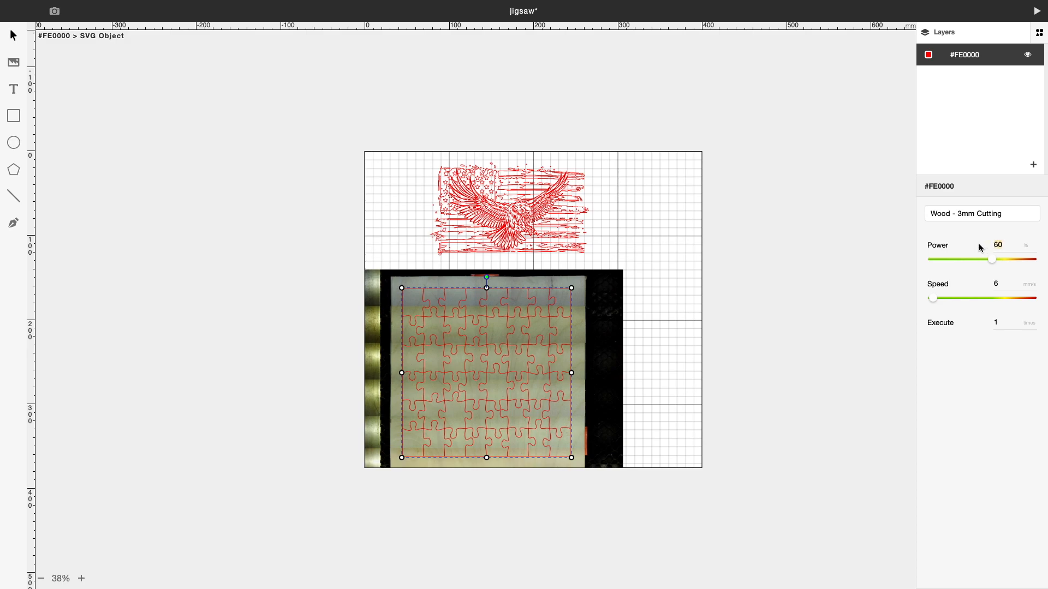
pyautogui.write('50')
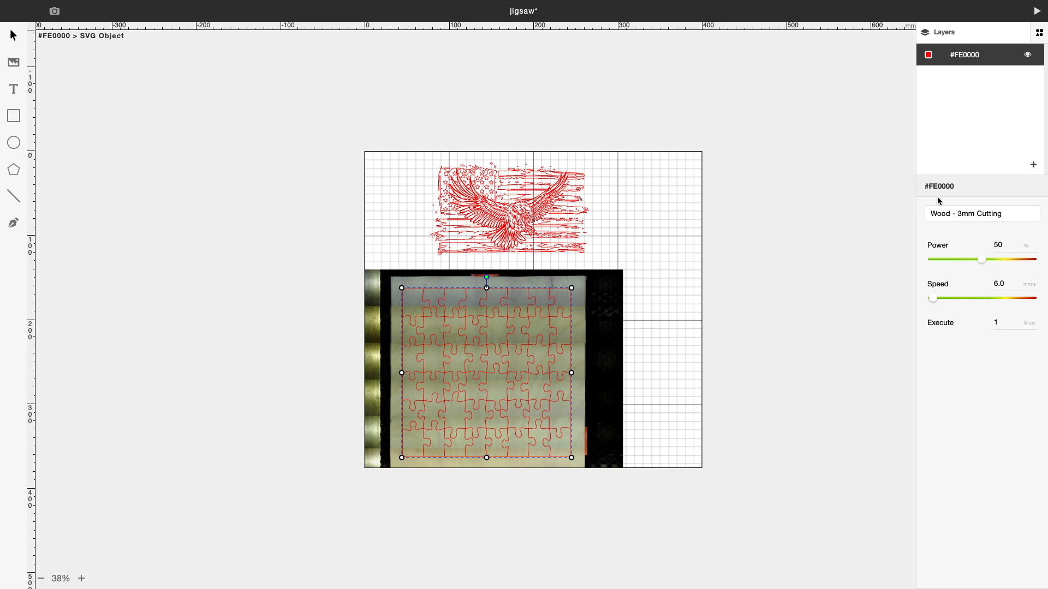
pyautogui.moveTo(1033, 167)
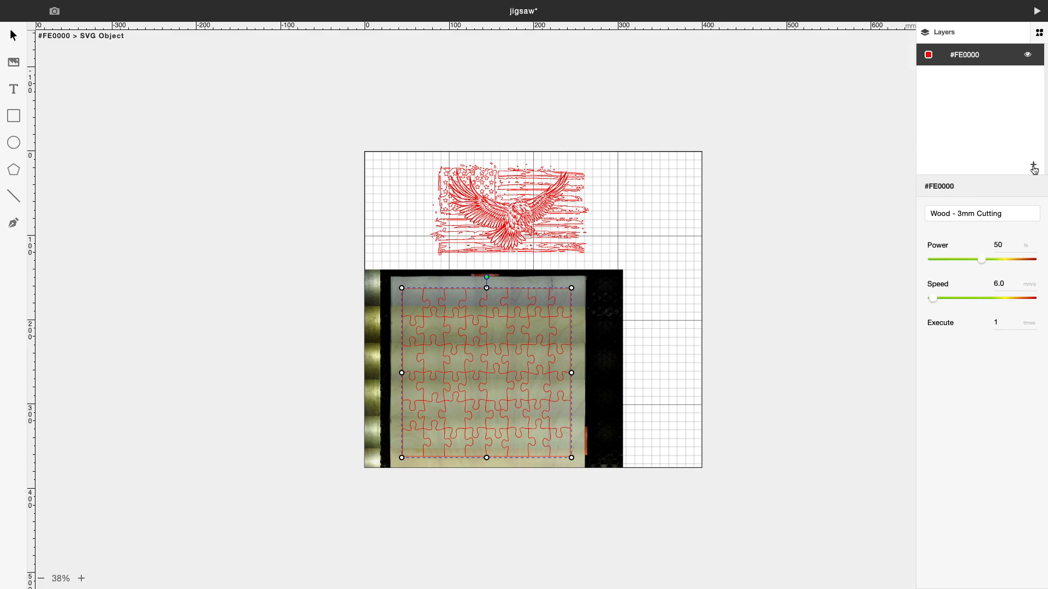
# Add a new layer named 'image'.
pyautogui.click(1032, 165)
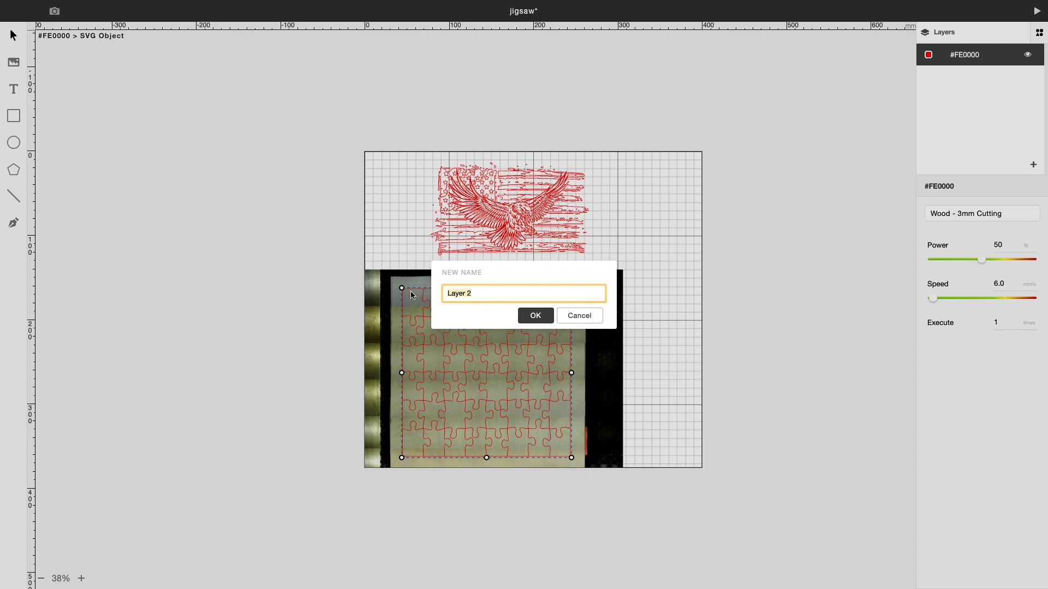
pyautogui.write('image')
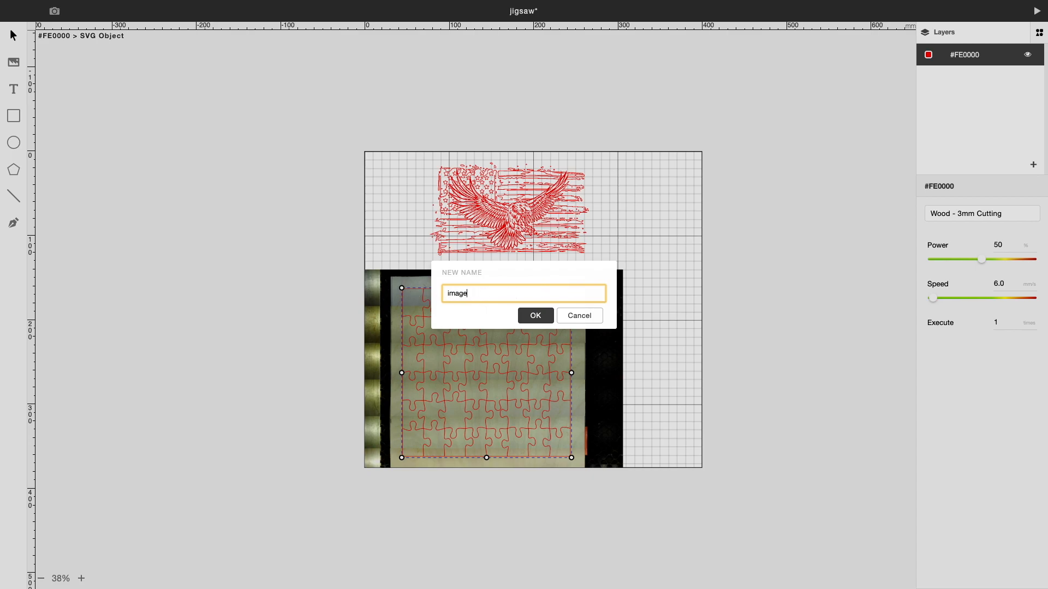
pyautogui.click(534, 315)
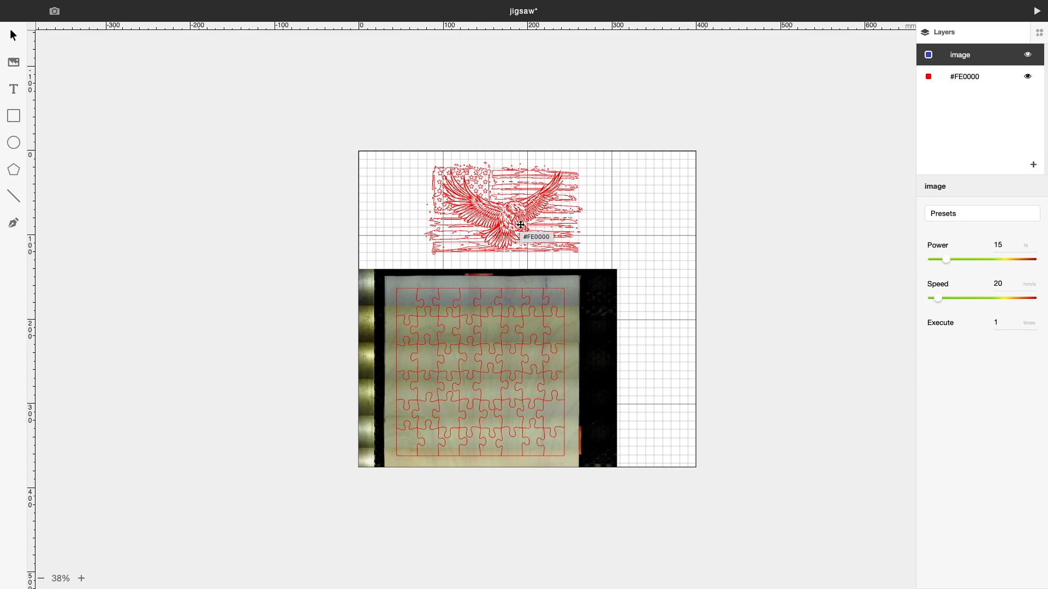
pyautogui.moveTo(518, 220)
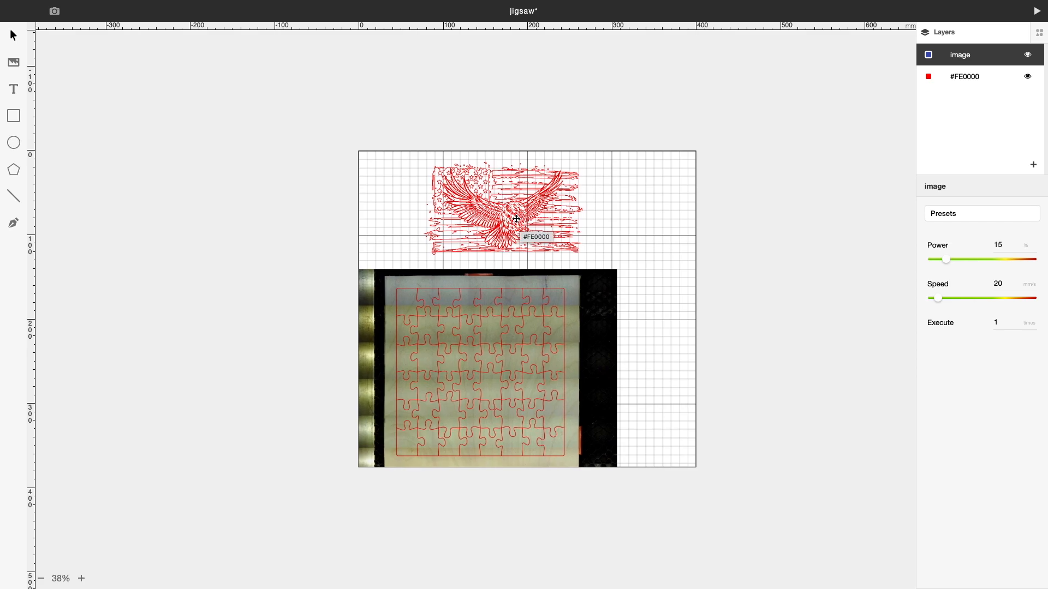
# Move the eagle artwork onto the 'image' layer and confirm the move.
pyautogui.click(516, 220)
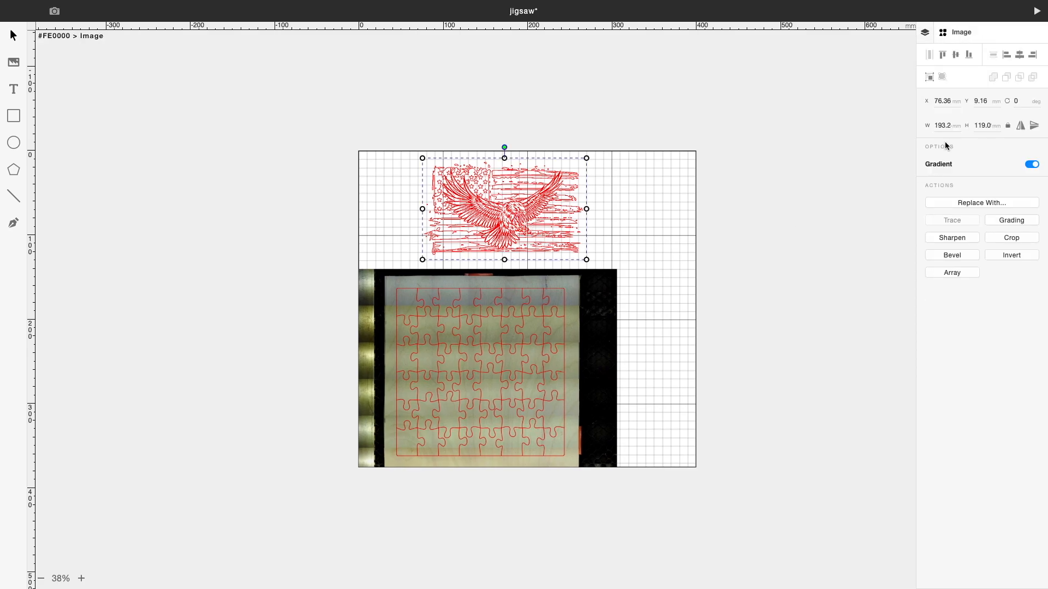
pyautogui.click(924, 32)
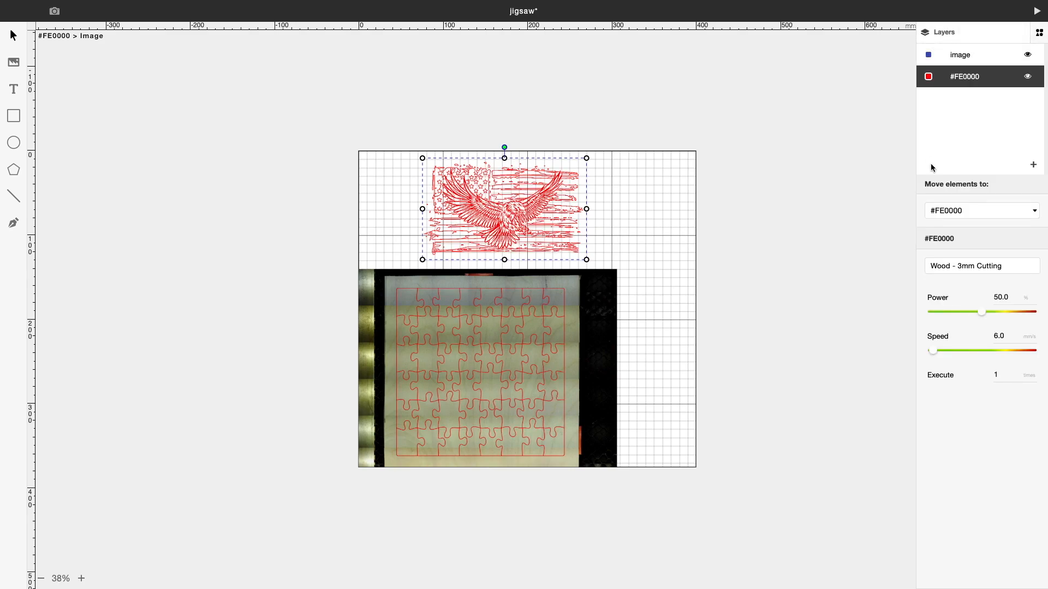
pyautogui.click(980, 210)
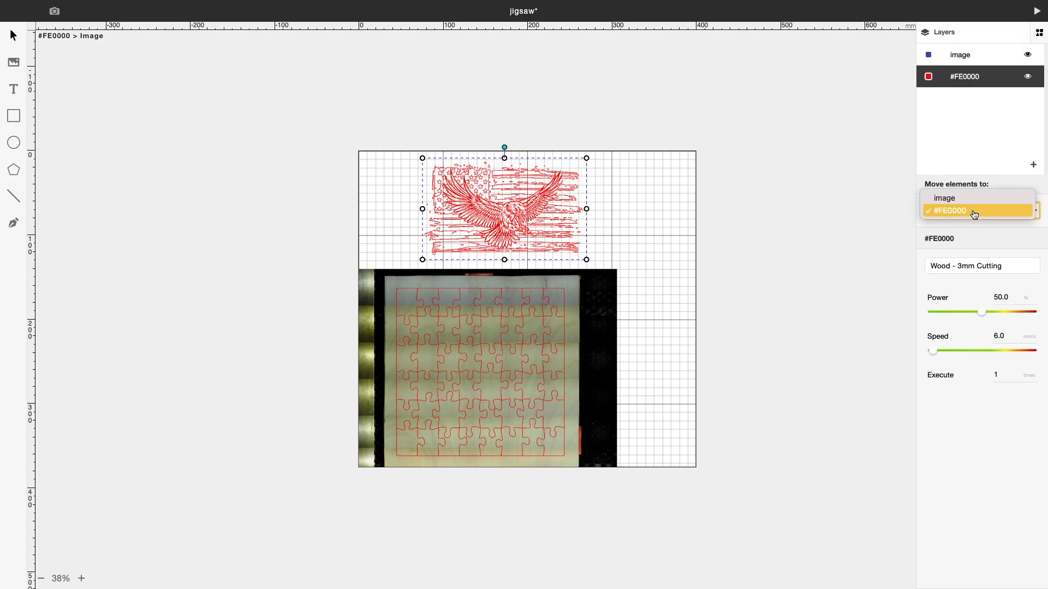
pyautogui.click(944, 197)
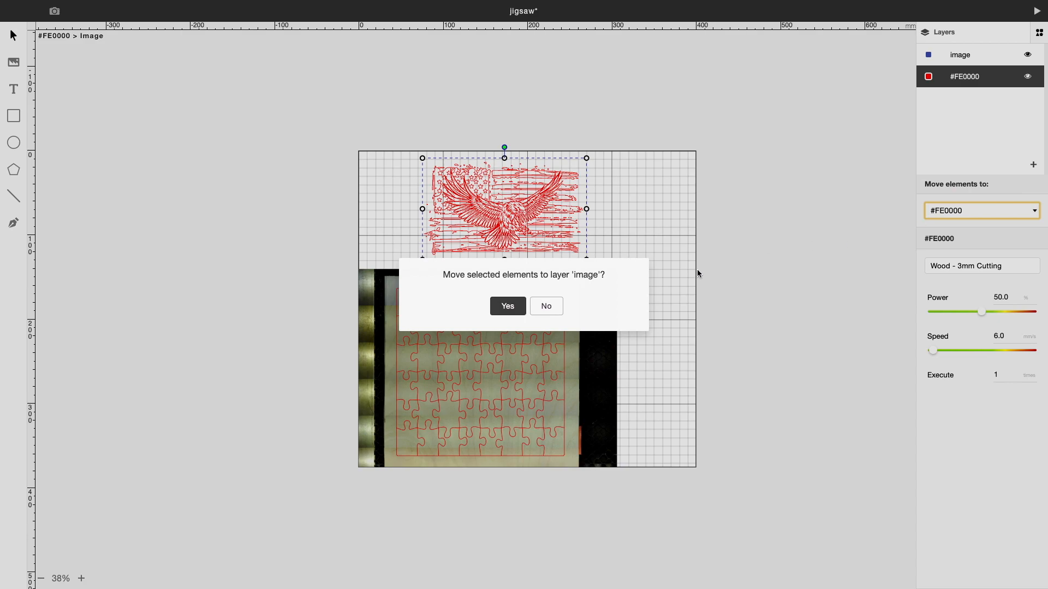
pyautogui.click(507, 307)
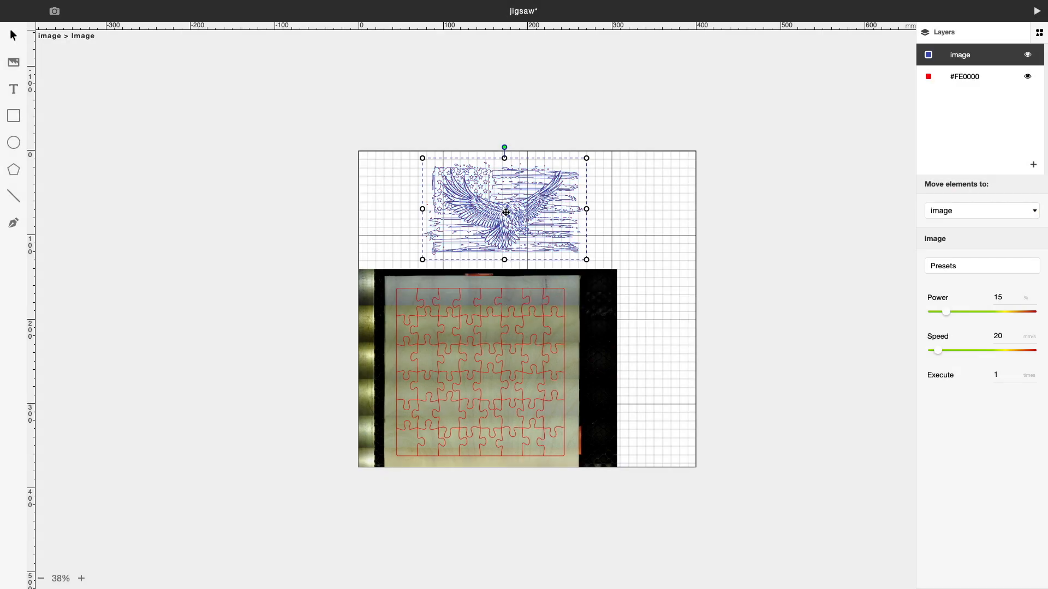
# Drag the eagle over the jigsaw grid and stretch it to about 193 × 206 mm.
pyautogui.moveTo(504, 212); pyautogui.dragTo(488, 284)
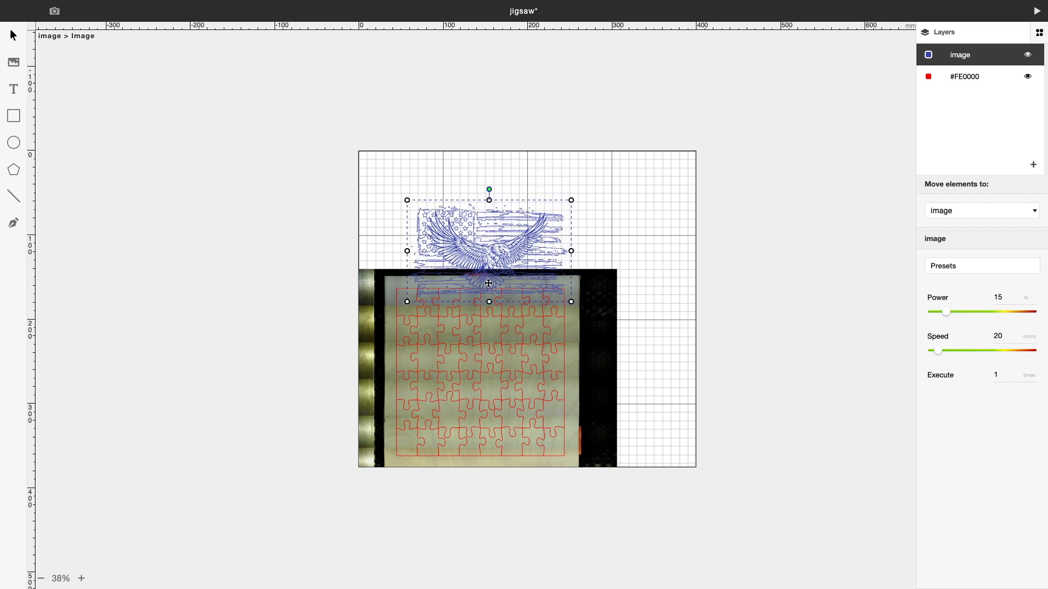
pyautogui.moveTo(488, 250); pyautogui.dragTo(484, 371)
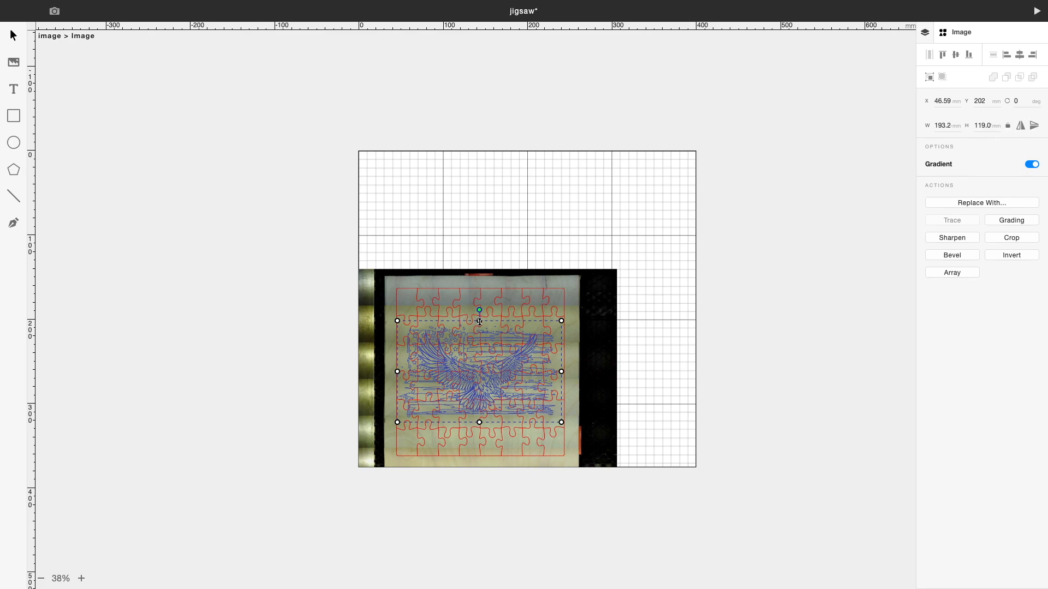
pyautogui.moveTo(479, 321); pyautogui.dragTo(479, 281)
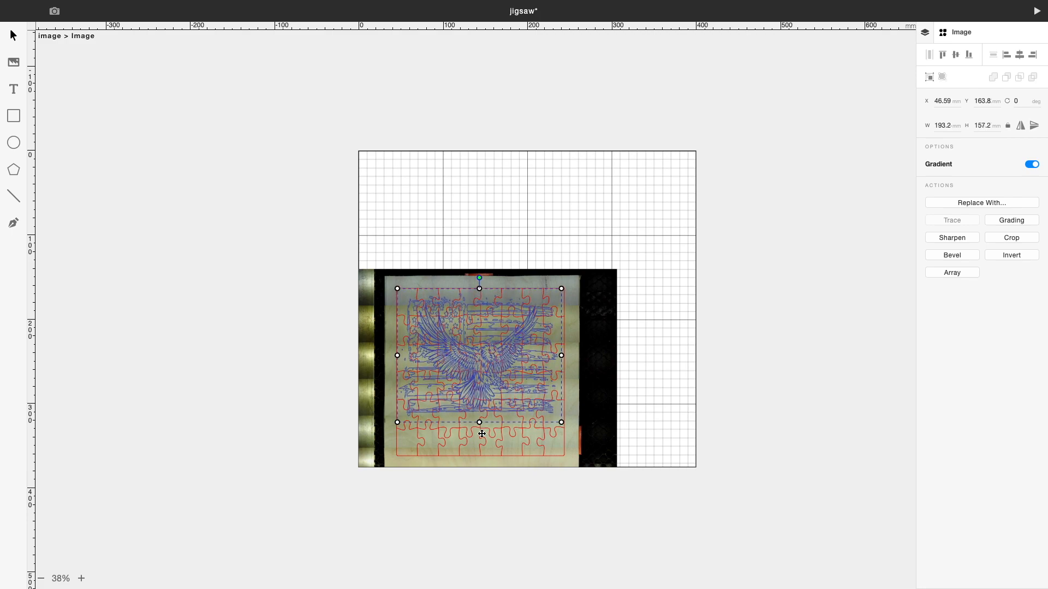
pyautogui.moveTo(479, 422); pyautogui.dragTo(479, 445)
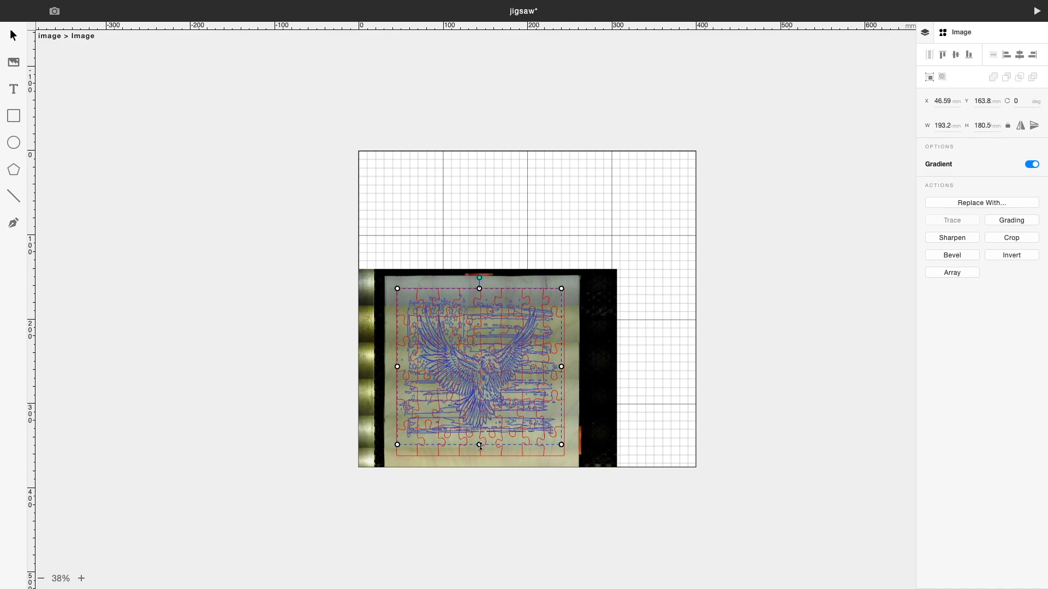
pyautogui.moveTo(479, 444); pyautogui.dragTo(479, 462)
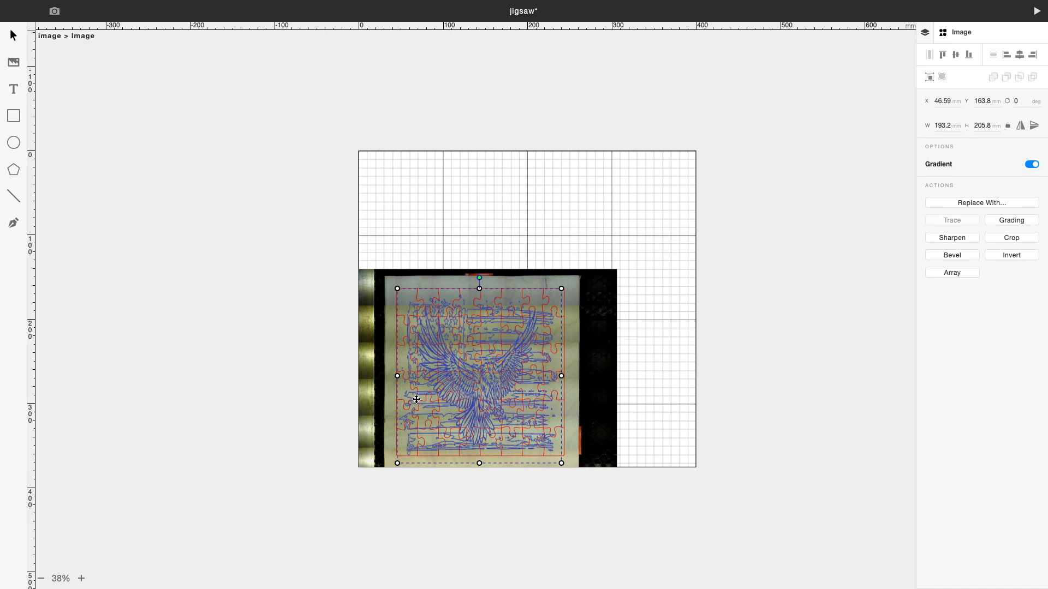
pyautogui.moveTo(690, 323)
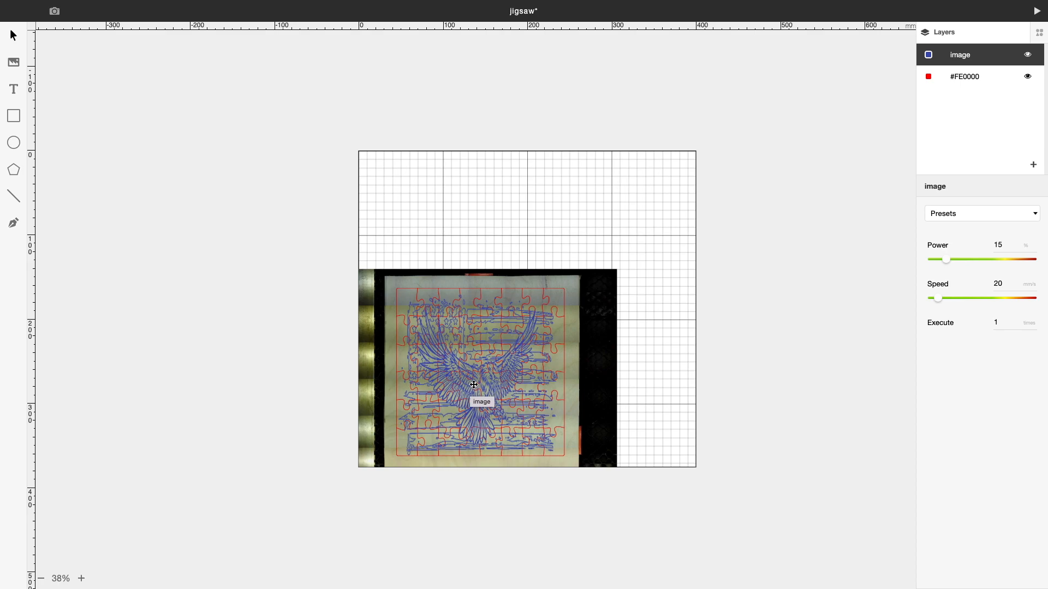
# Give the image layer the Wood - Engraving preset with speed 120 mm/s.
pyautogui.click(964, 77)
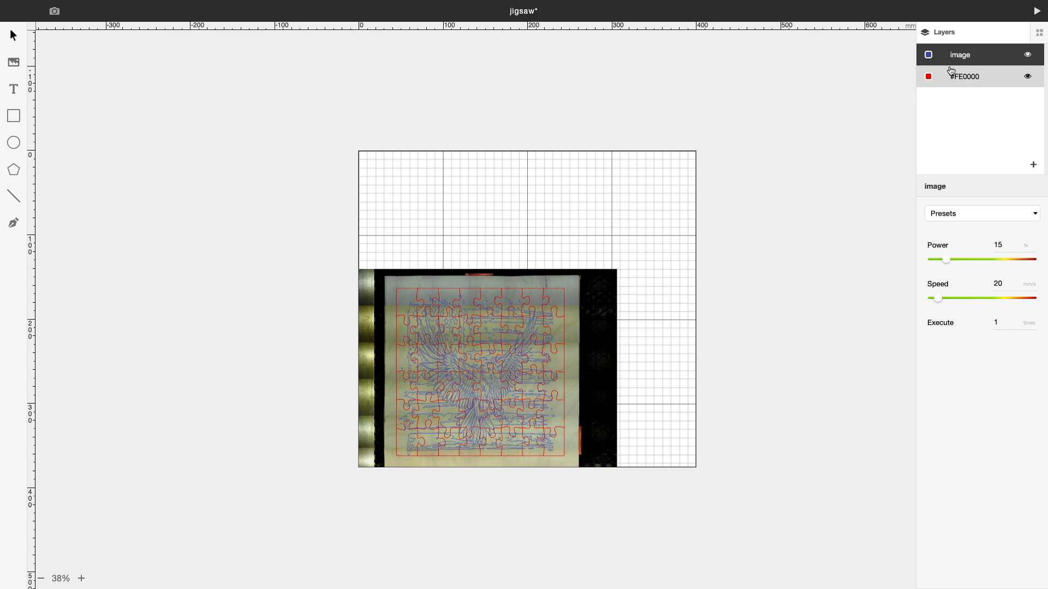
pyautogui.click(964, 77)
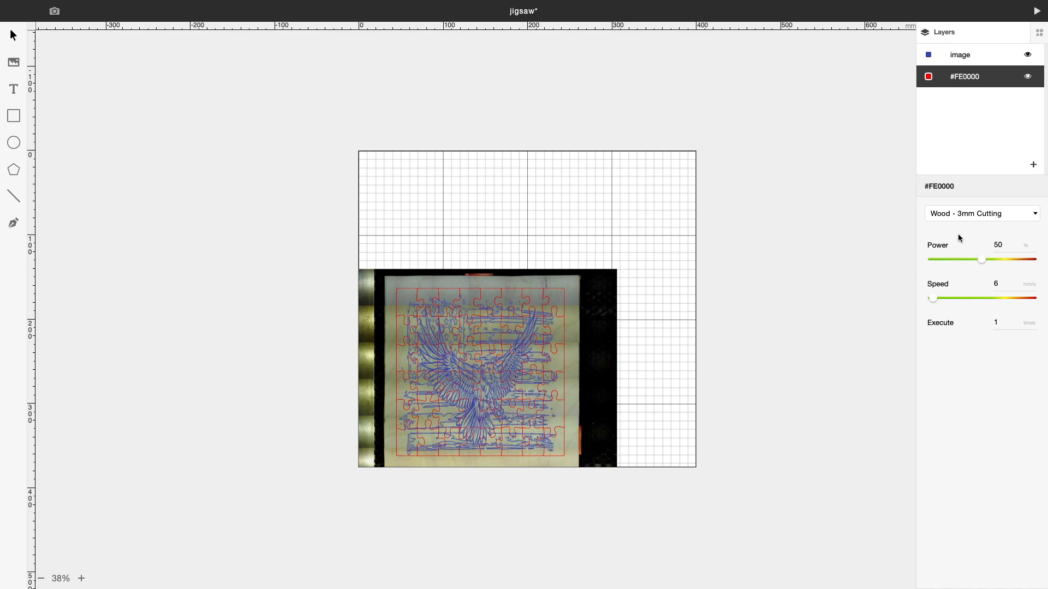
pyautogui.click(960, 55)
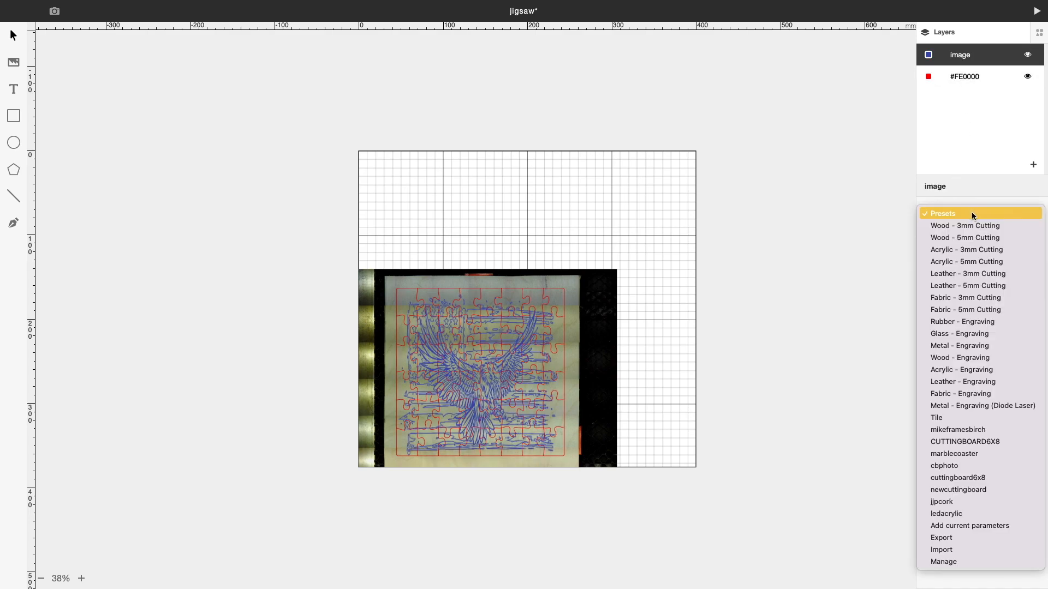
pyautogui.click(942, 213)
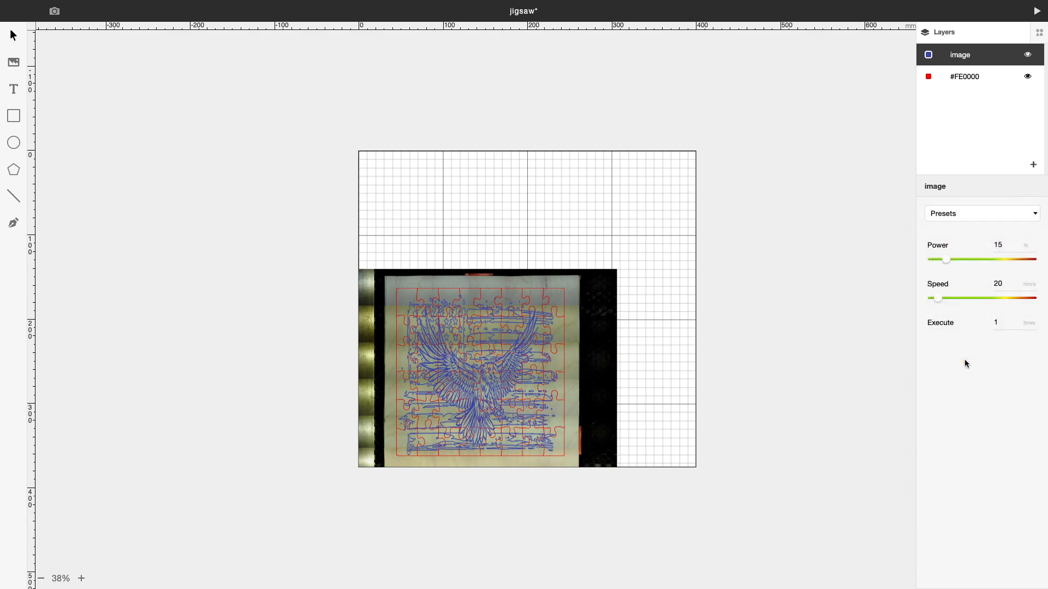
pyautogui.click(981, 213)
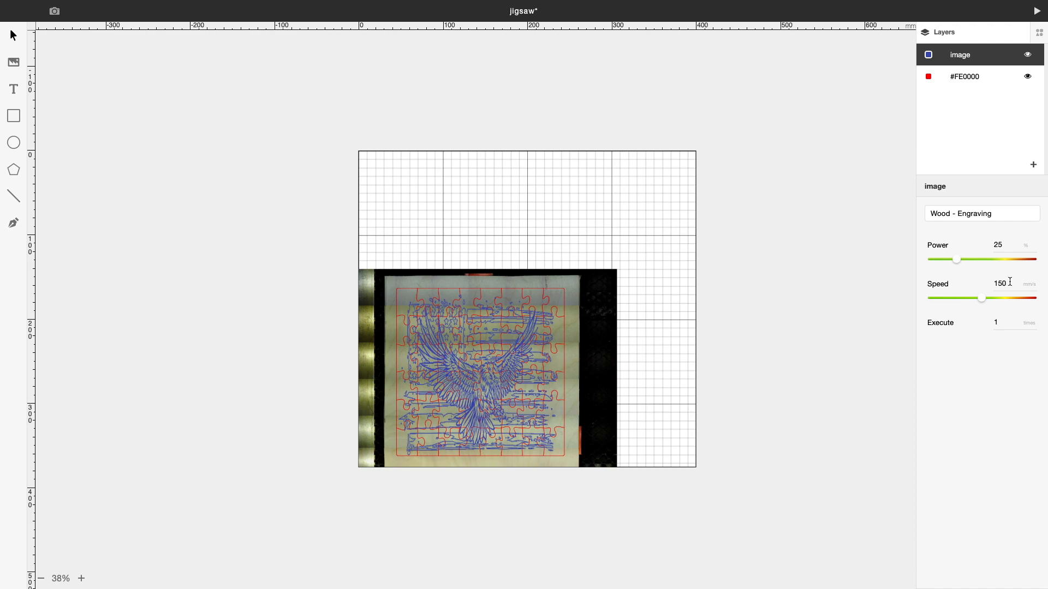
pyautogui.write('12')
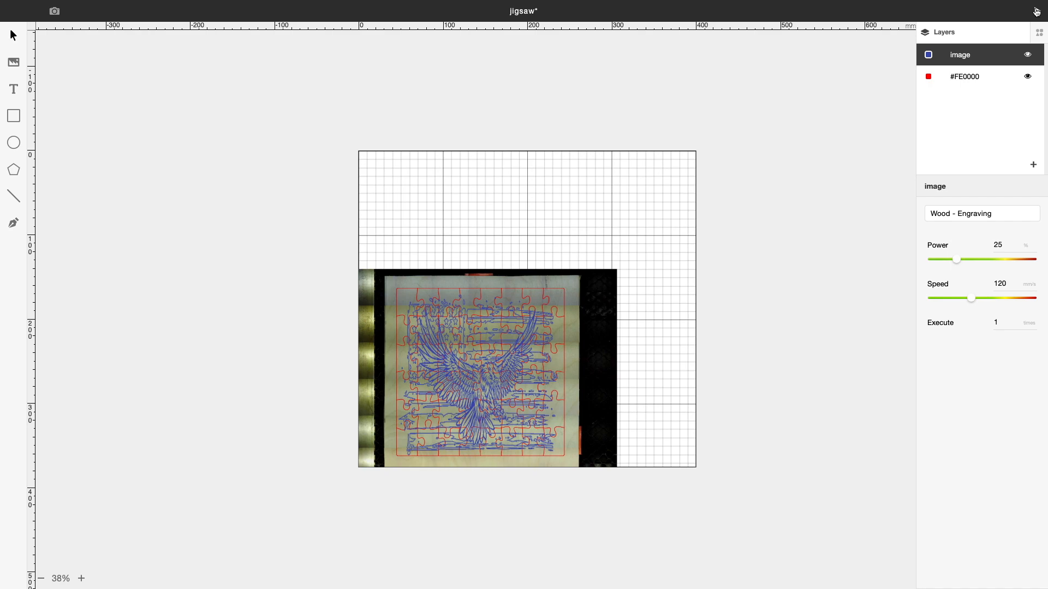
# Send the jigsaw and eagle job to the GALILEO laser and start it.
pyautogui.click(1036, 11)
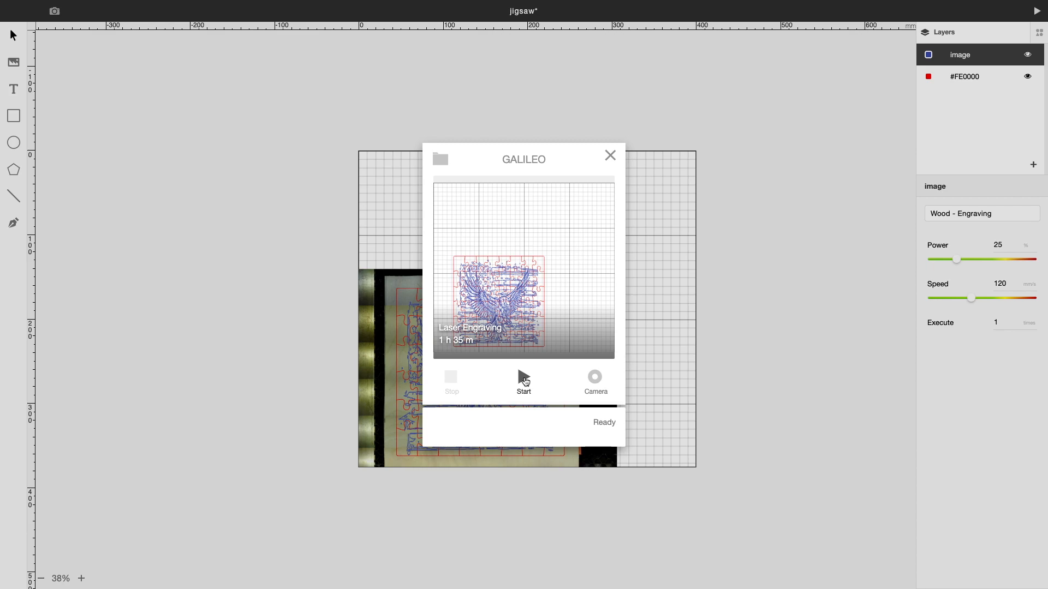
pyautogui.click(523, 376)
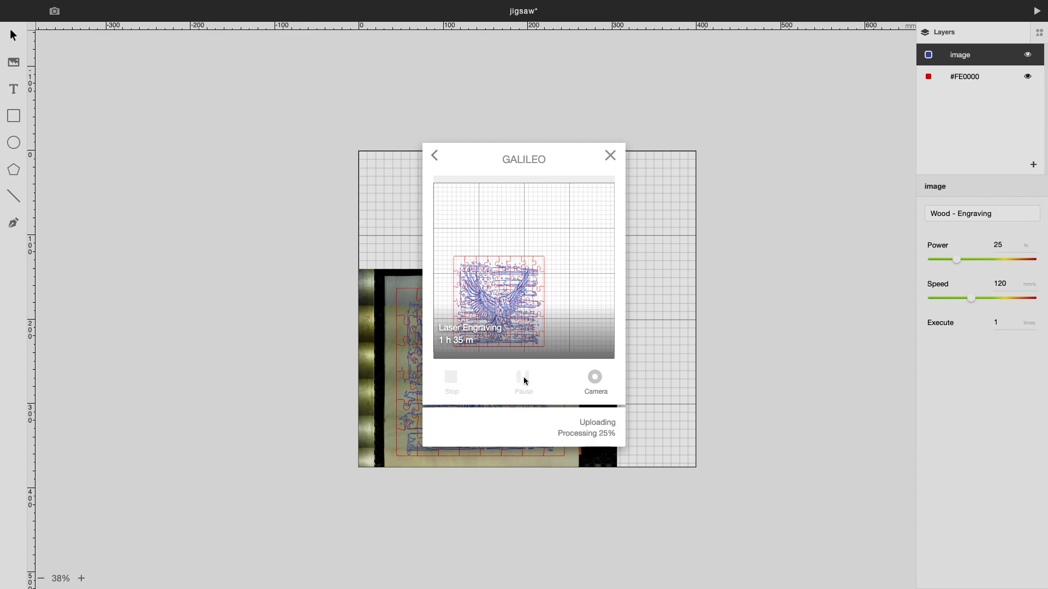